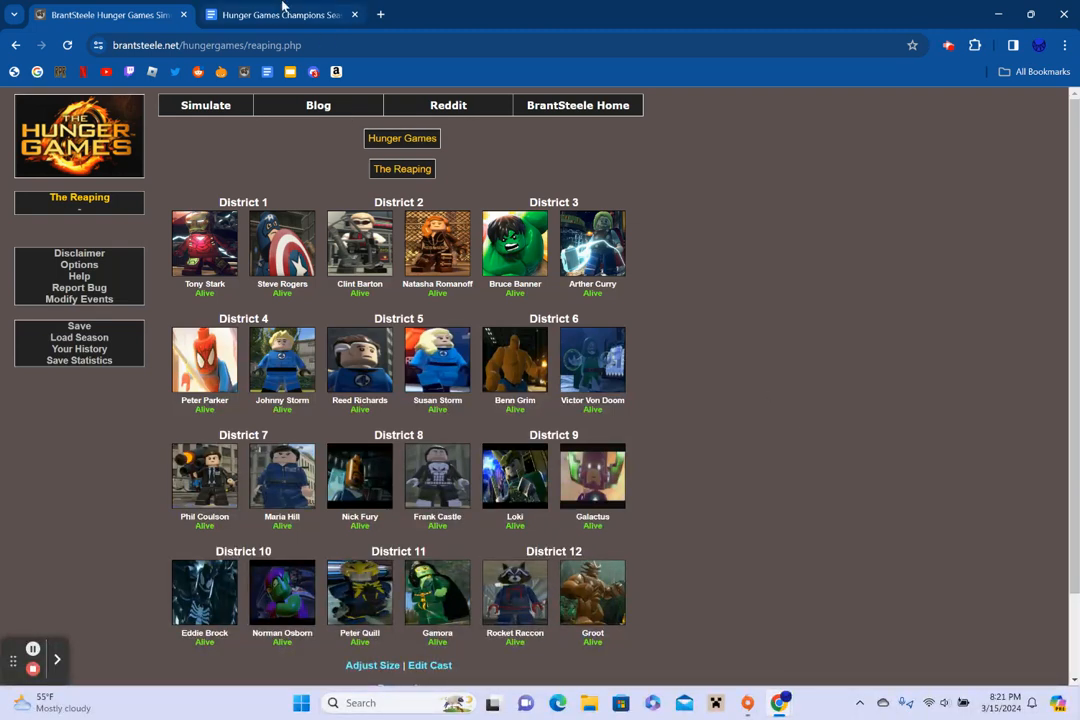
Switch to the 'Hunger Games Champions Season 3' Google Docs list of past winners
left_click(280, 14)
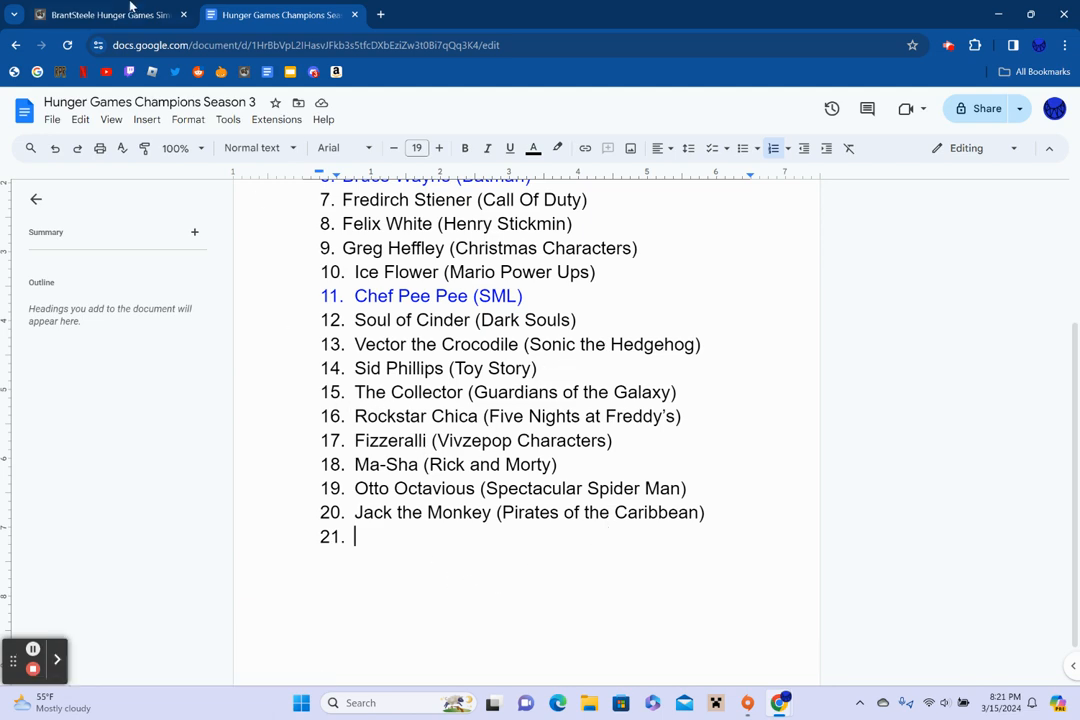
Return to the simulator's Reaping page with all 24 tributes alive
left_click(110, 14)
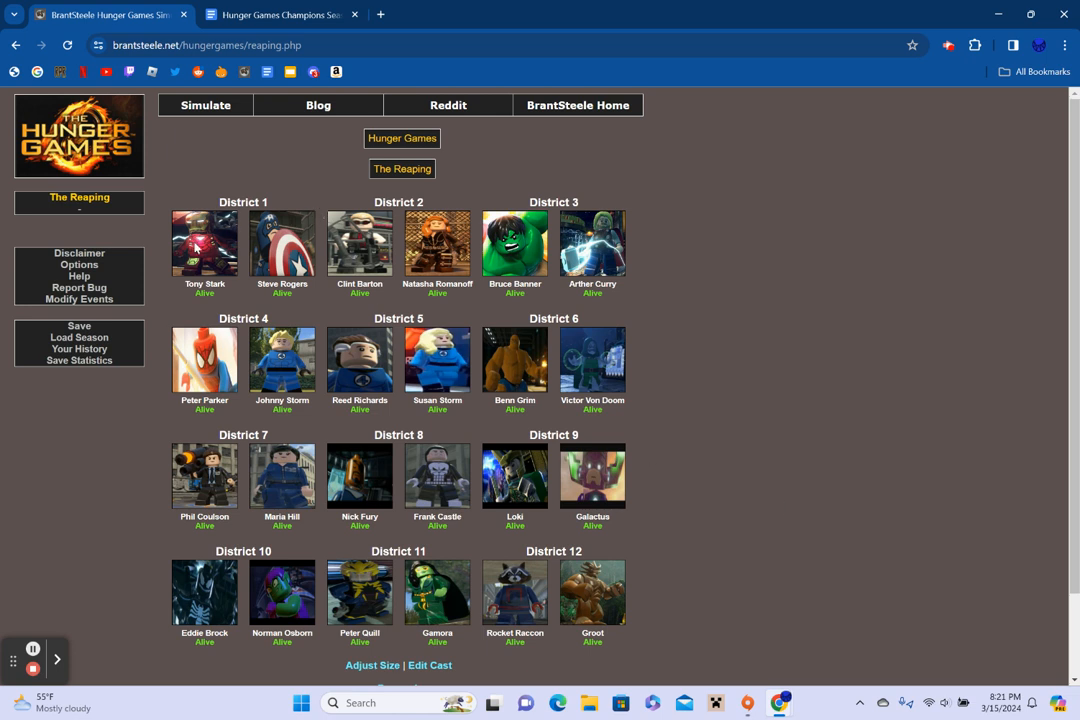
mouse_move(280, 266)
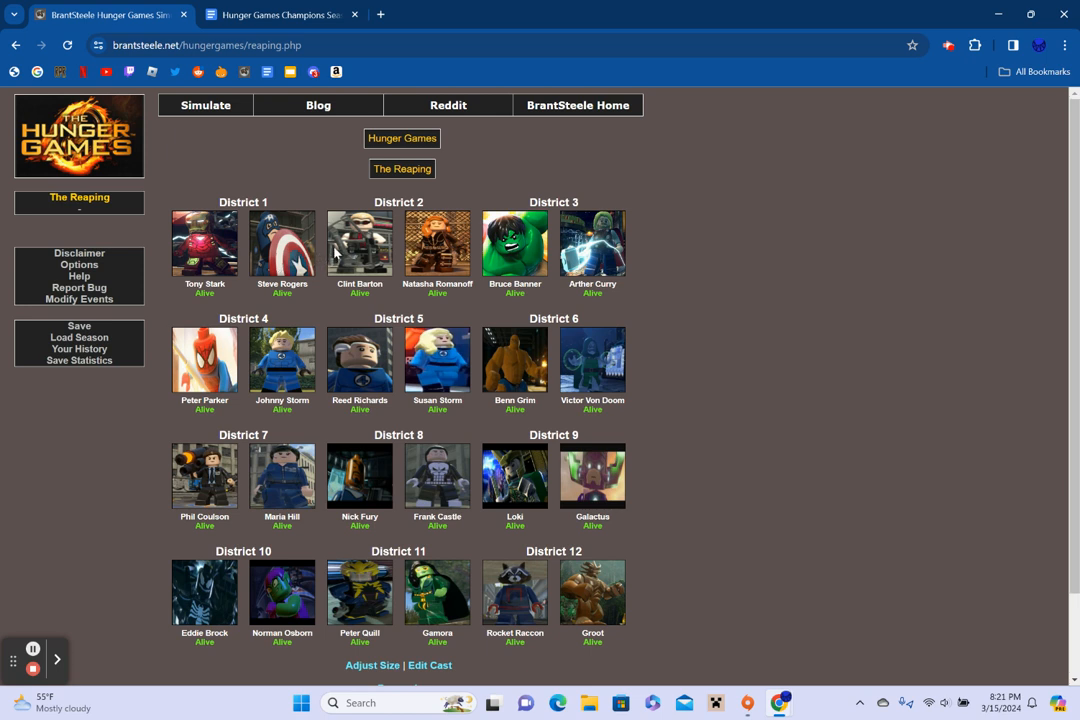
mouse_move(378, 270)
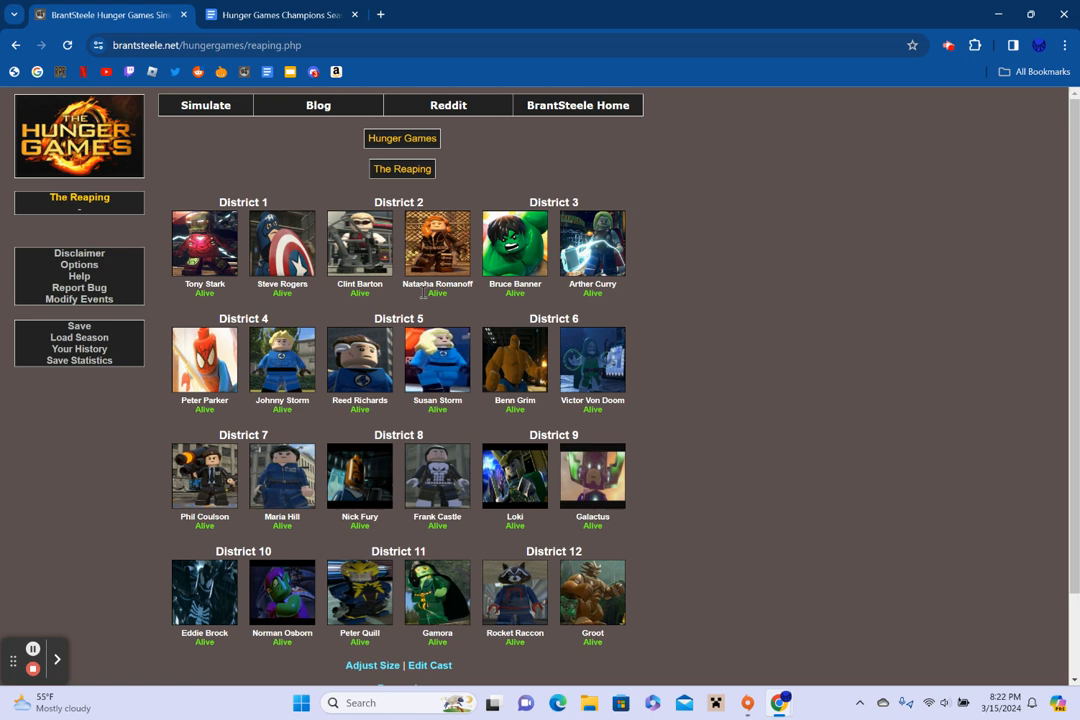
mouse_move(600, 248)
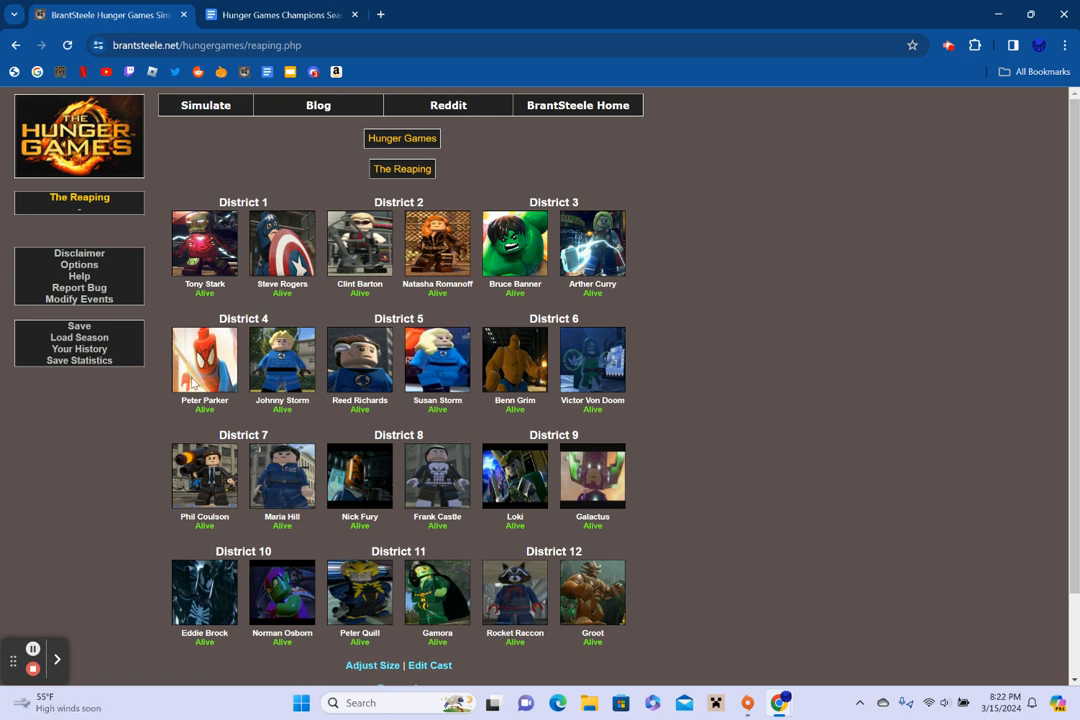
mouse_move(340, 356)
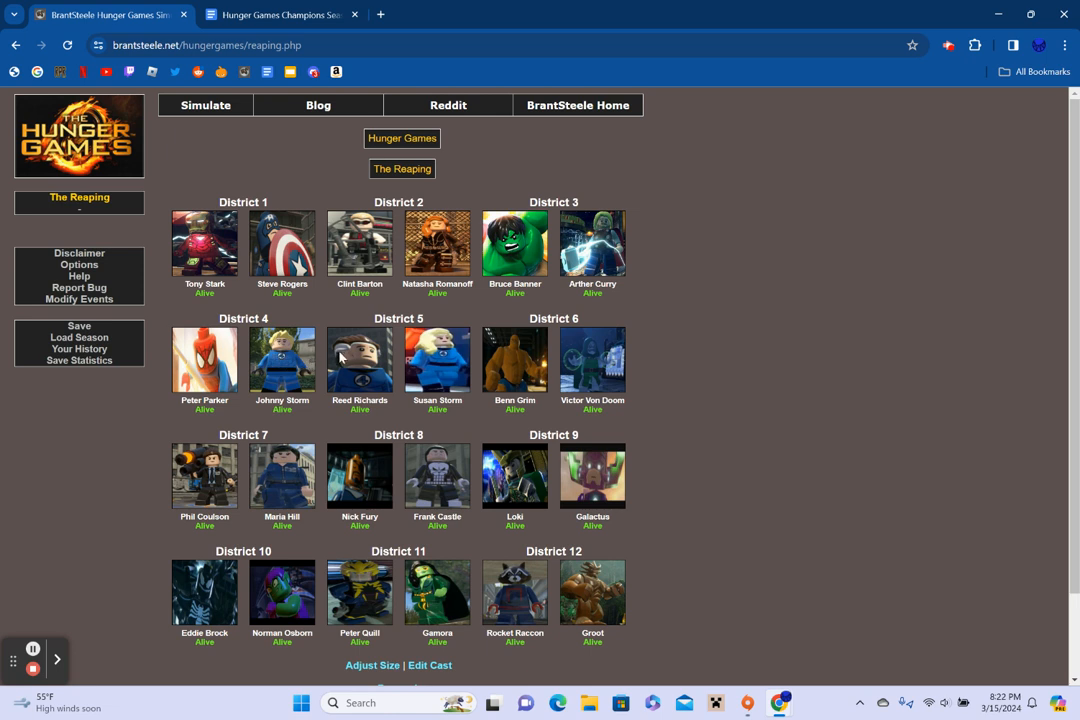
mouse_move(344, 356)
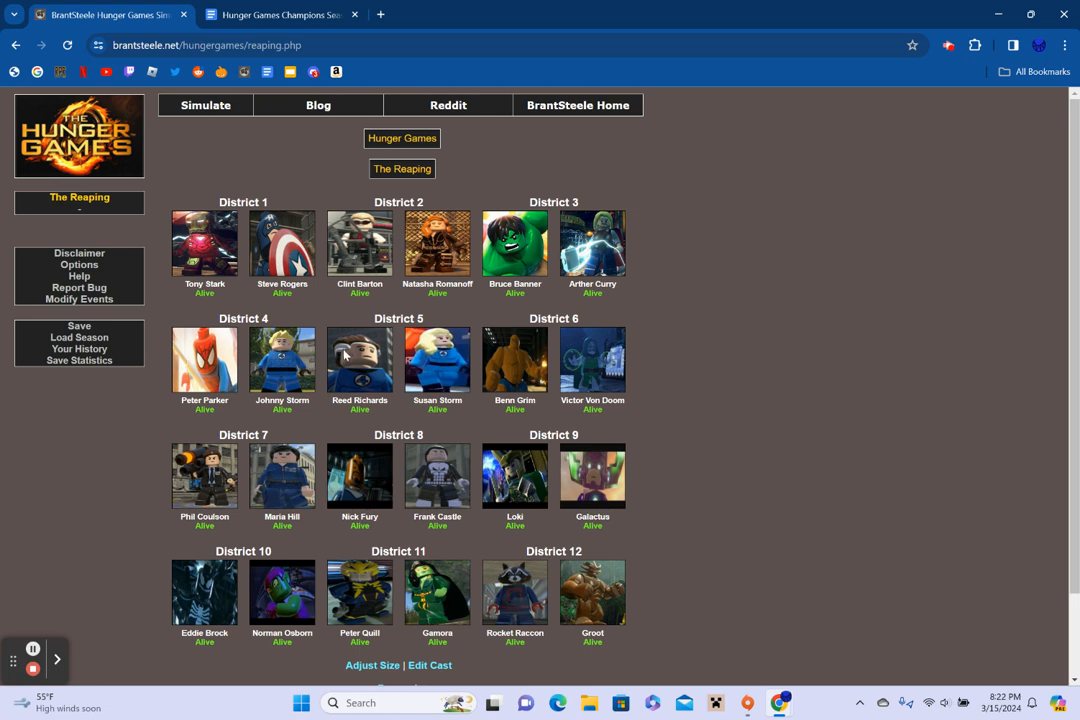
mouse_move(436, 372)
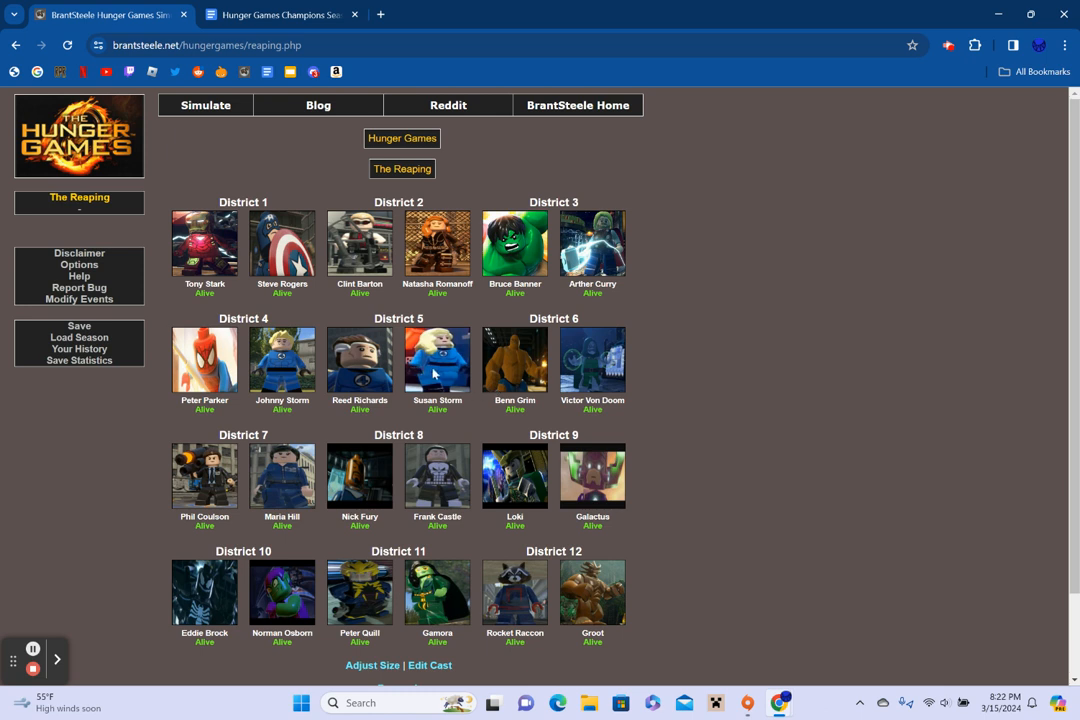
mouse_move(582, 374)
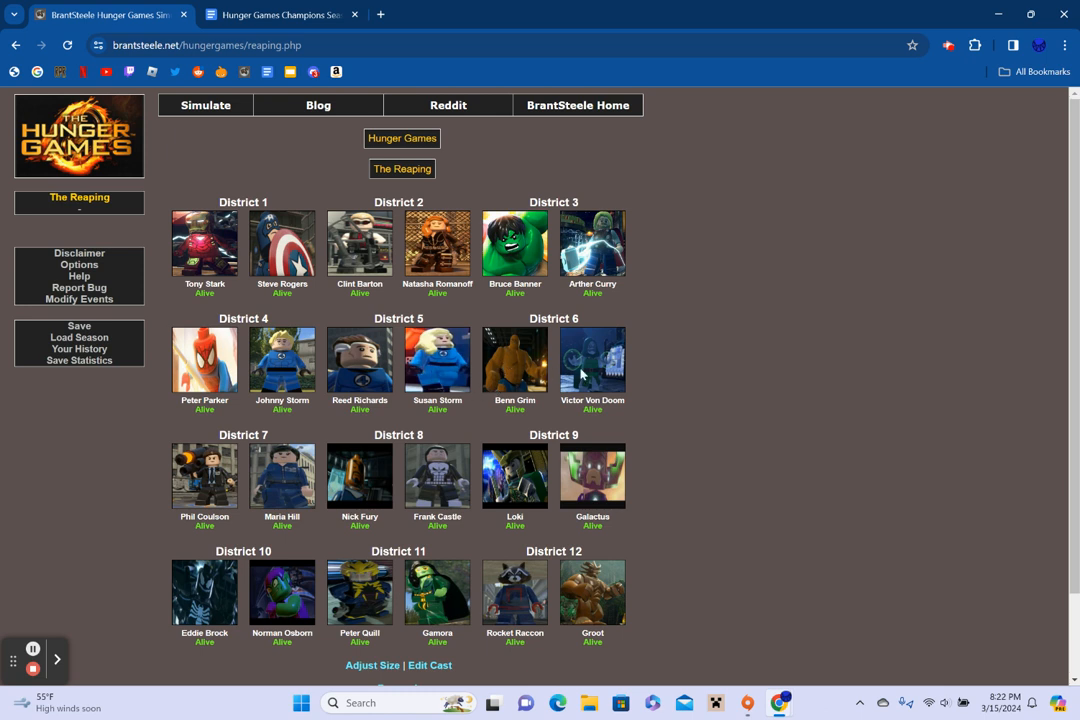
mouse_move(210, 488)
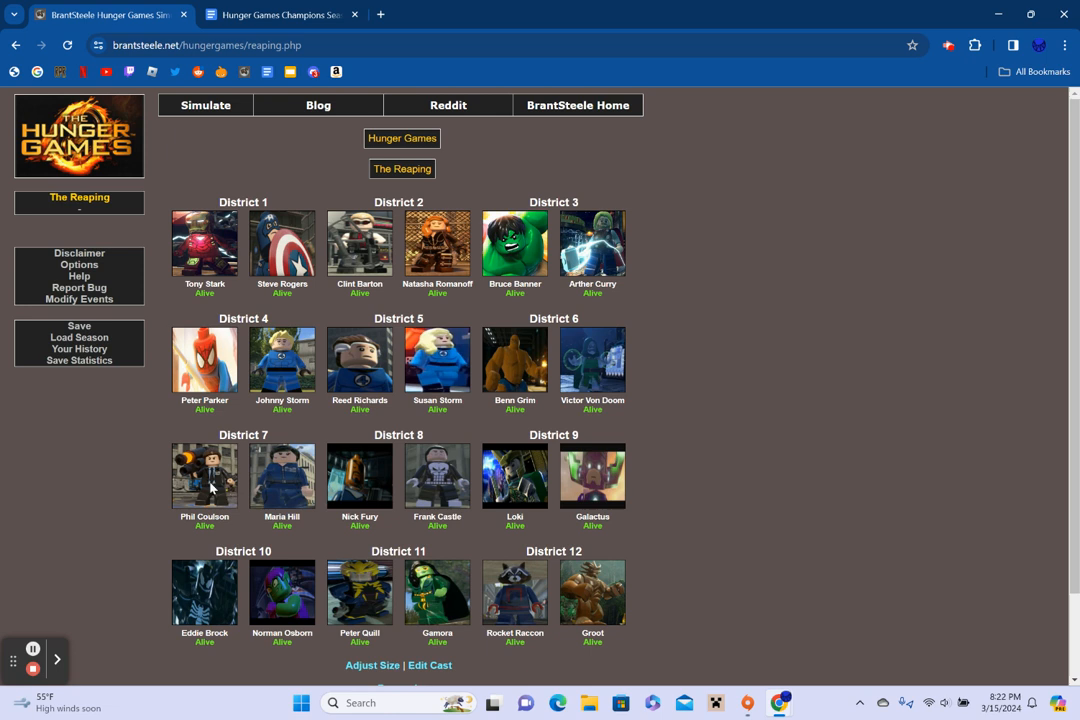
mouse_move(184, 508)
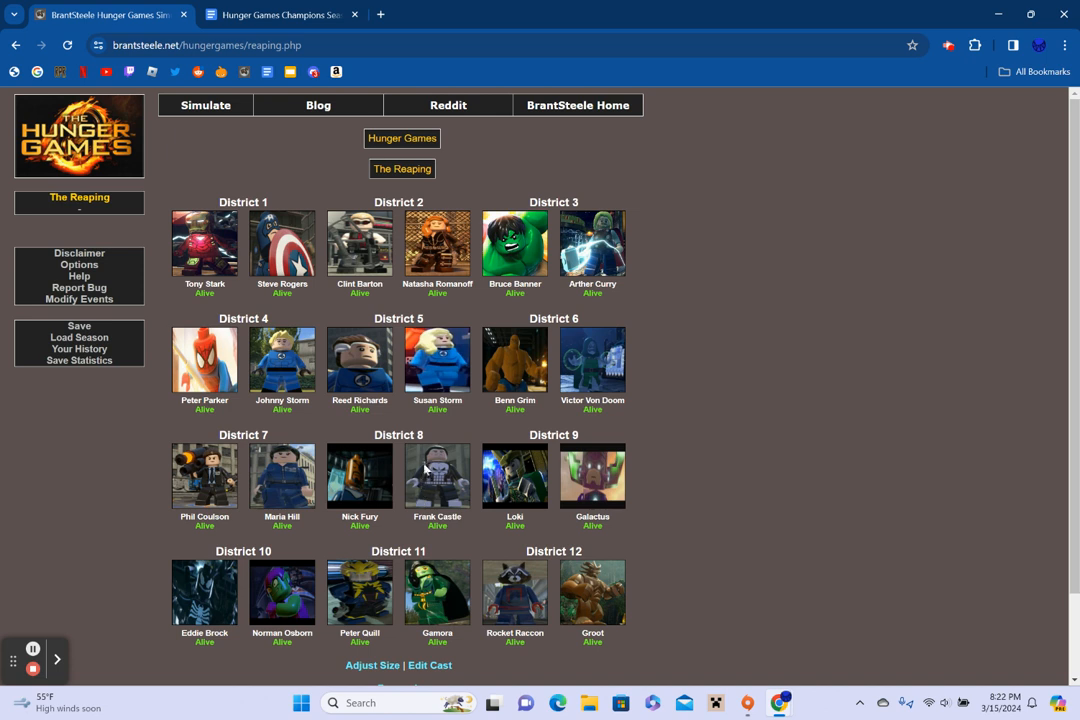
mouse_move(432, 468)
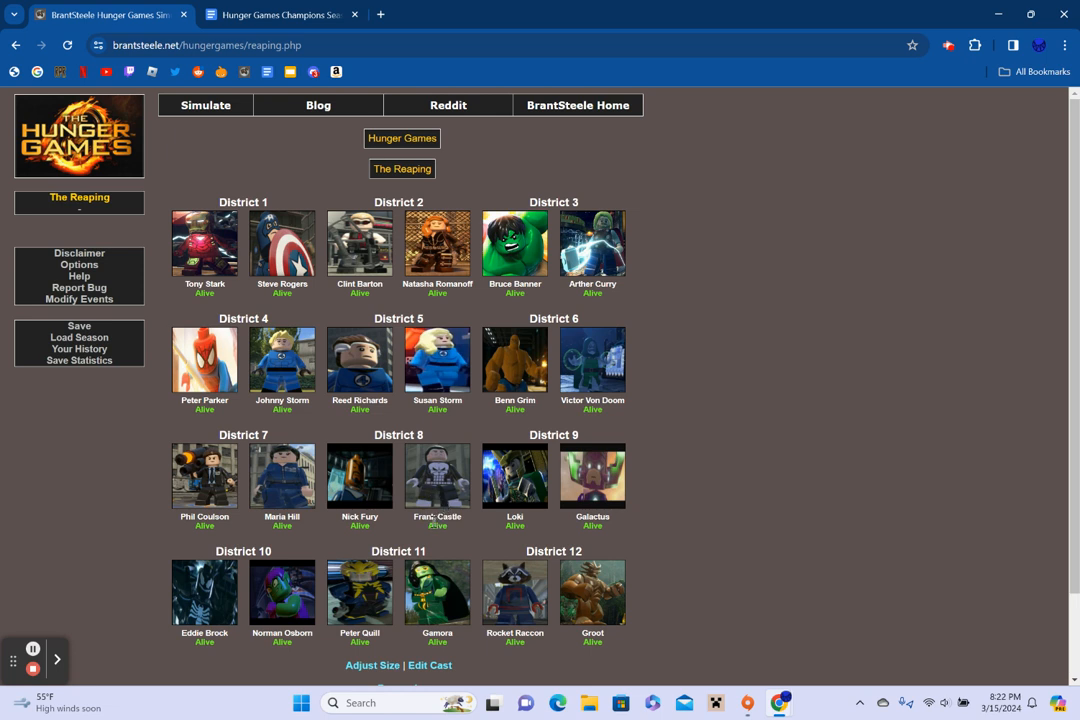
mouse_move(428, 504)
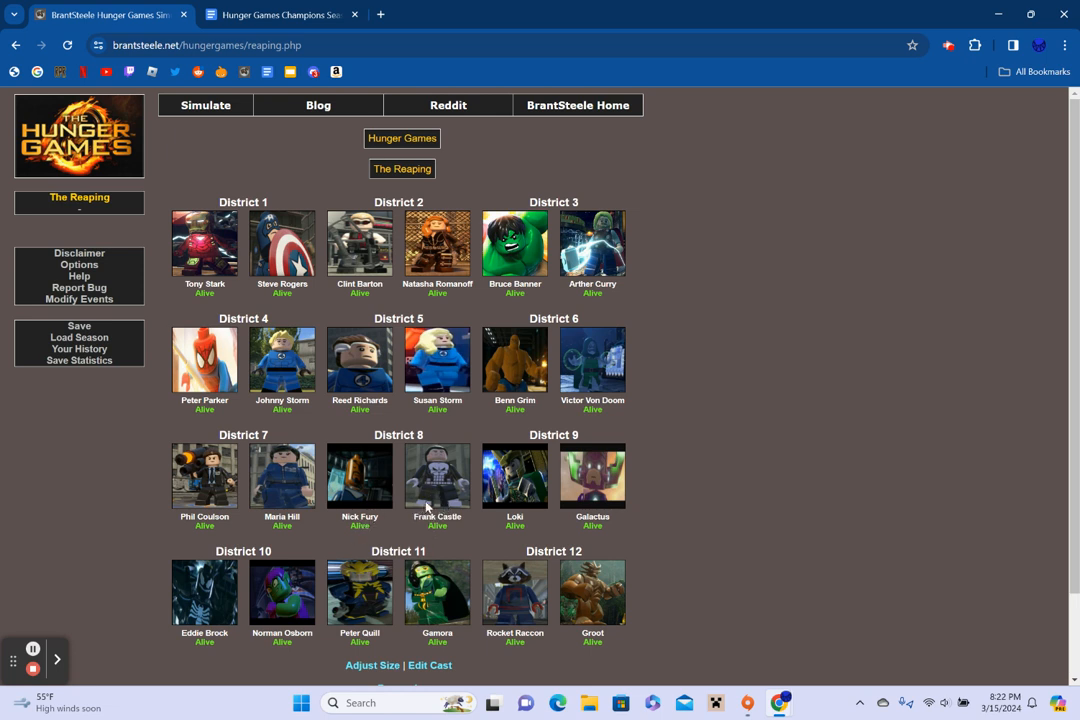
mouse_move(418, 480)
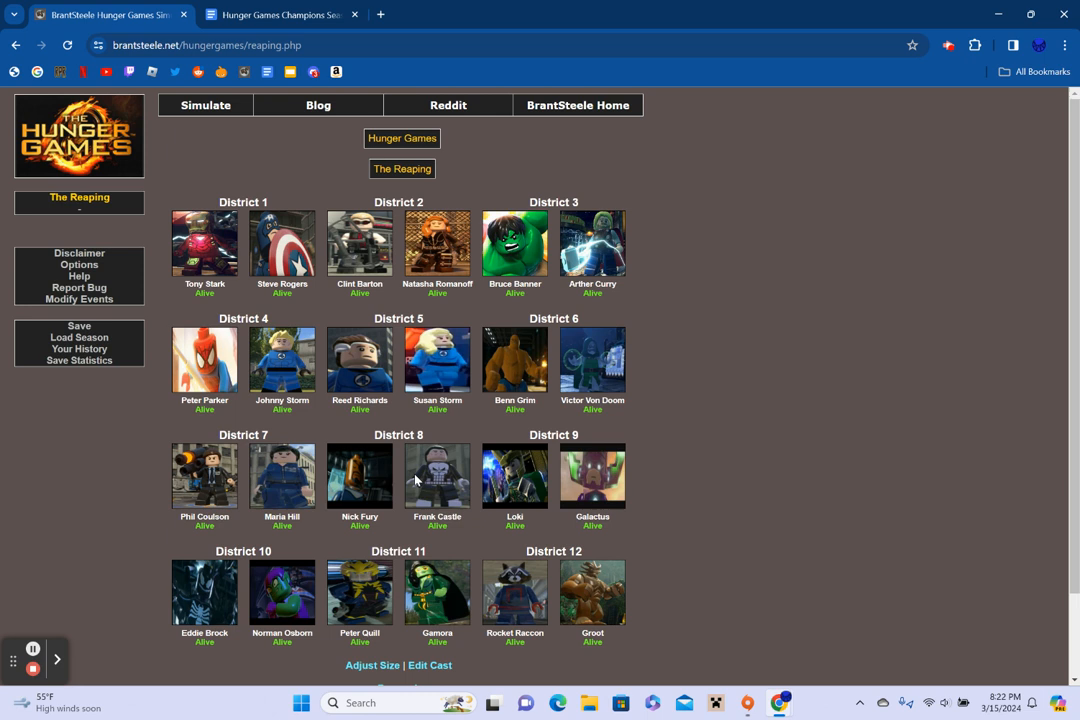
mouse_move(430, 472)
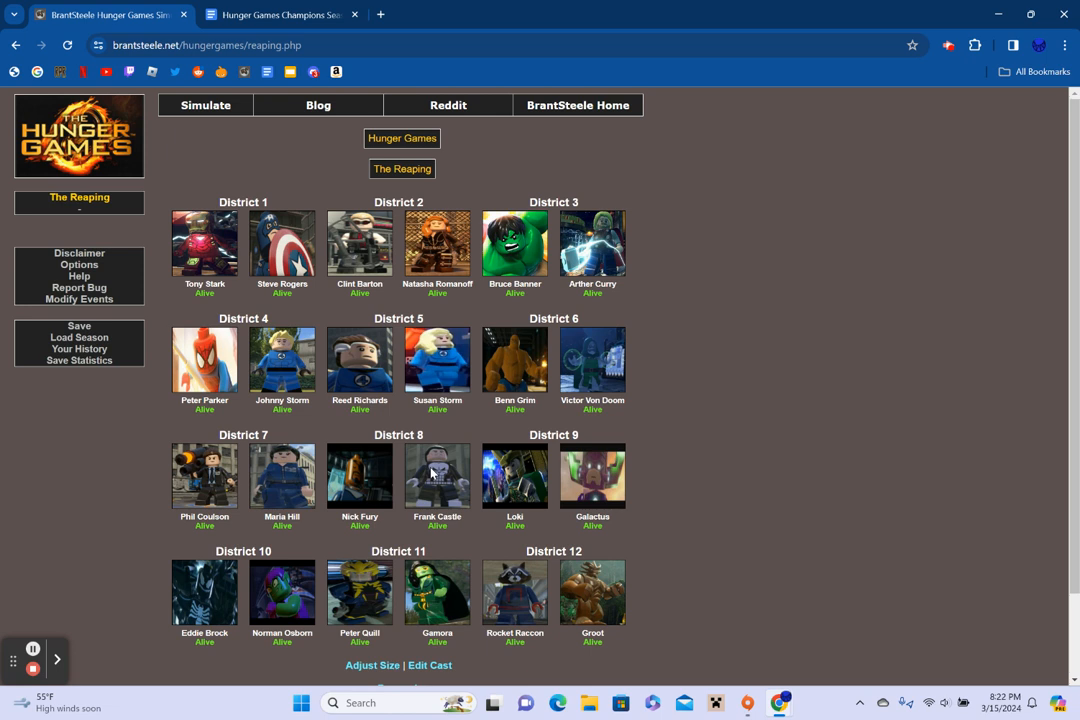
mouse_move(520, 492)
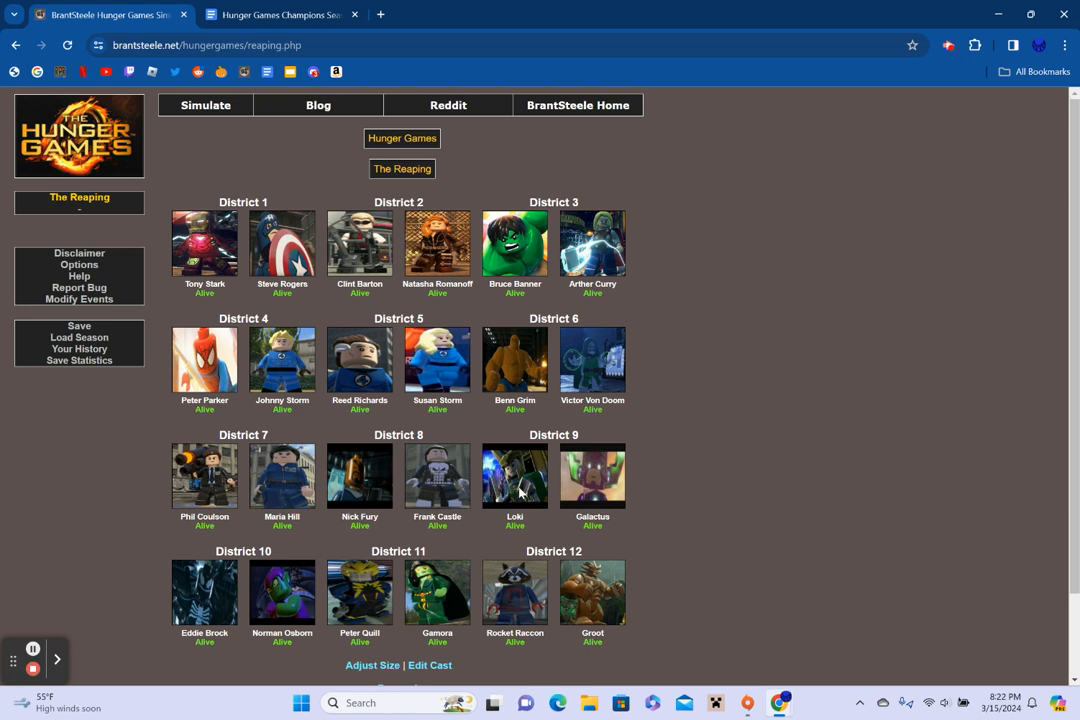
mouse_move(208, 616)
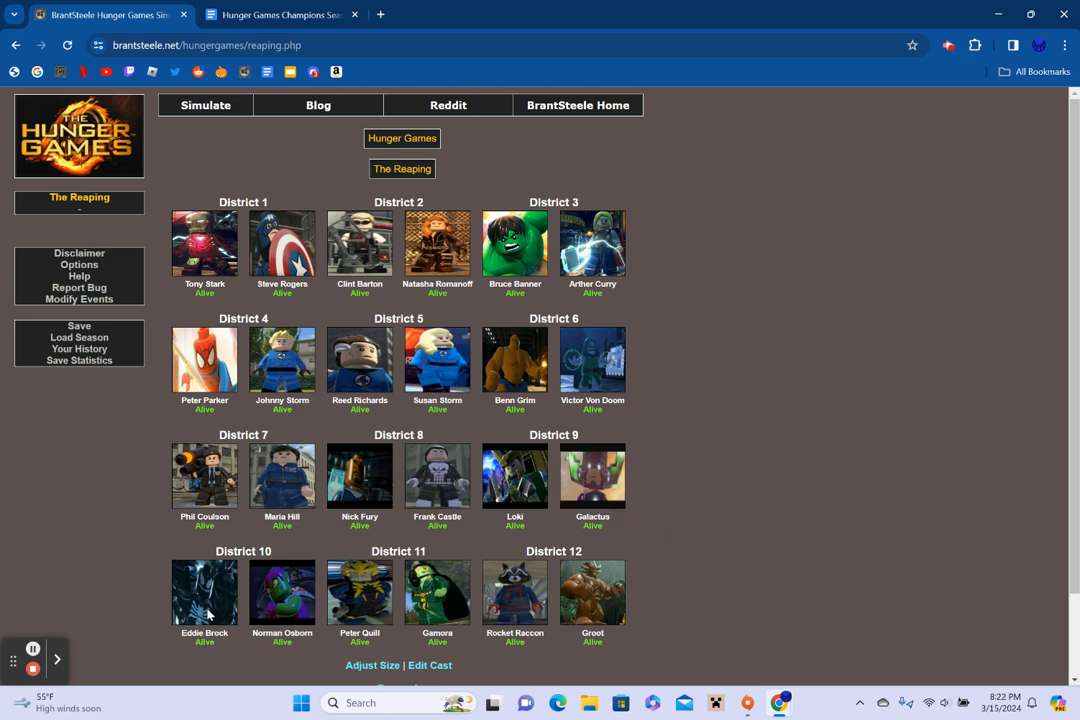
mouse_move(272, 600)
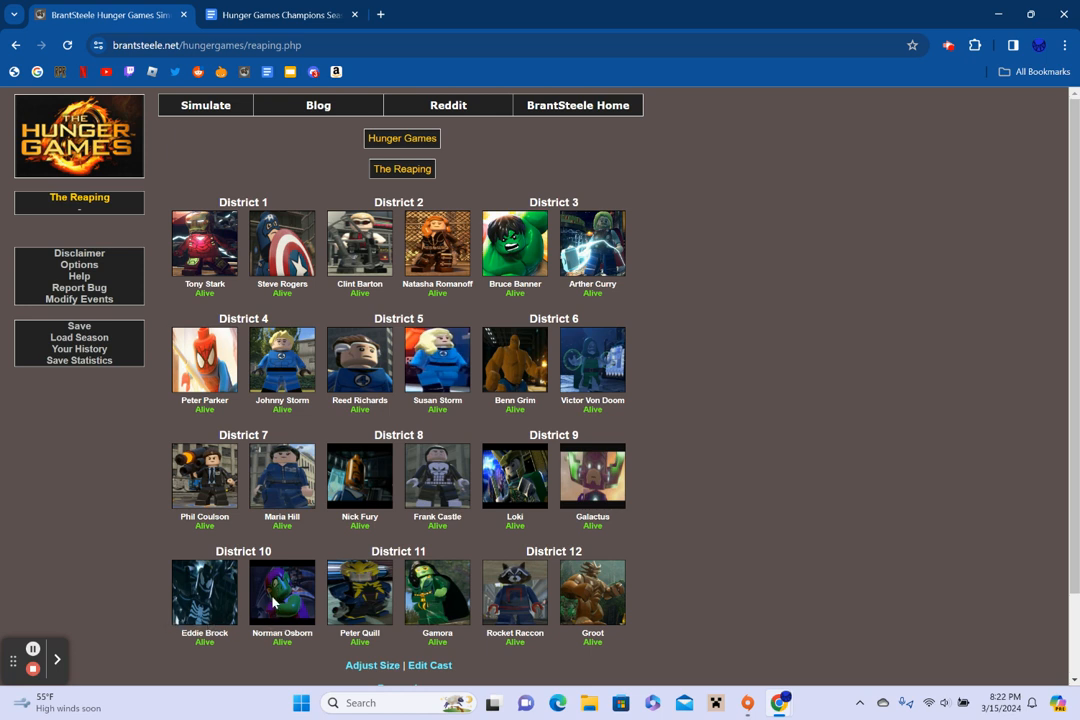
mouse_move(350, 610)
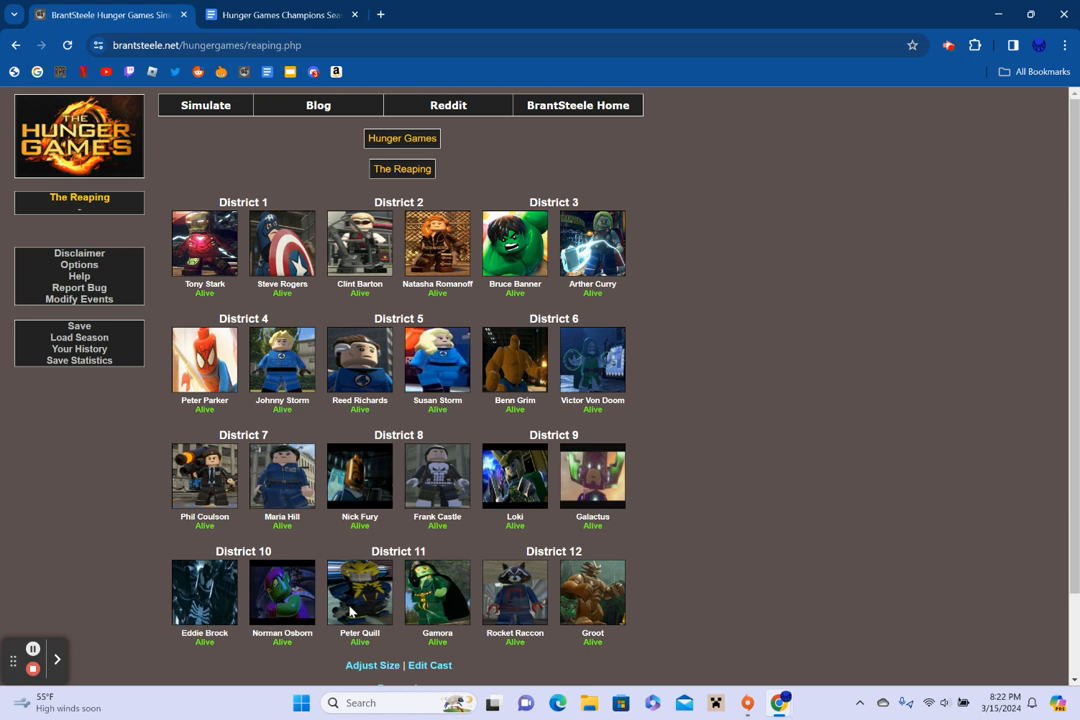
mouse_move(510, 616)
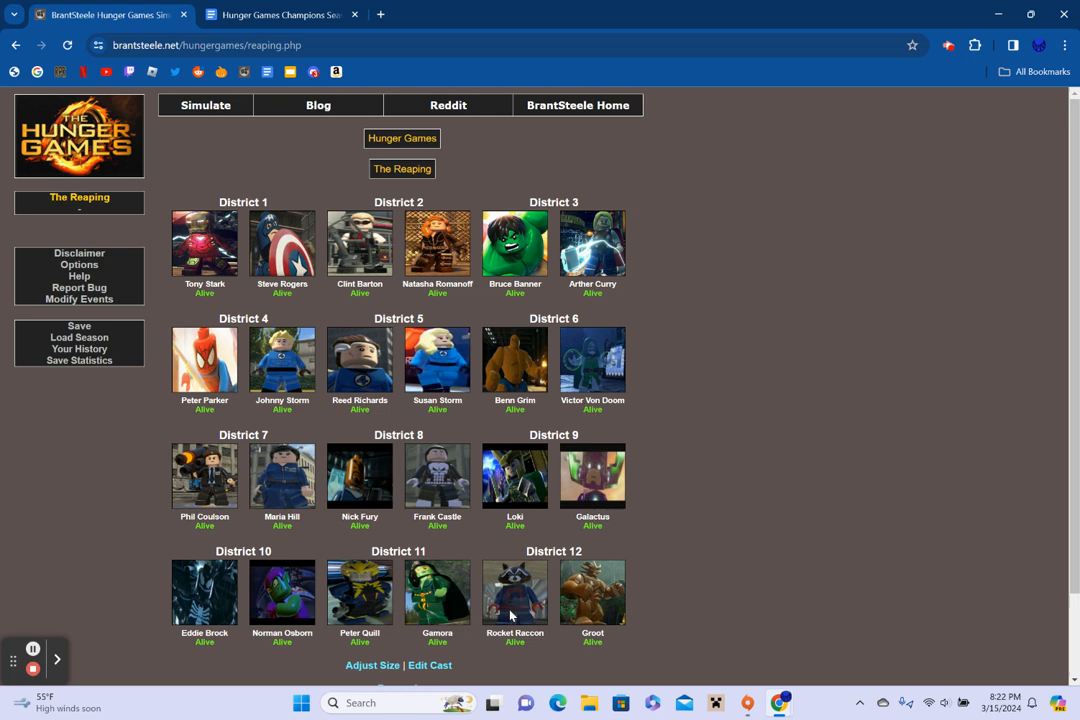
mouse_move(838, 480)
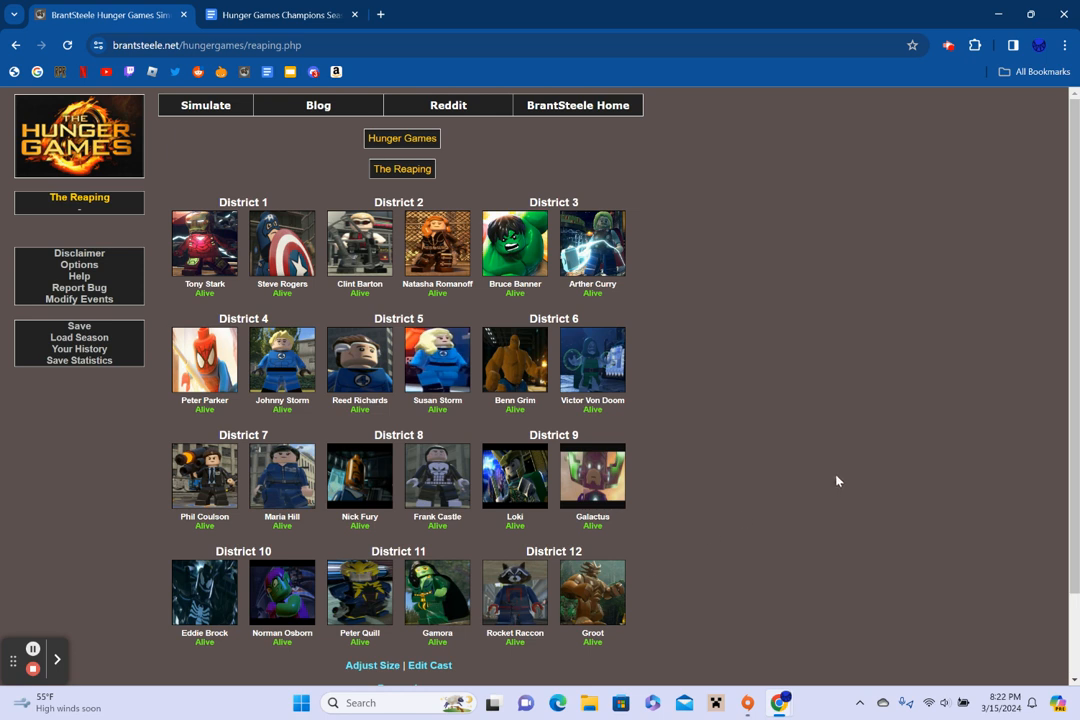
mouse_move(998, 456)
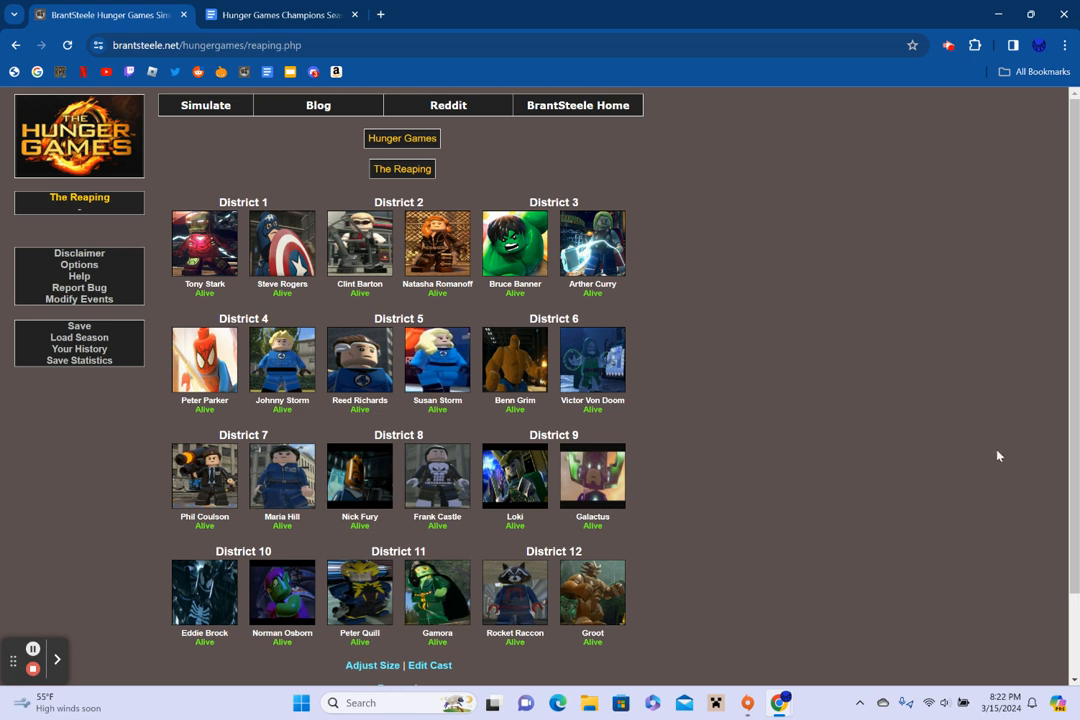
scroll("down", 3)
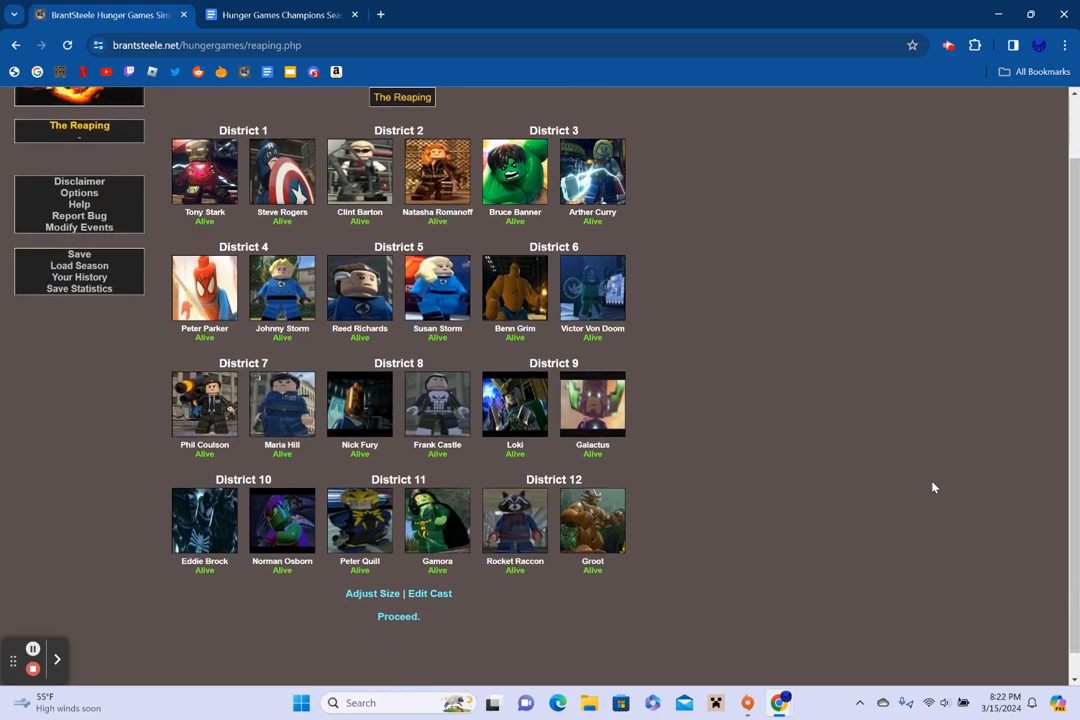
mouse_move(398, 616)
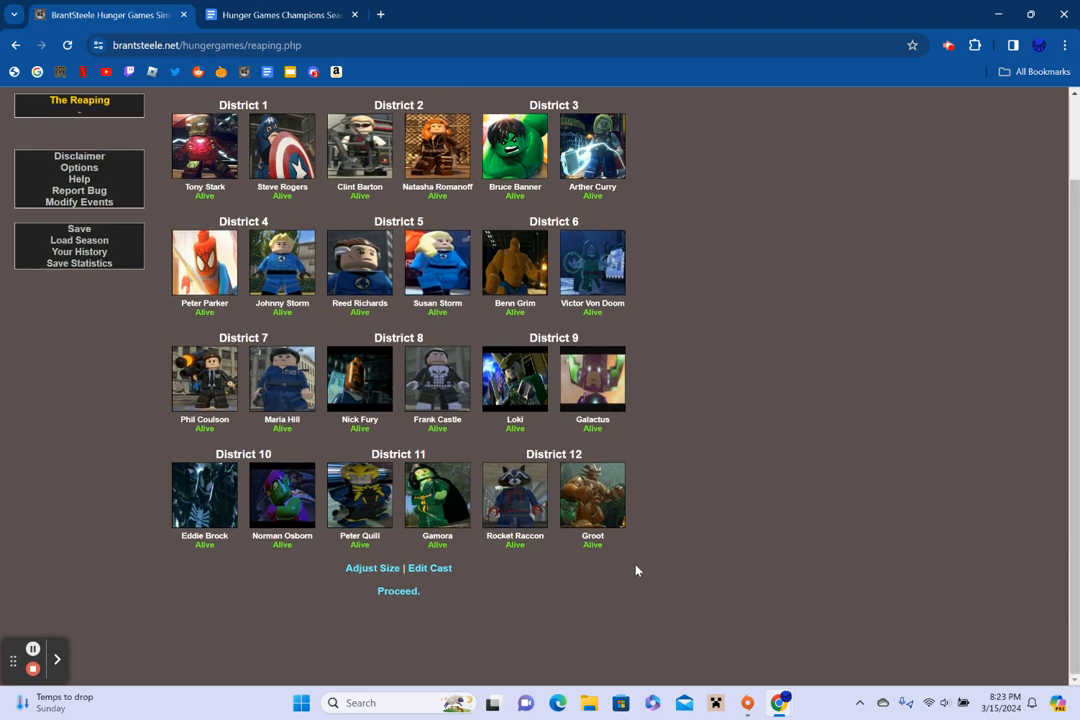
left_click(398, 590)
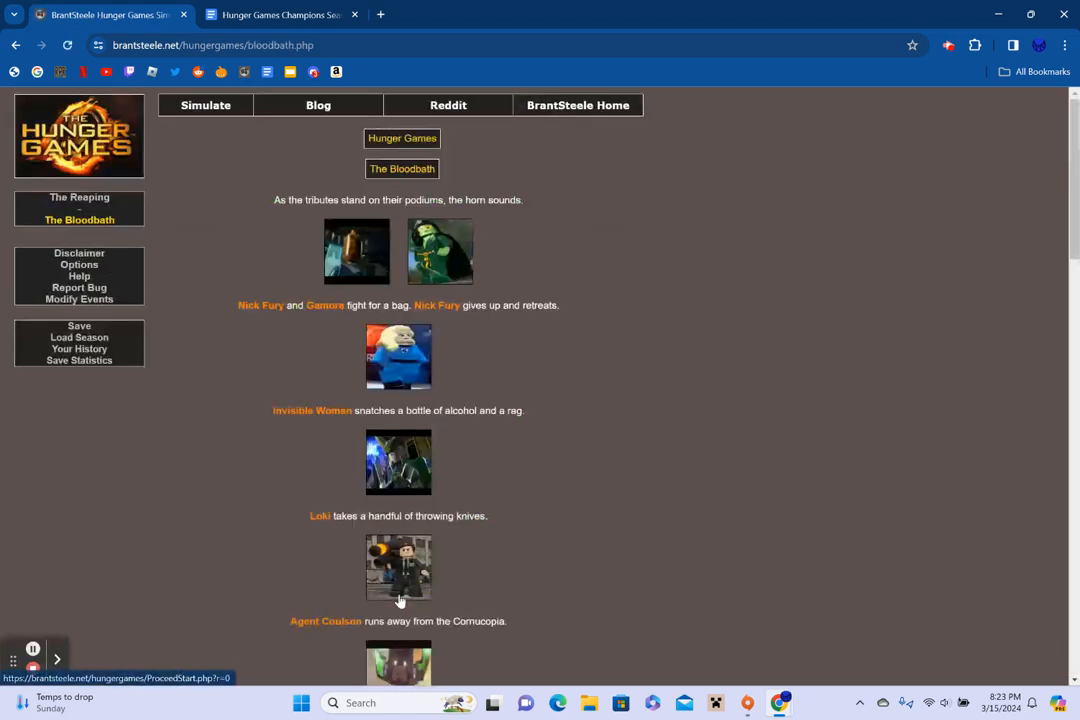
mouse_move(752, 510)
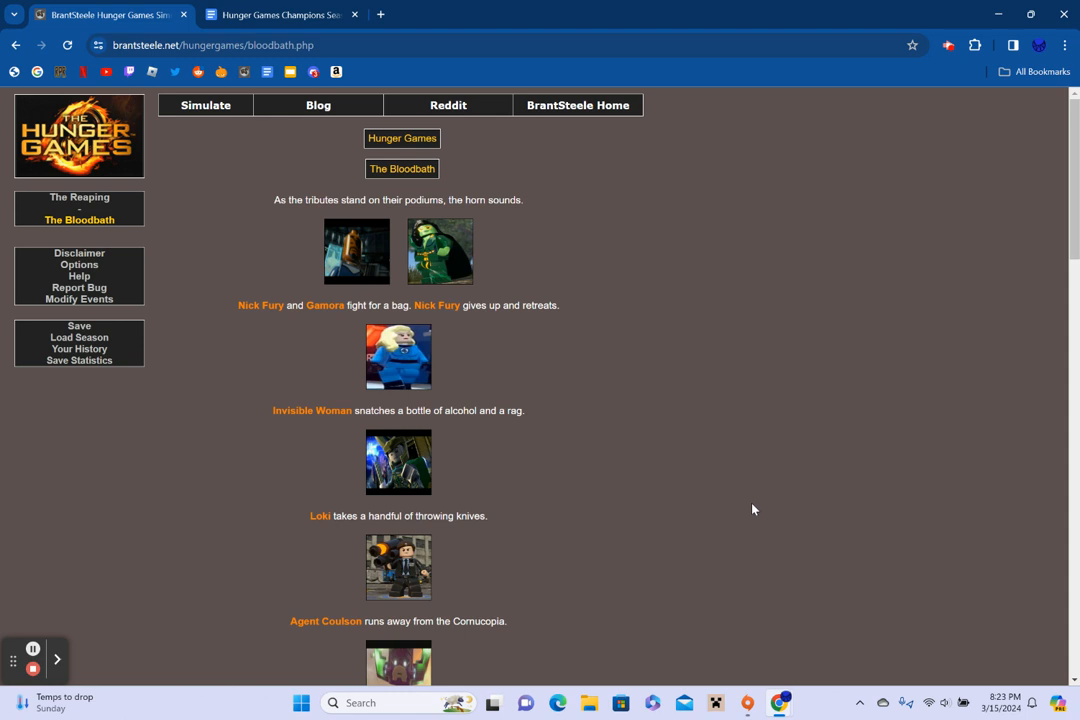
scroll("down", 3)
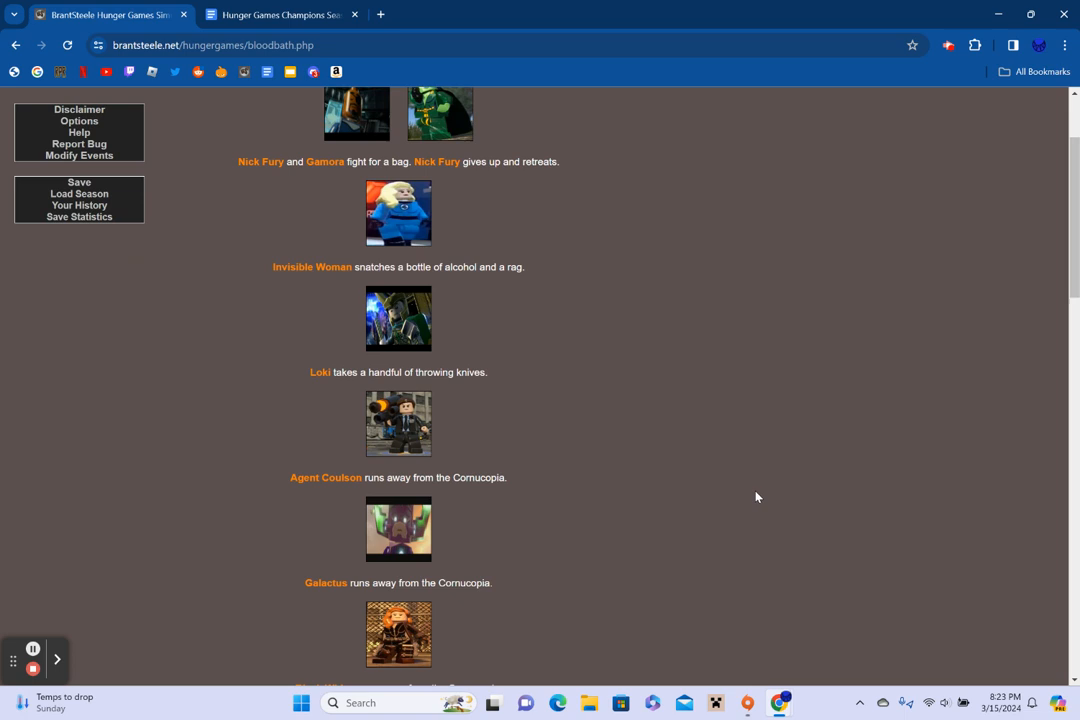
scroll("down", 3)
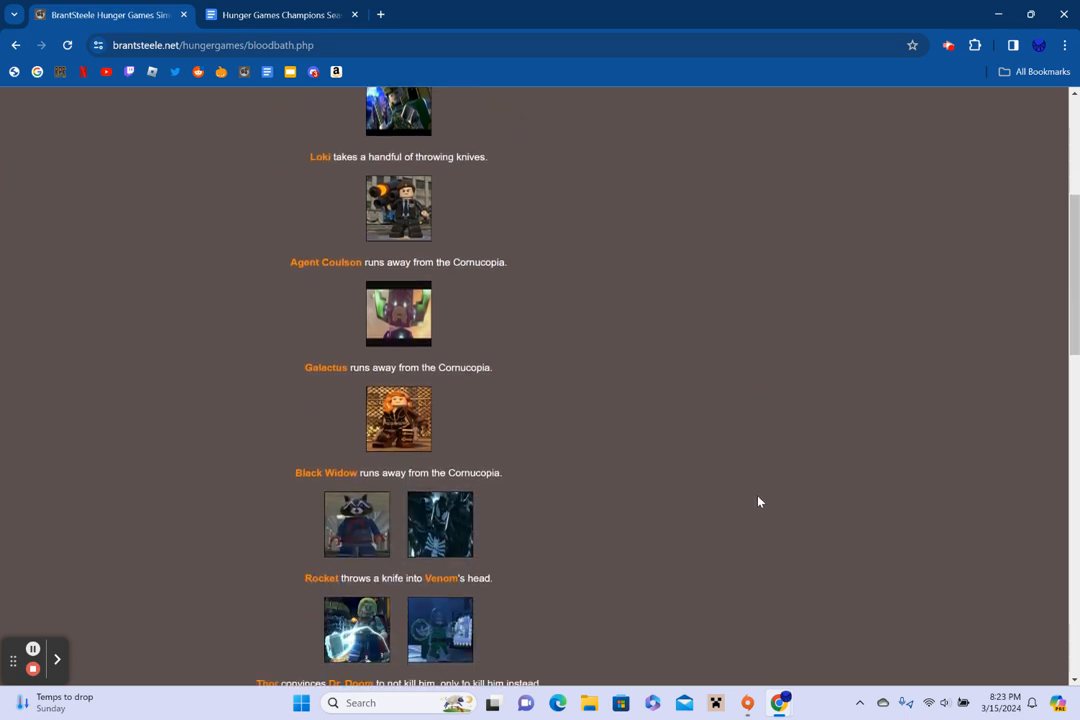
scroll("down", 3)
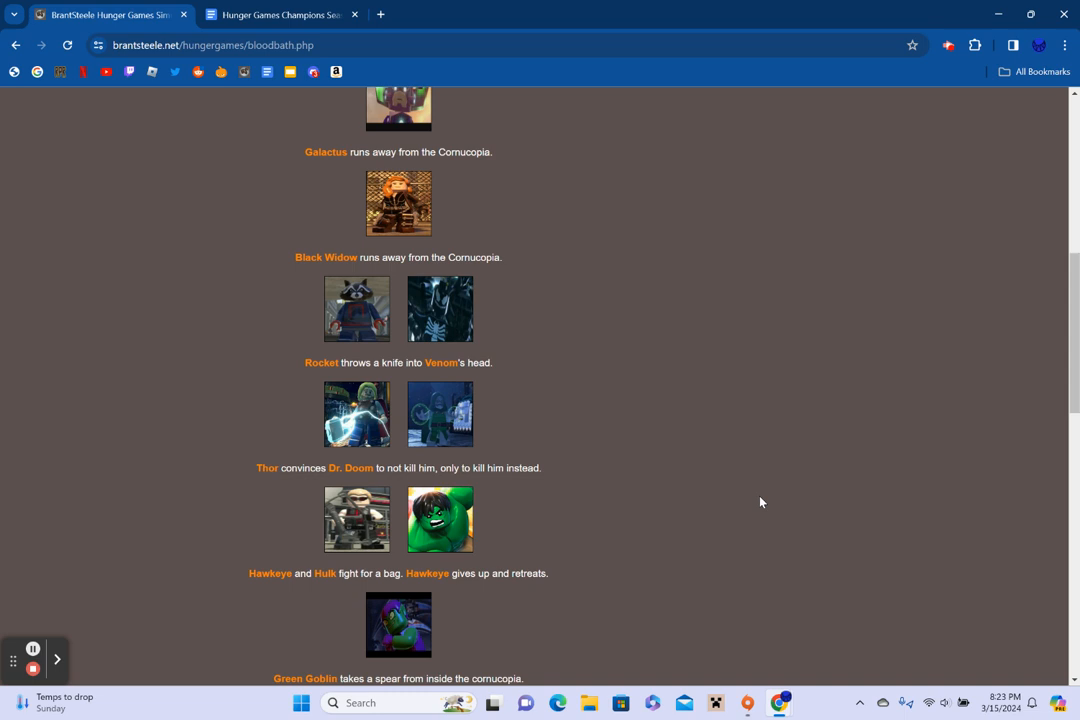
scroll("down", 3)
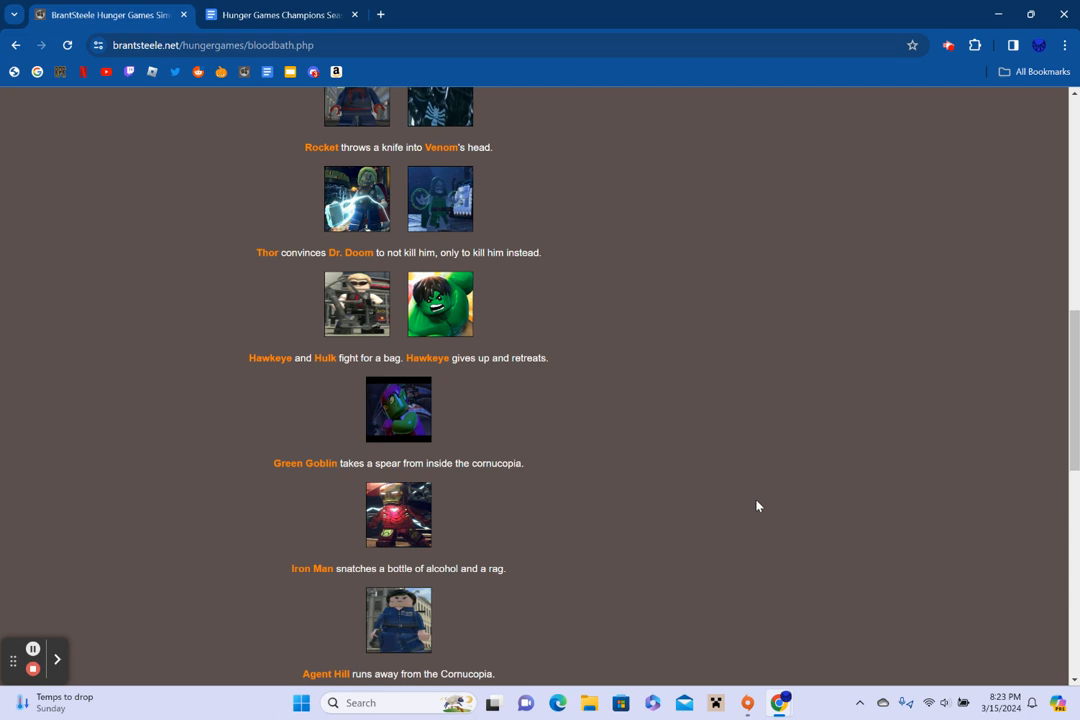
scroll("down", 3)
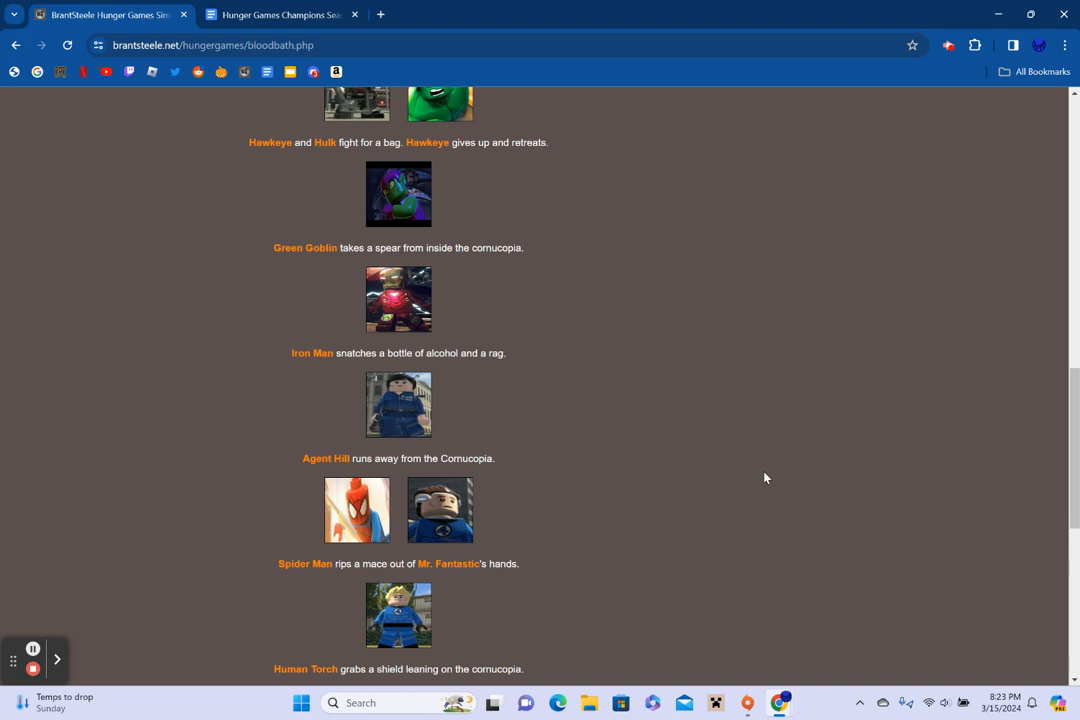
scroll("down", 3)
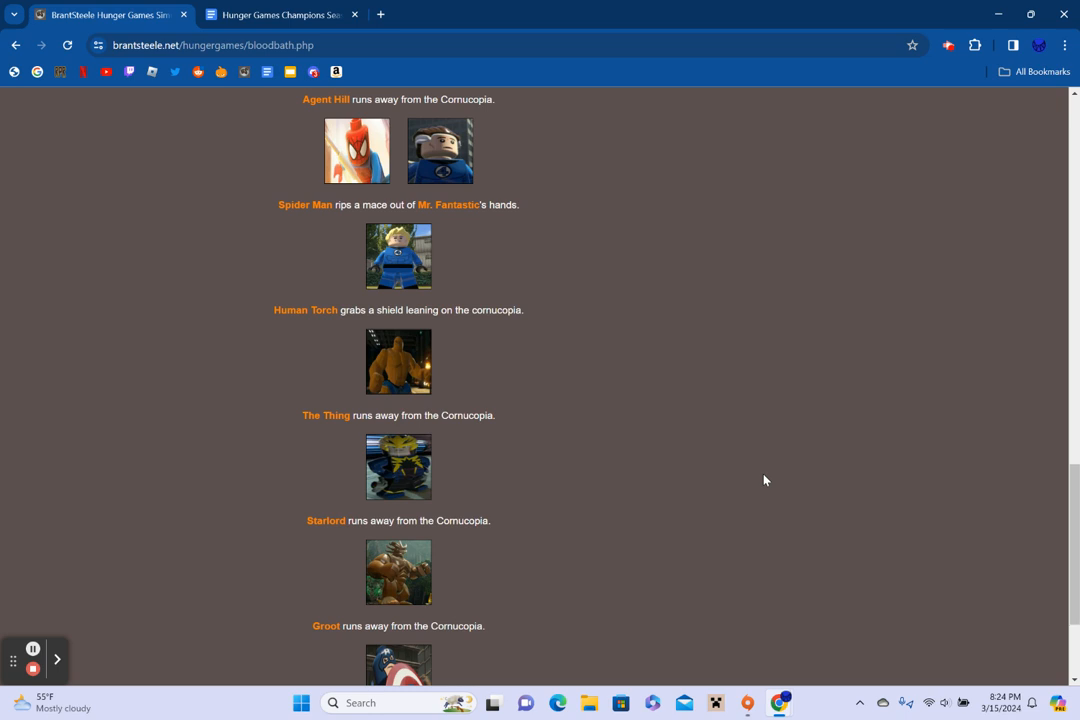
scroll("down", 3)
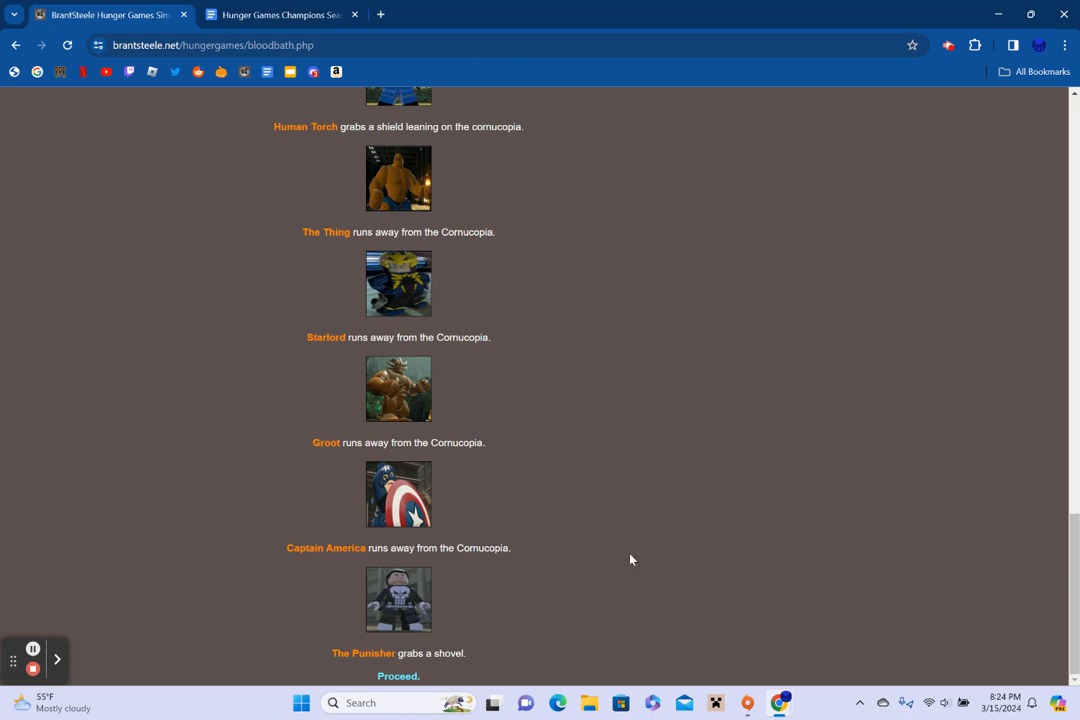
mouse_move(398, 676)
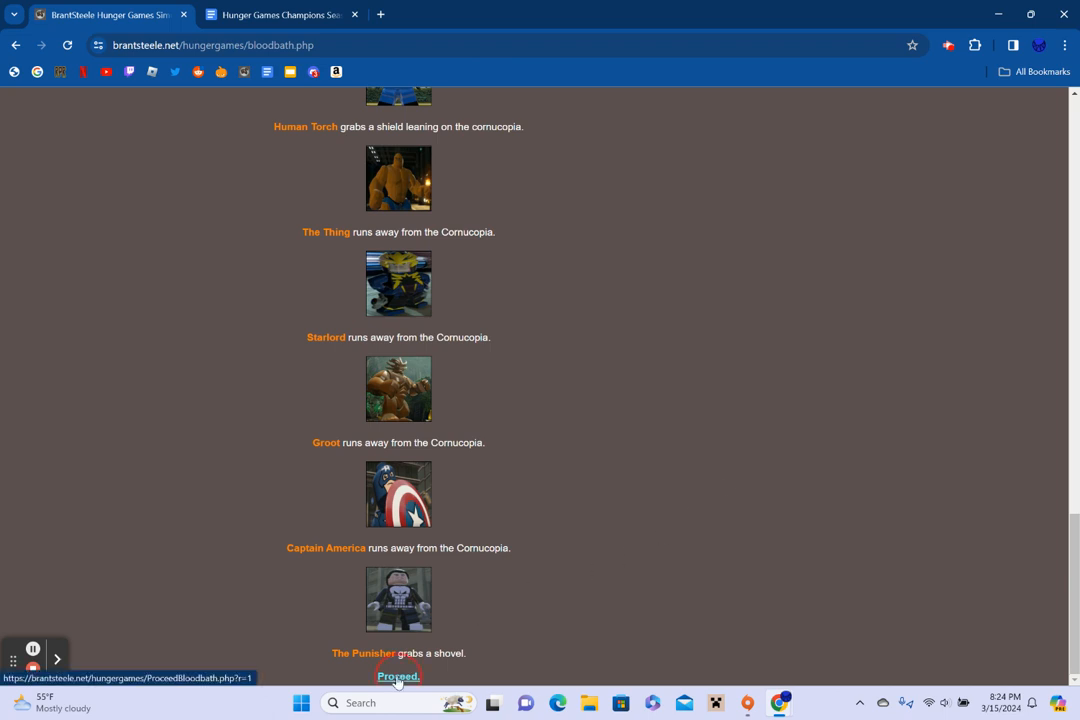
Proceed past the Bloodbath and read the Day 1 events down to Green Goblin's infection death
left_click(398, 676)
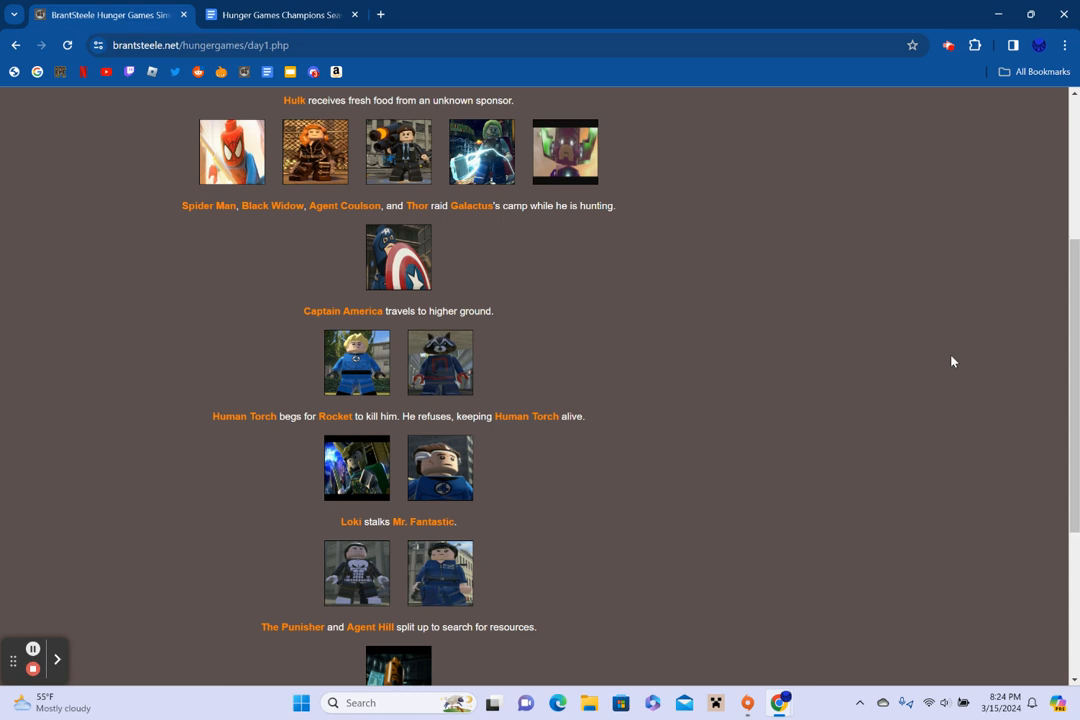
scroll("down", 3)
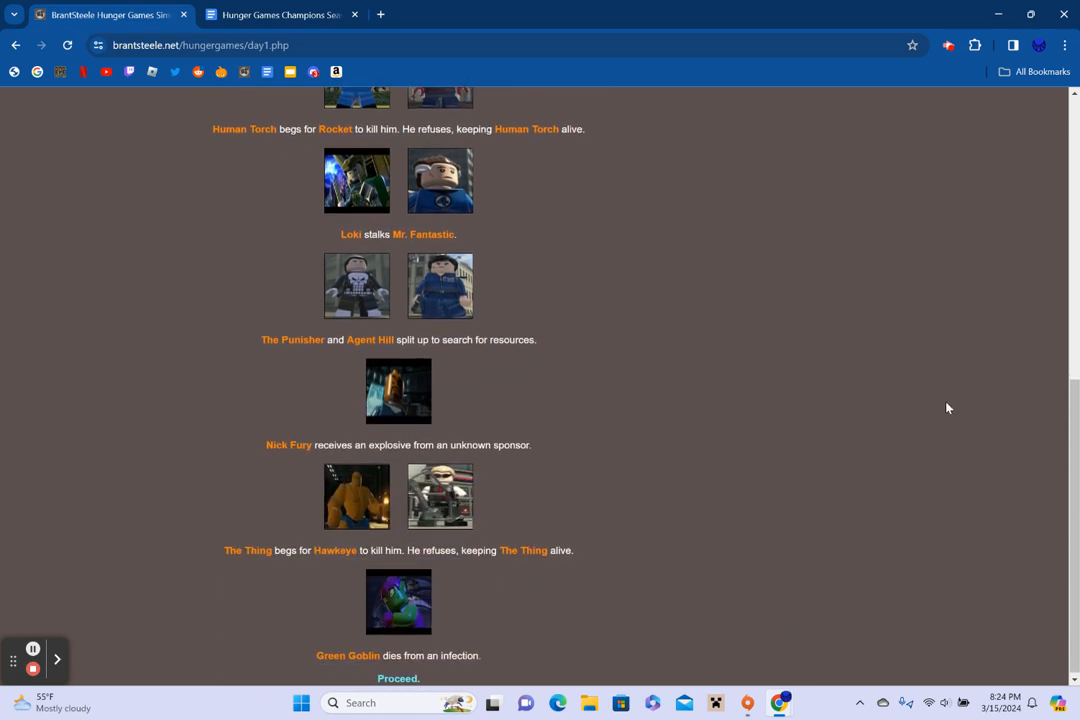
mouse_move(912, 456)
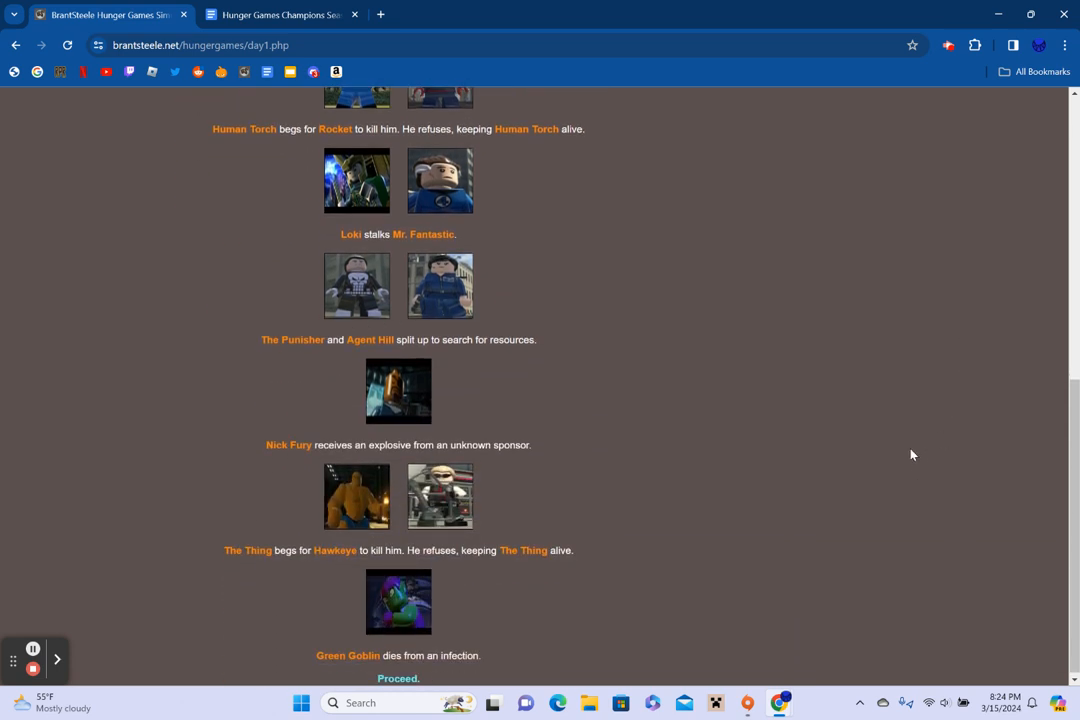
mouse_move(910, 450)
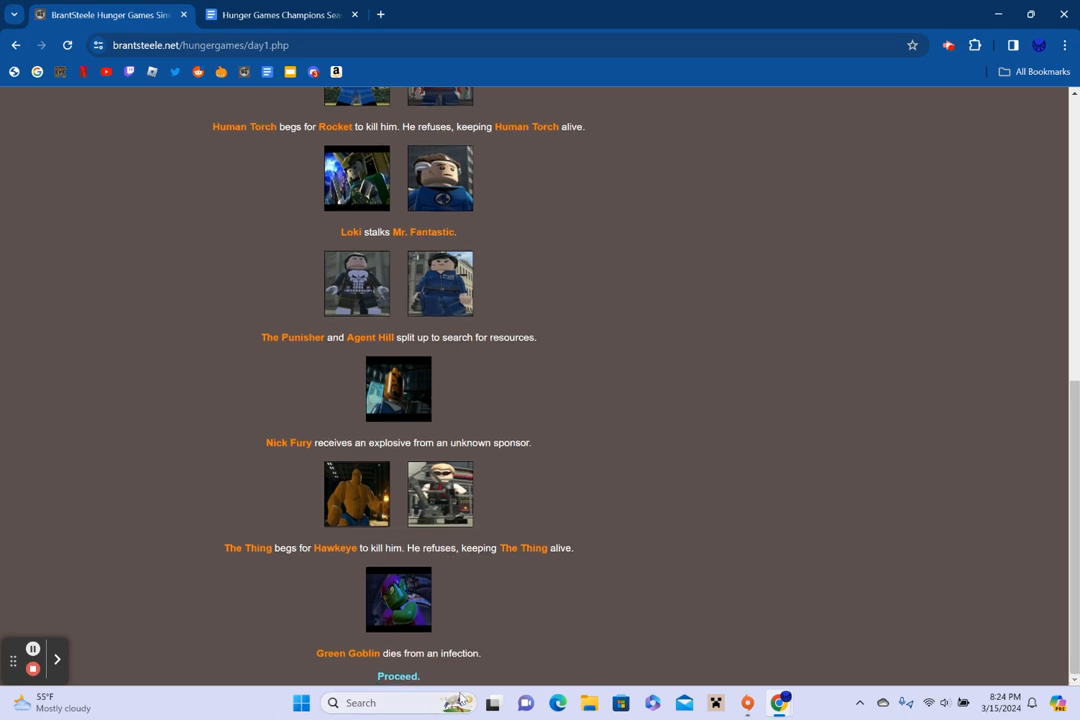
left_click(398, 676)
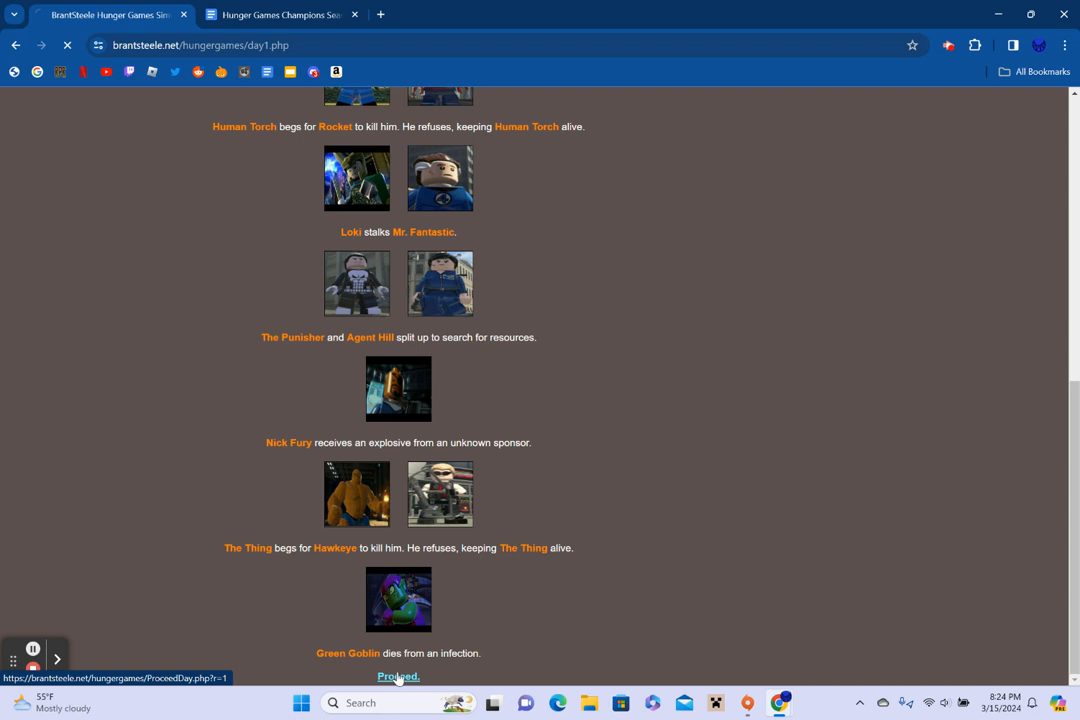
View Fallen Tributes 1 (Venom, Dr. Doom, Green Goblin) and continue to Night 1
left_click(398, 676)
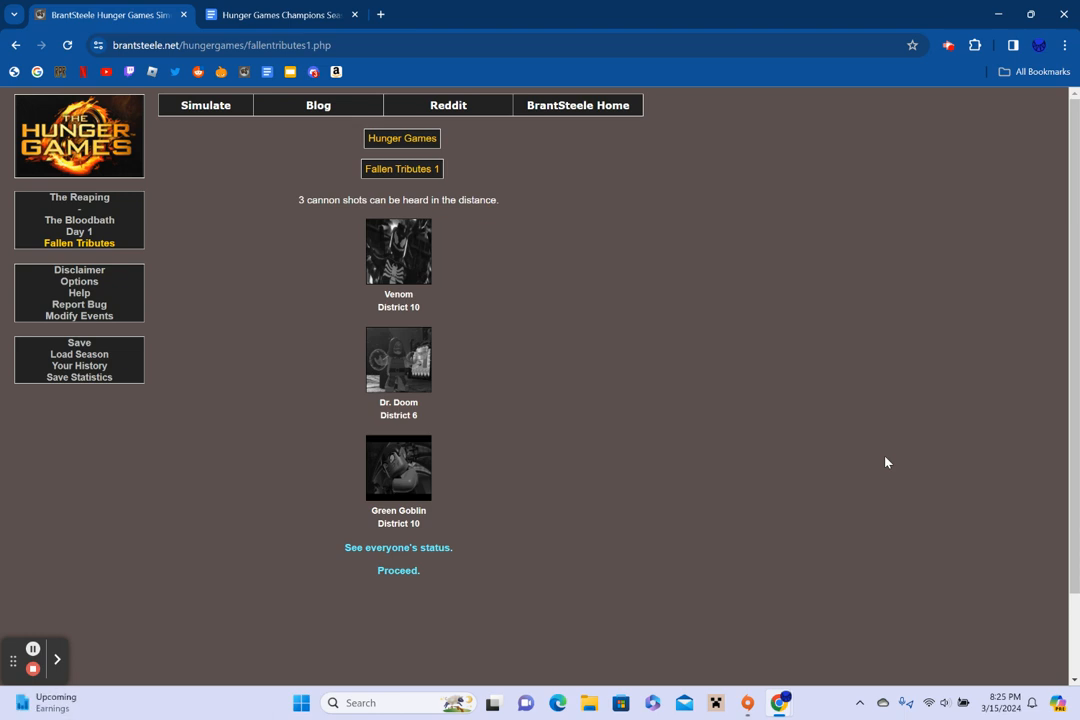
left_click(398, 548)
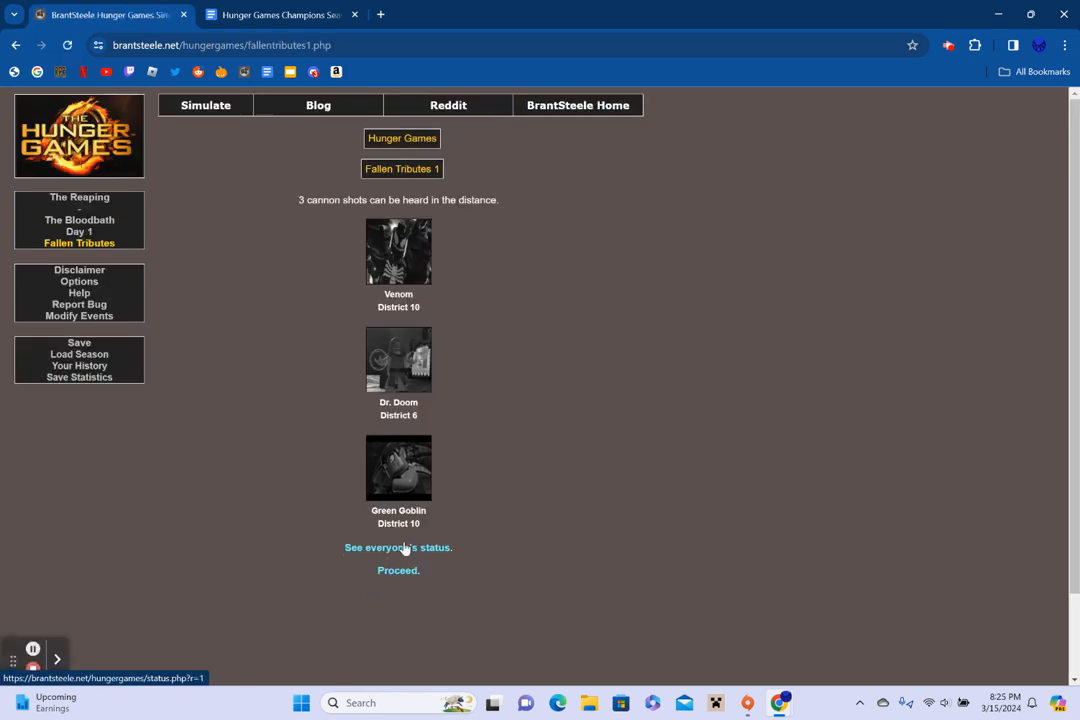
left_click(398, 570)
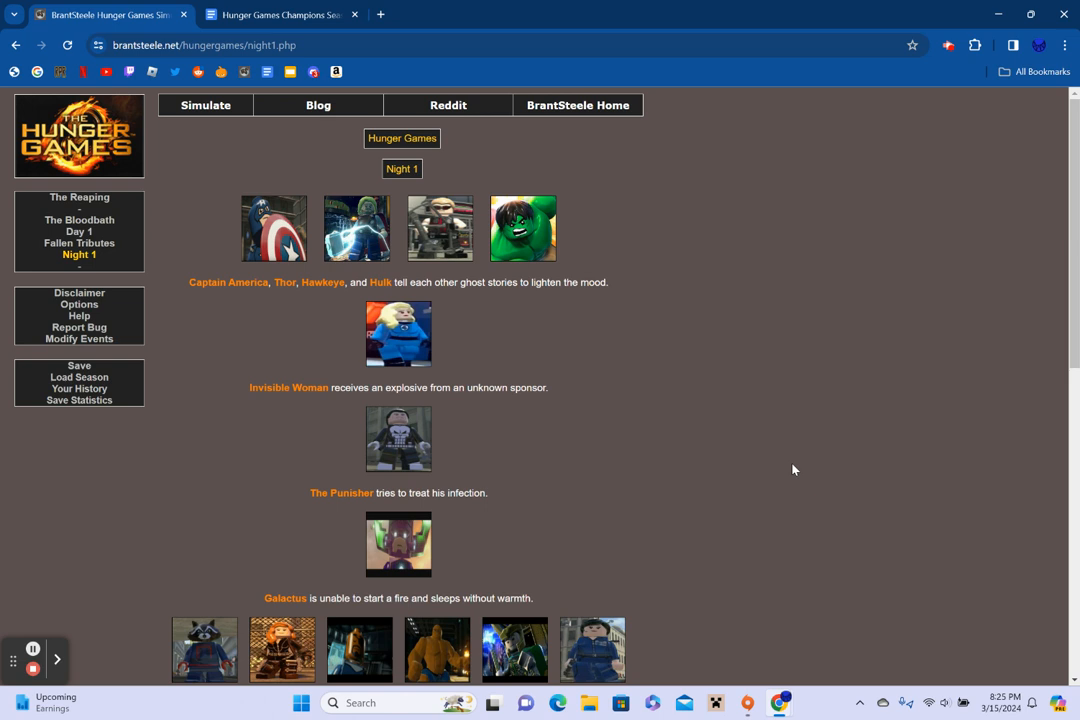
Read the Night 1 events to the end and proceed to Day 2
scroll("down", 3)
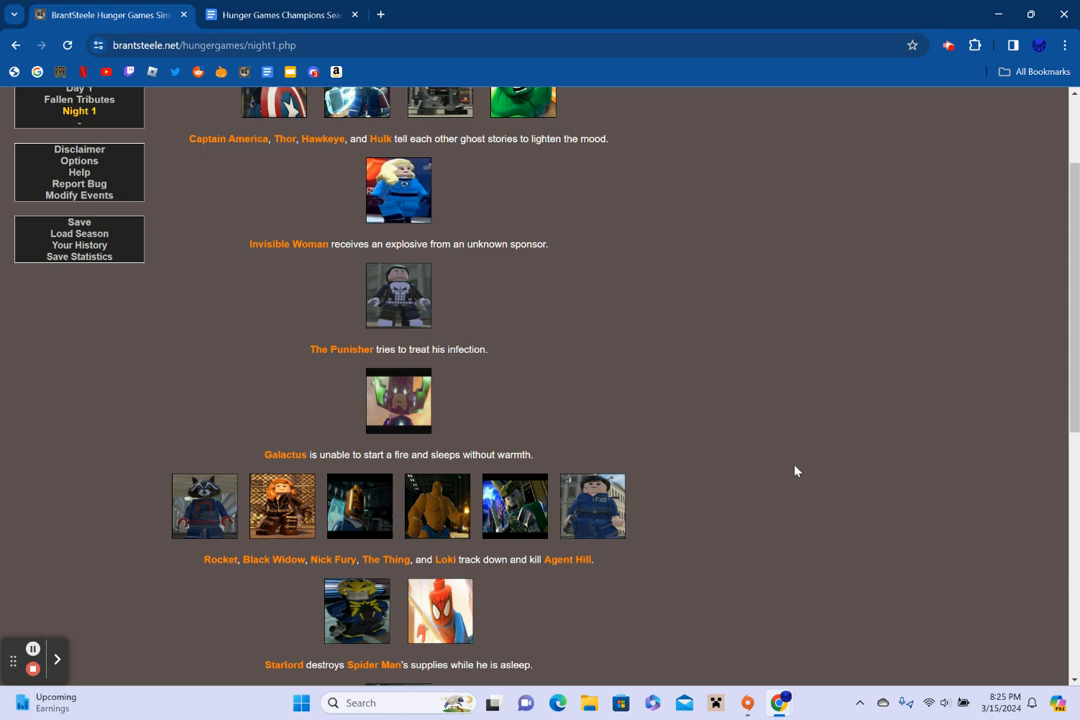
mouse_move(798, 476)
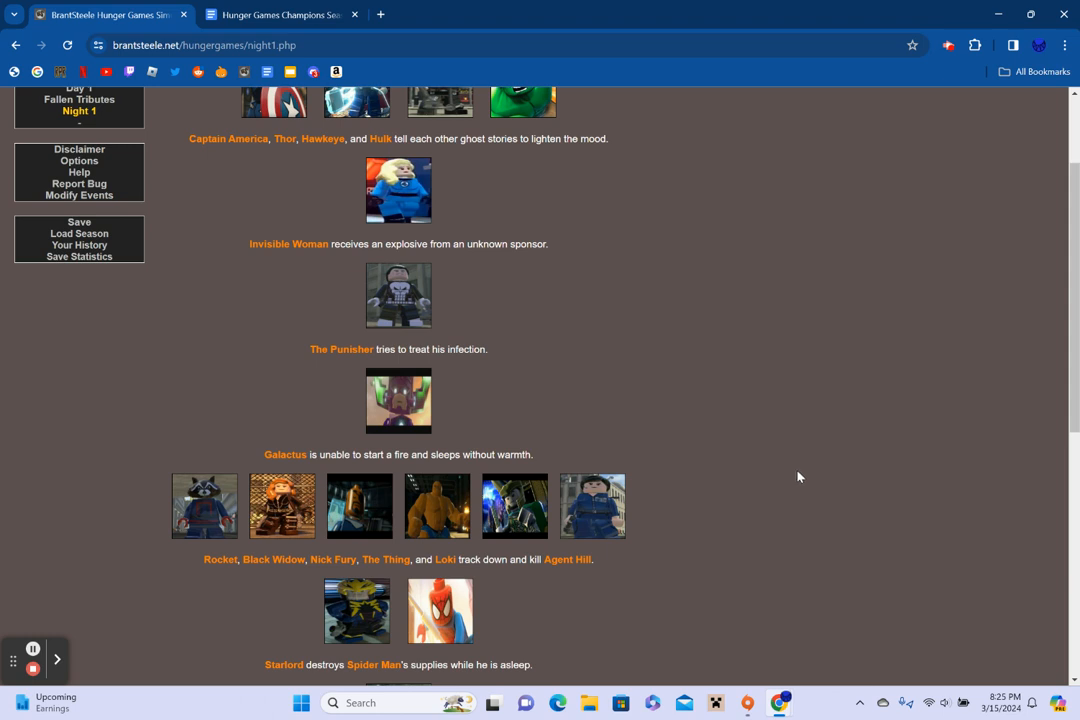
scroll("down", 3)
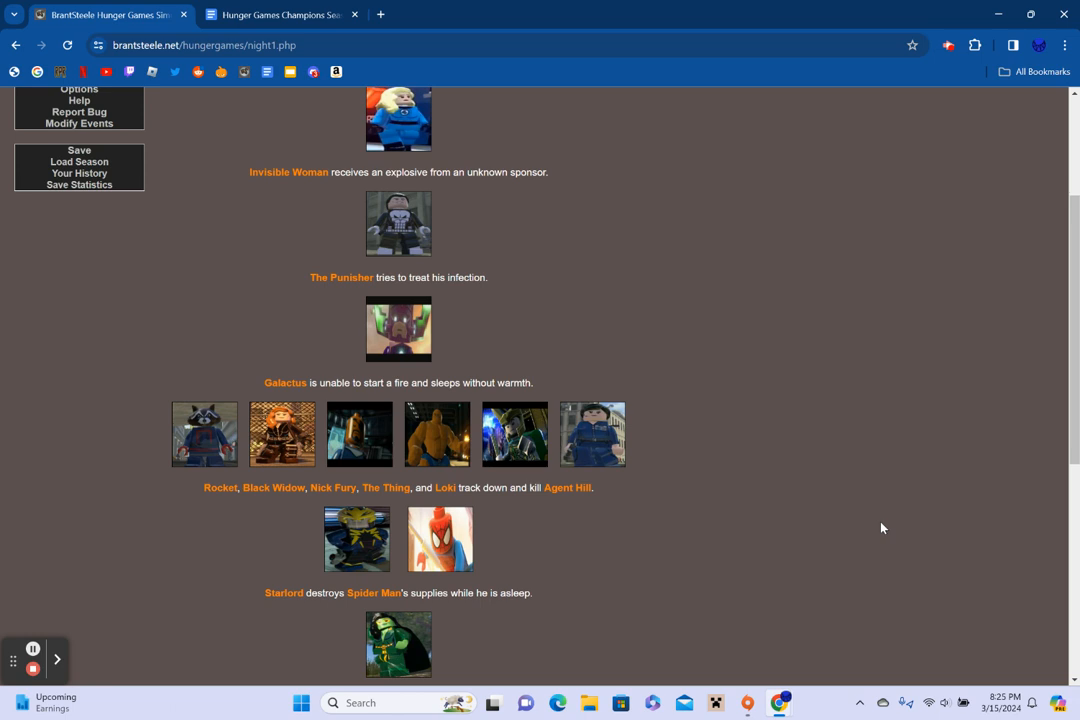
scroll("down", 3)
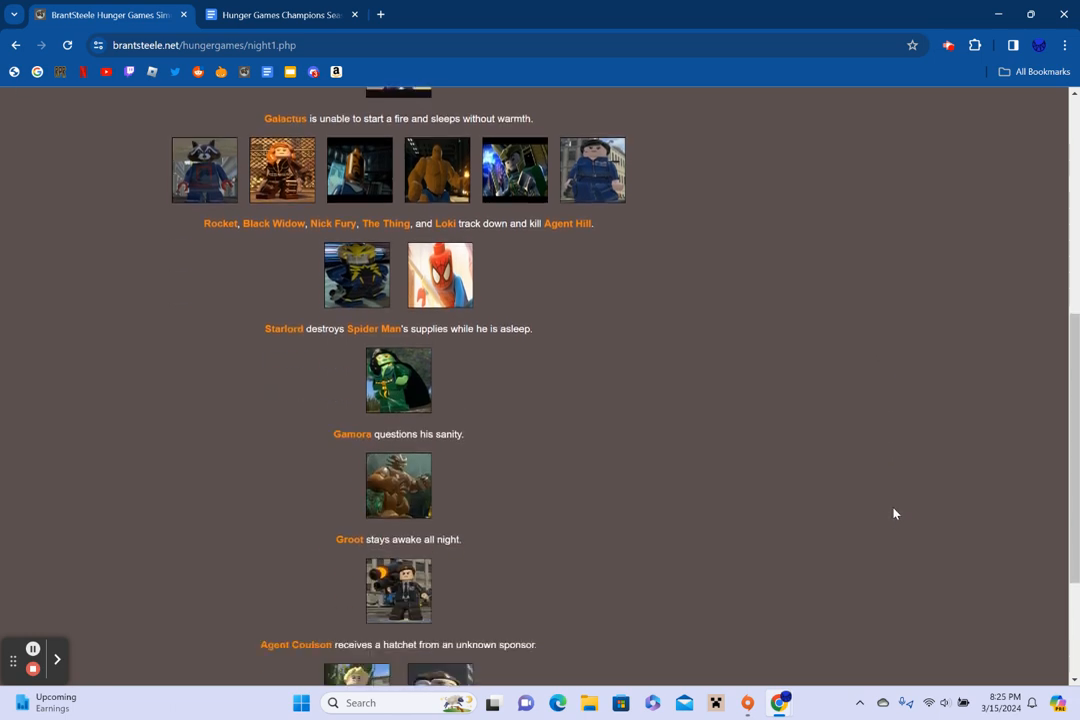
scroll("down", 3)
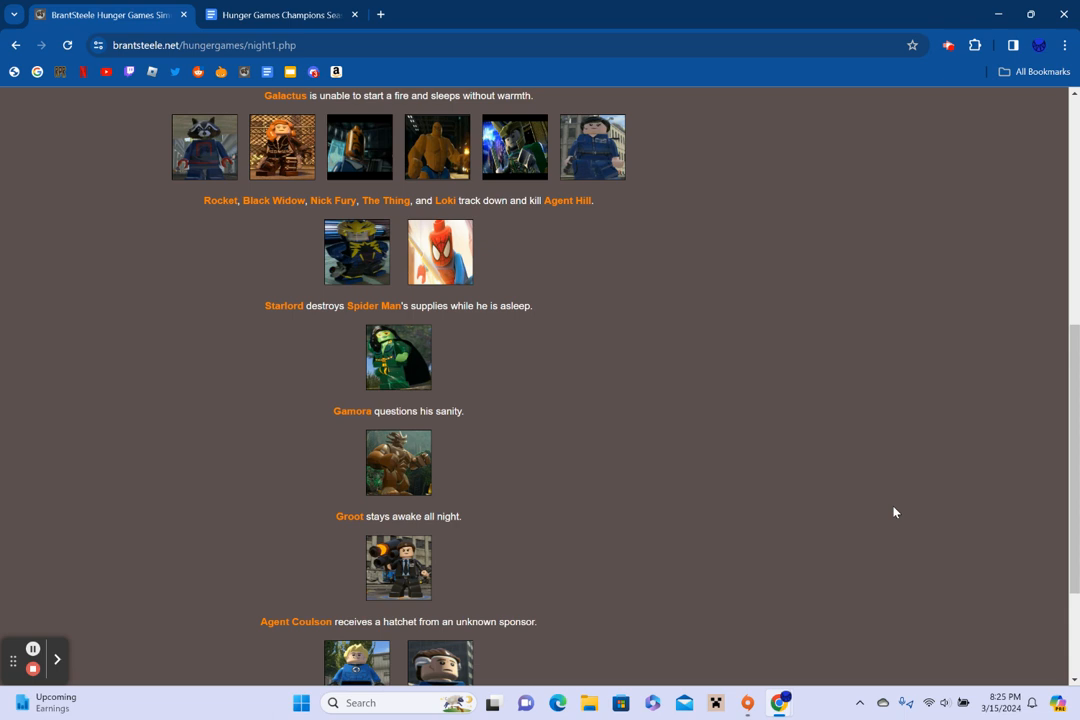
scroll("down", 3)
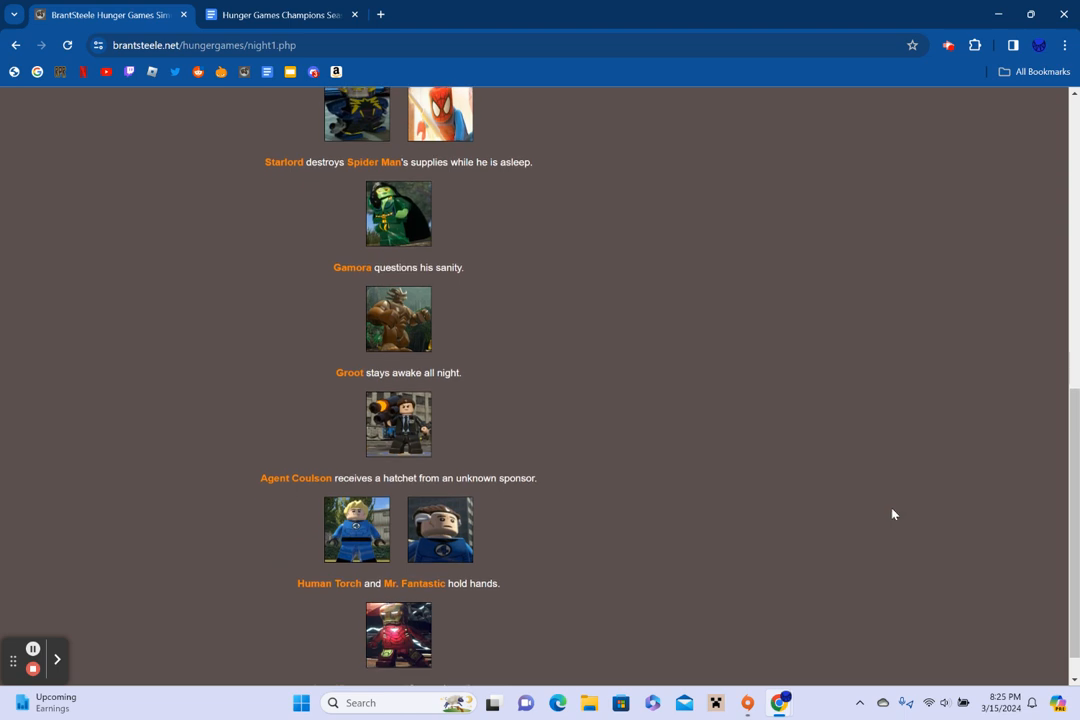
scroll("down", 3)
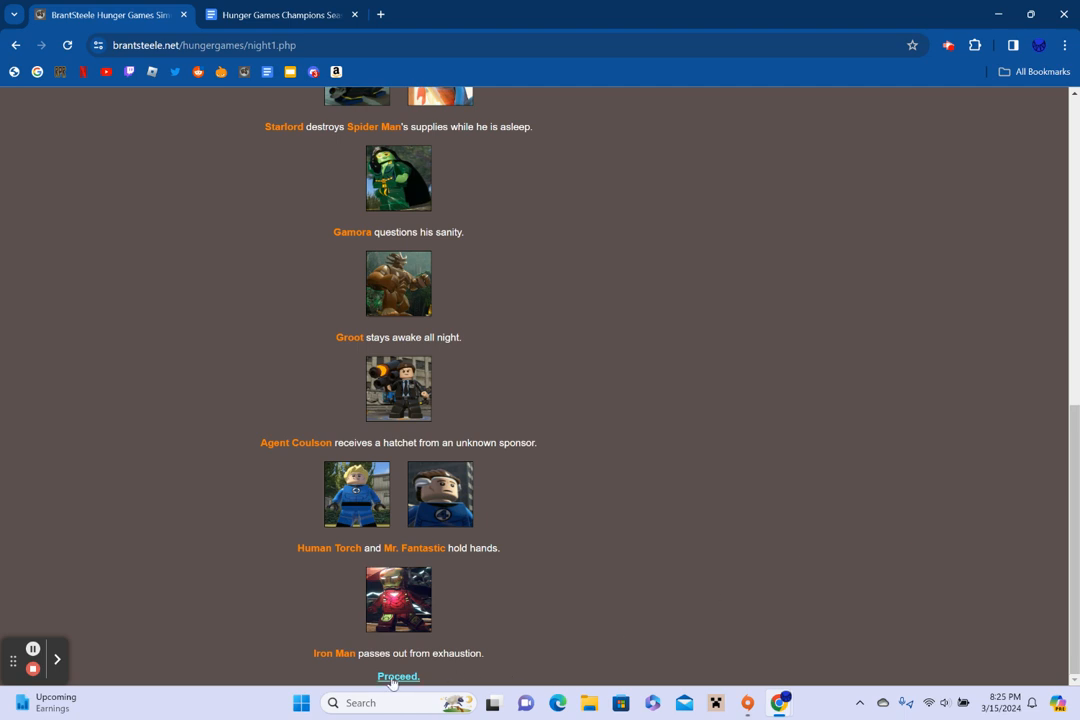
left_click(398, 676)
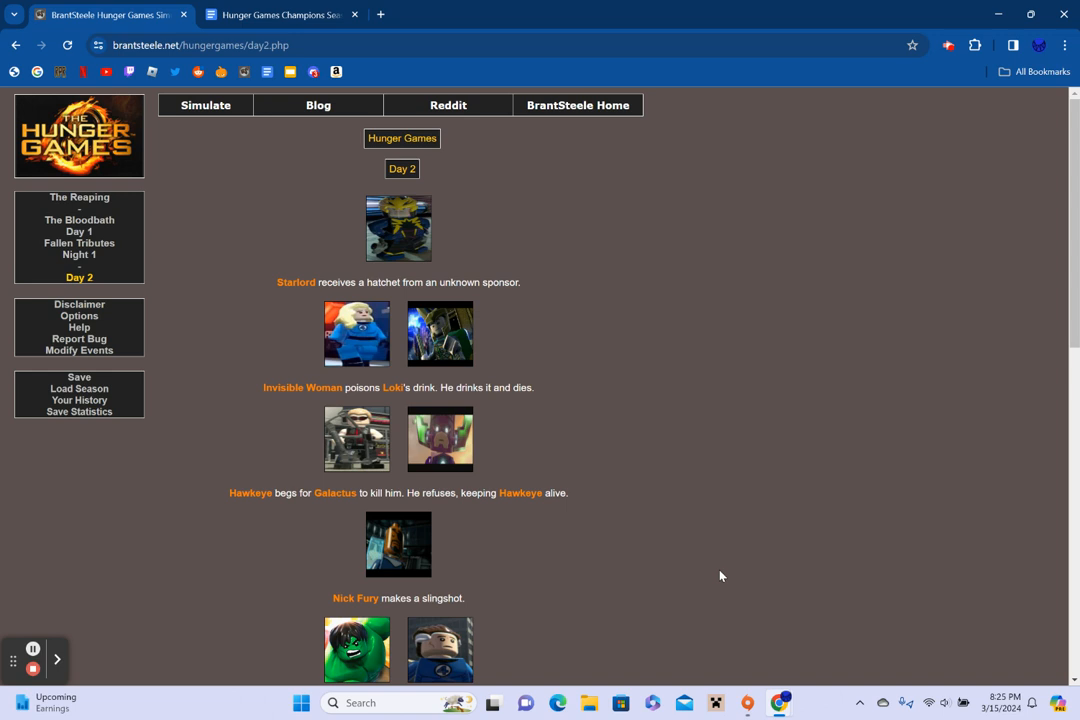
Read through the Day 2 events and proceed to Fallen Tributes 2
scroll("down", 3)
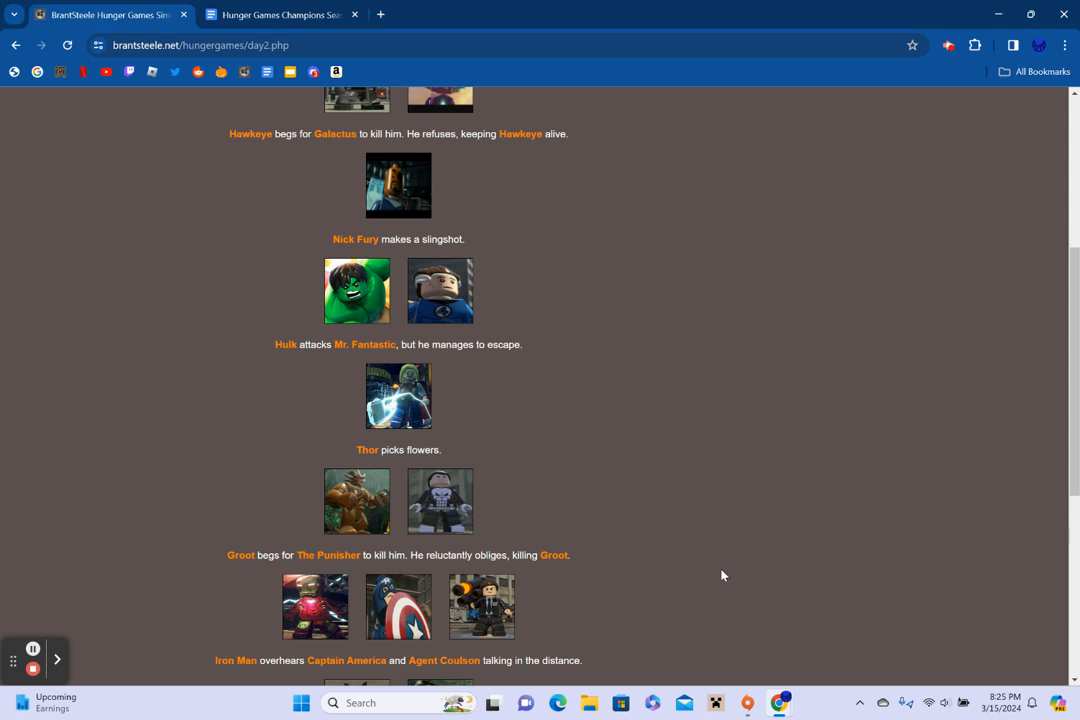
scroll("down", 3)
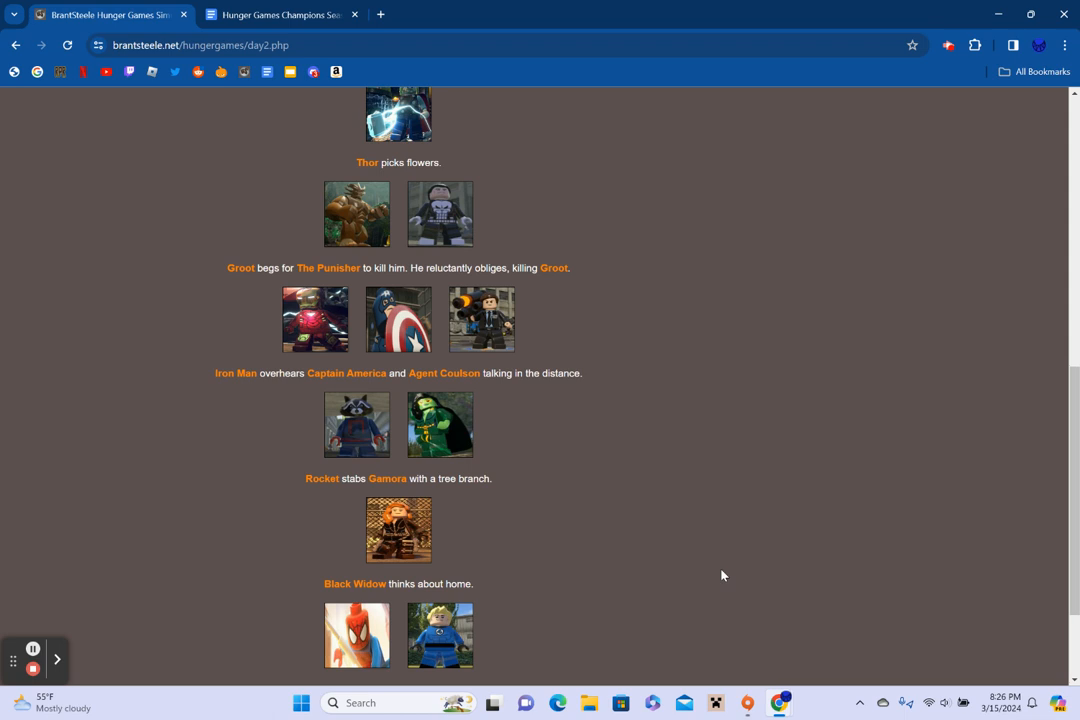
scroll("down", 3)
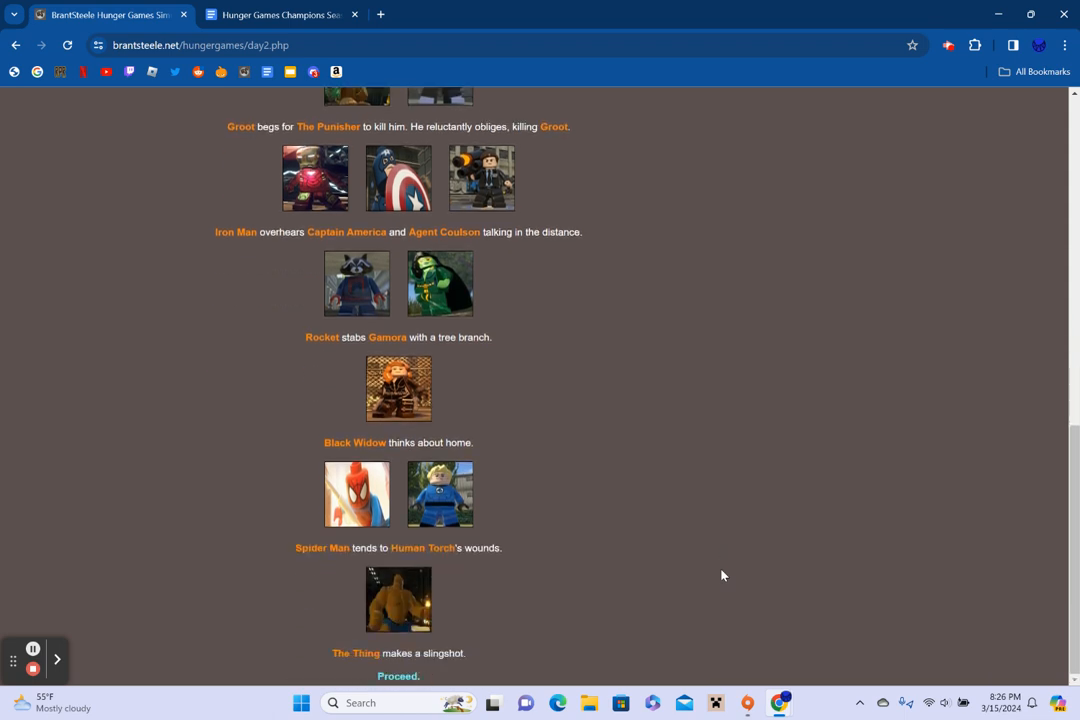
mouse_move(728, 572)
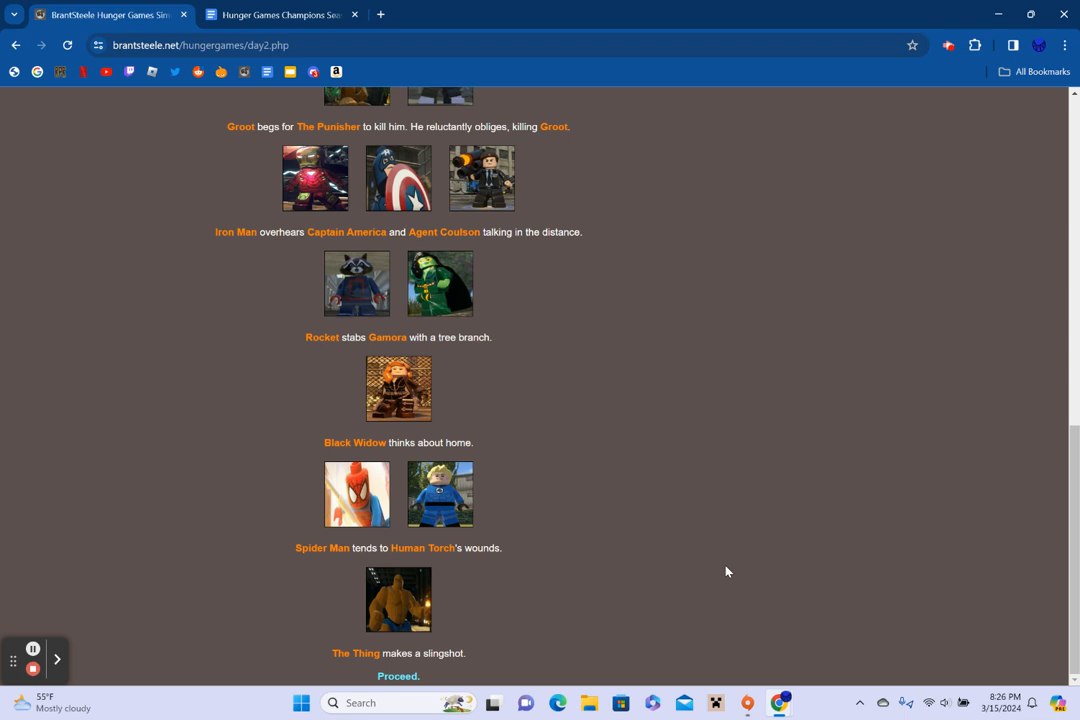
left_click(398, 676)
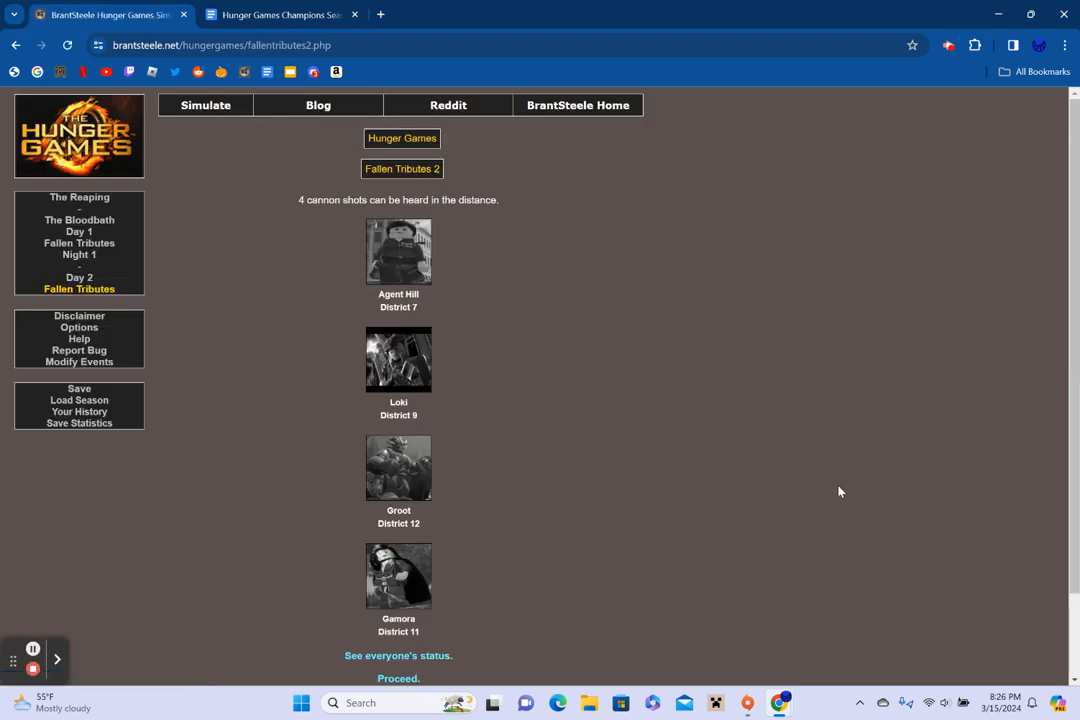
Note Agent Hill, Loki, Groot and Gamora as fallen, then view everyone's status
scroll("down", 3)
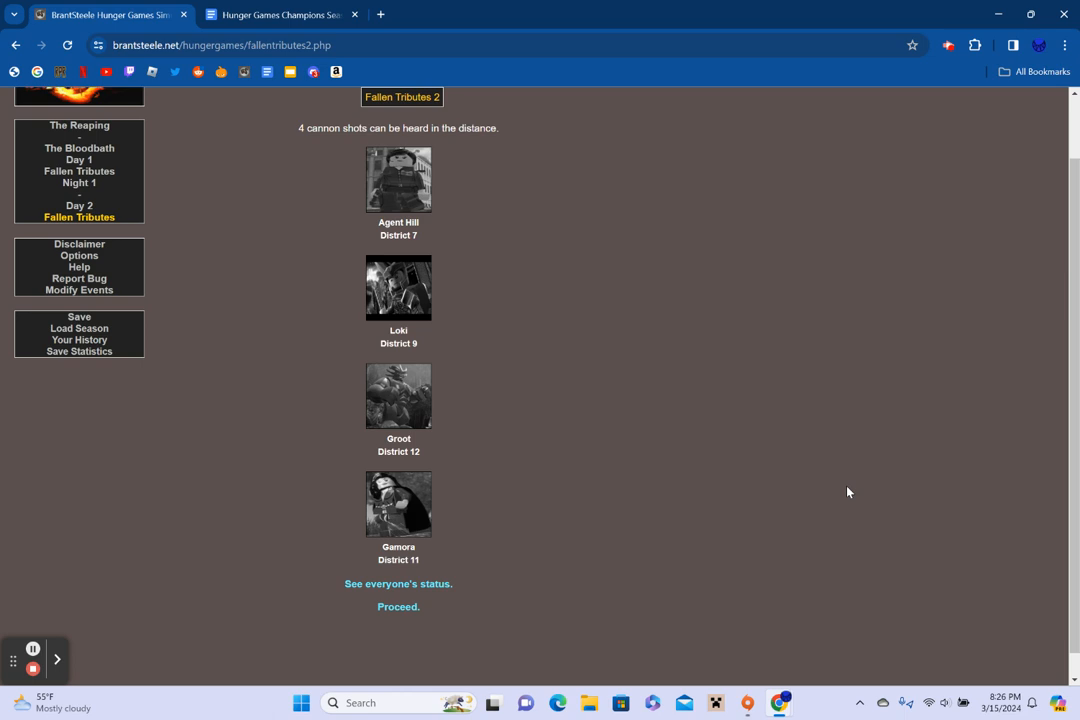
left_click(398, 584)
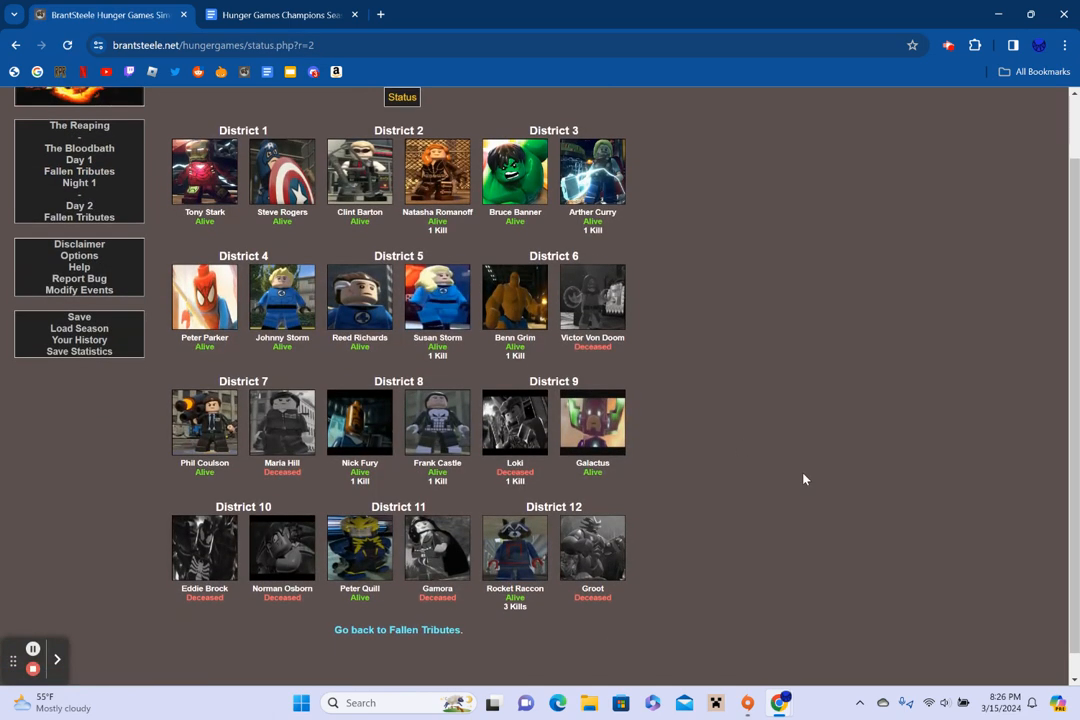
mouse_move(260, 568)
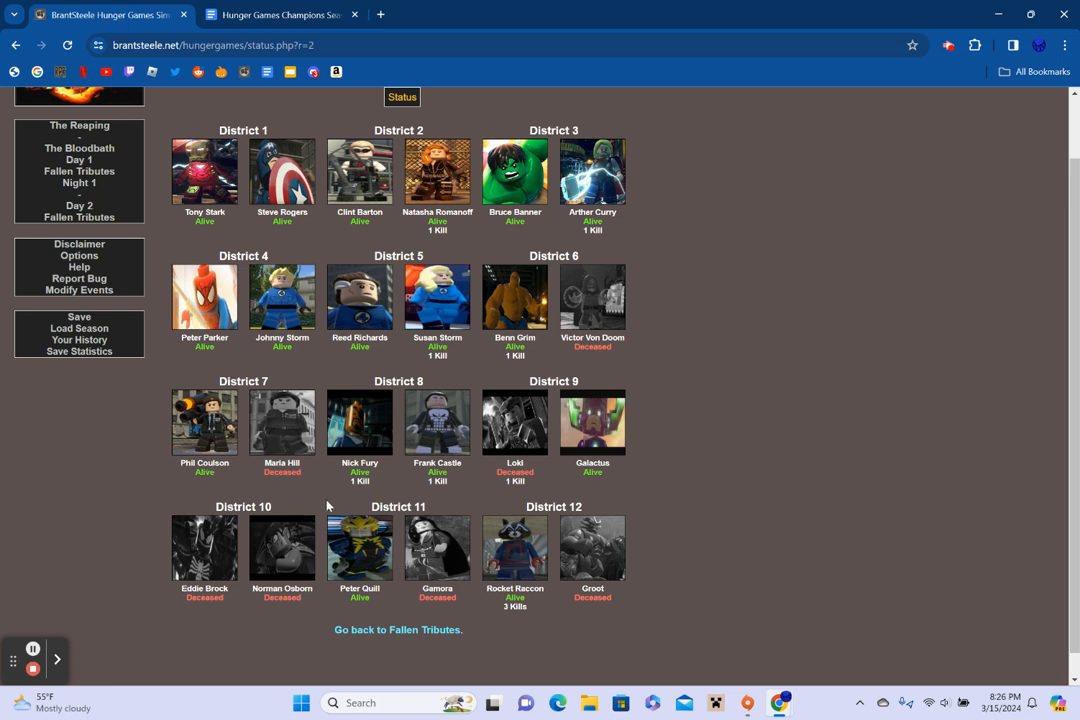
mouse_move(472, 628)
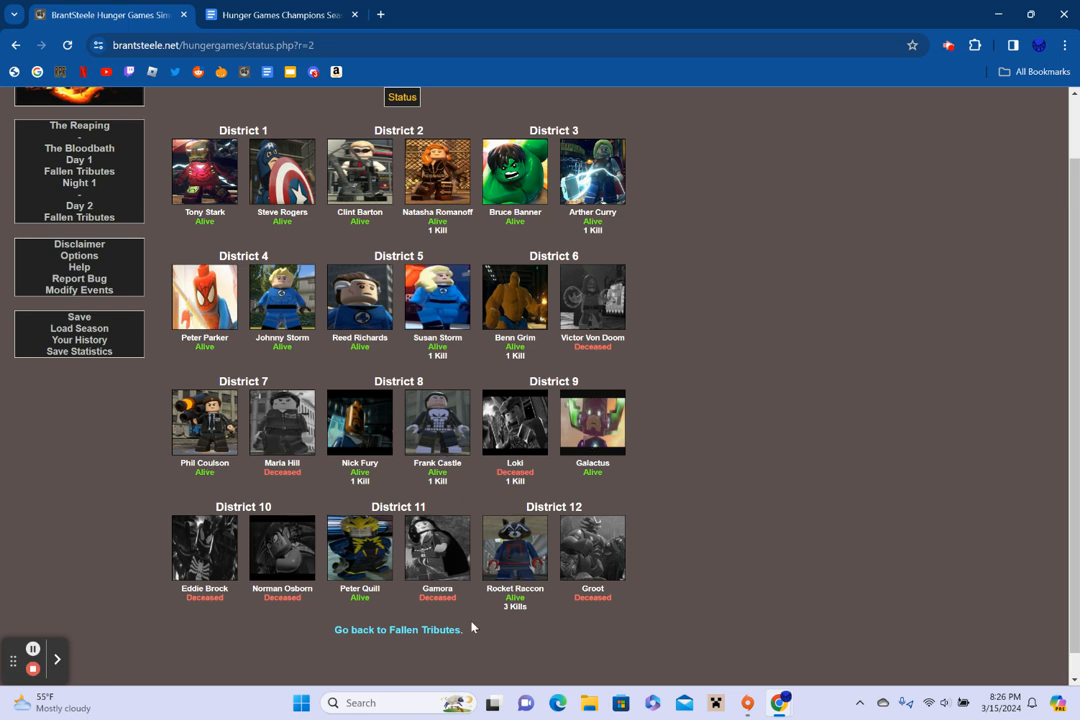
Return from the status page to Fallen Tributes 2 and proceed to Night 2
left_click(396, 628)
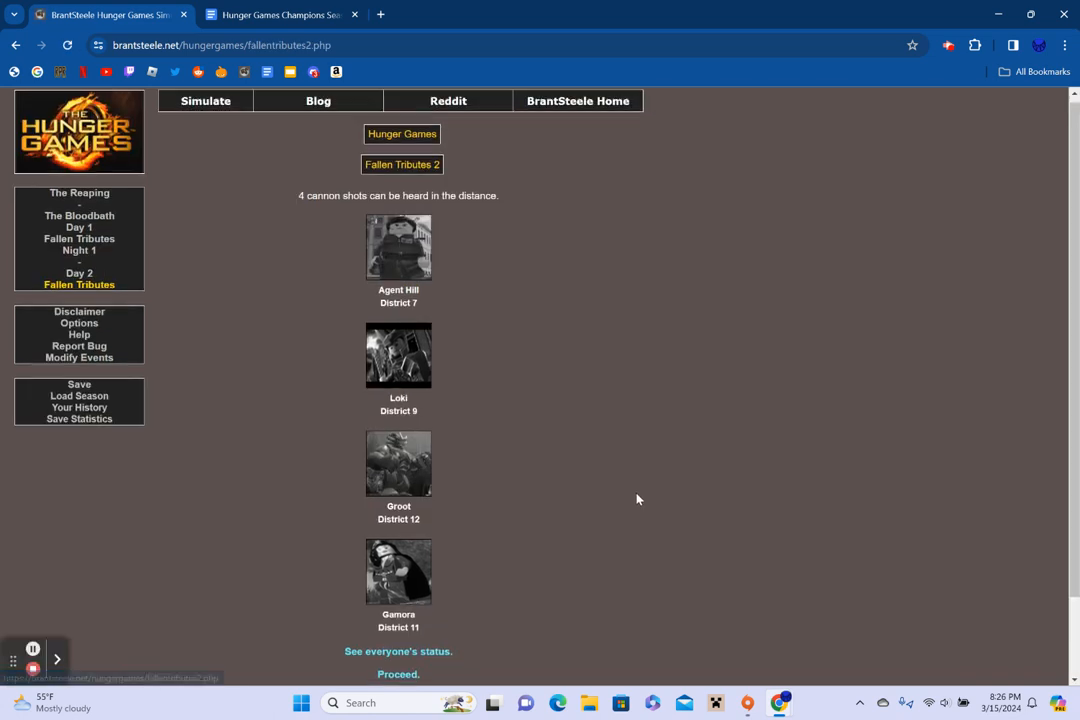
left_click(398, 672)
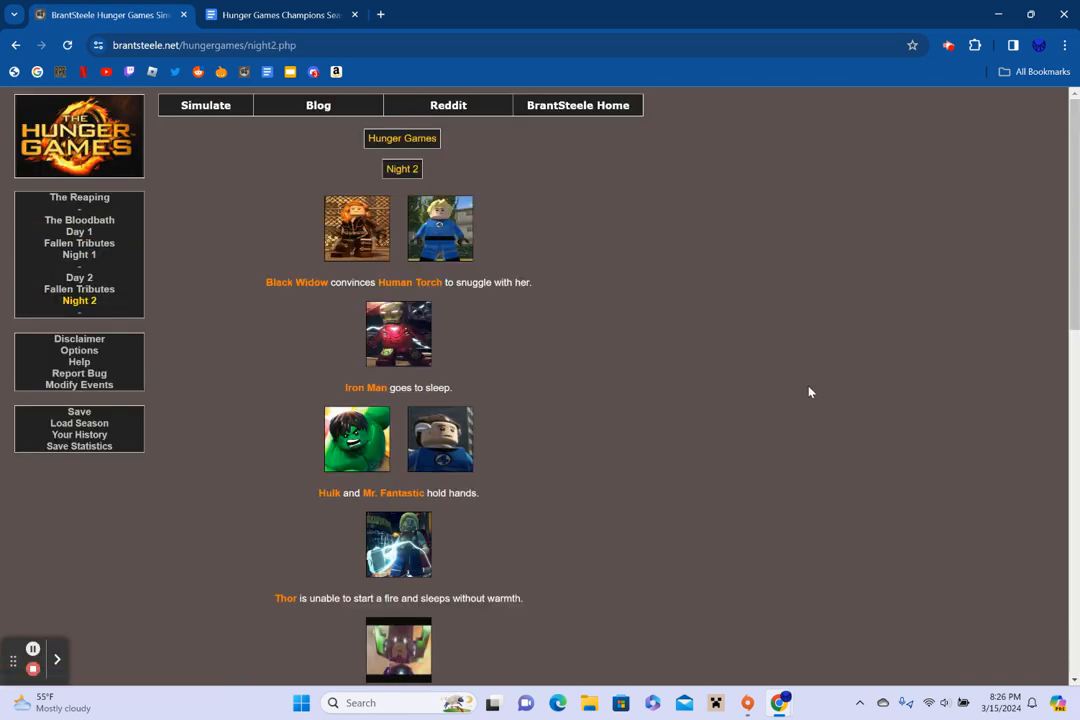
mouse_move(32, 650)
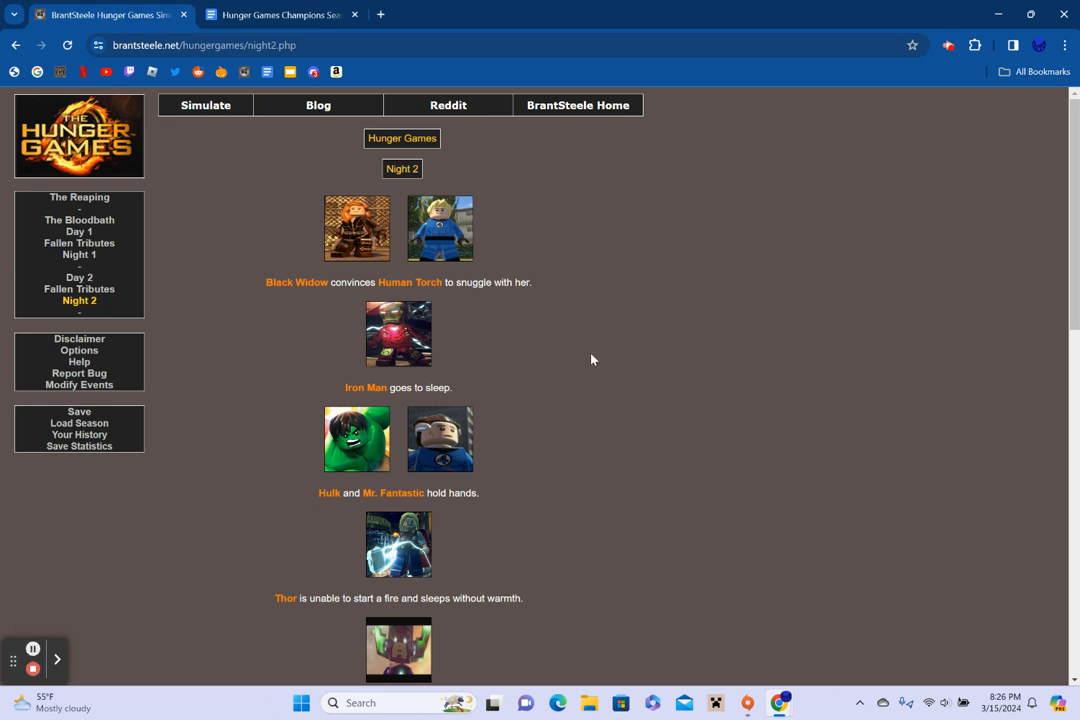
Read all the Night 2 events and proceed to Day 3
scroll("down", 3)
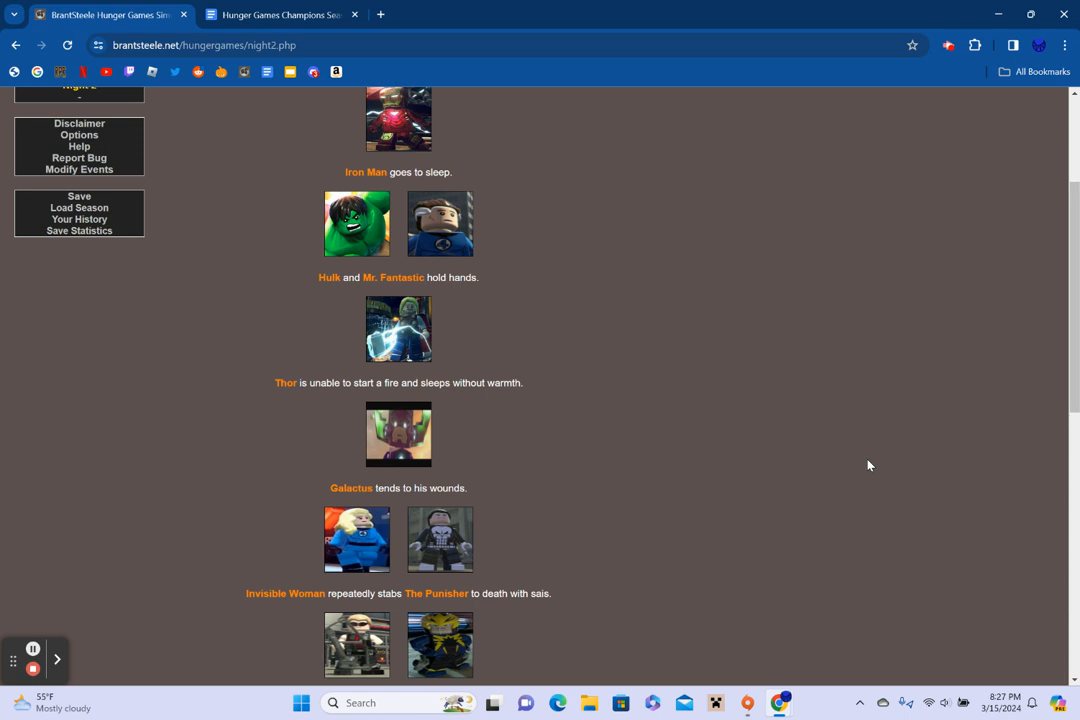
scroll("down", 3)
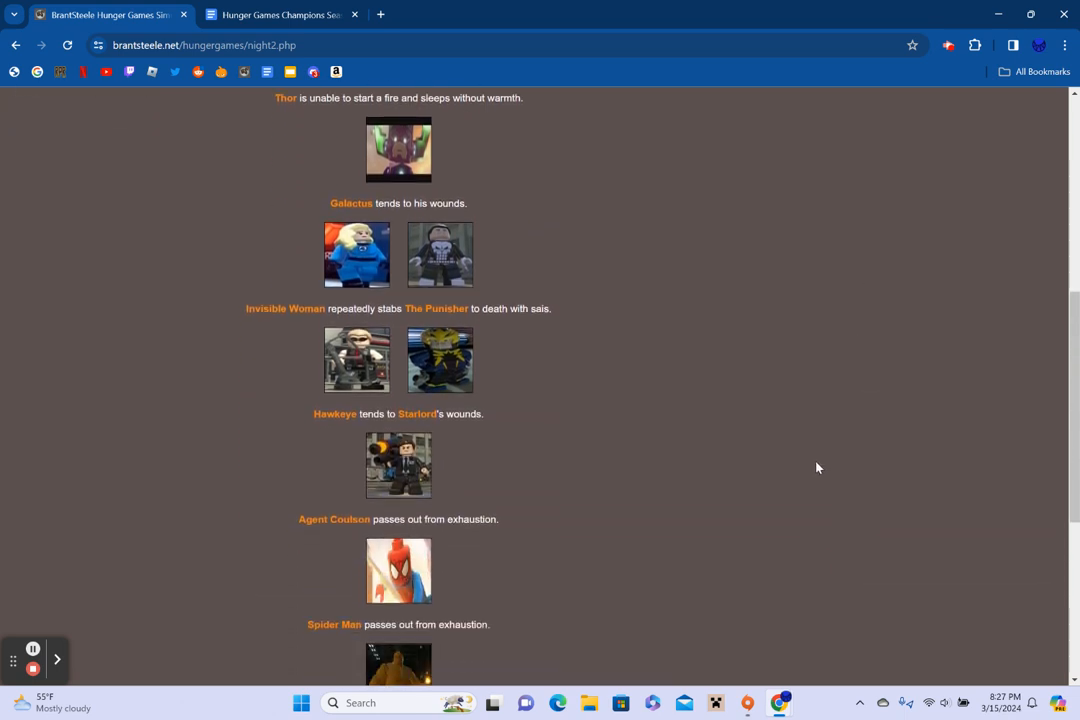
scroll("down", 3)
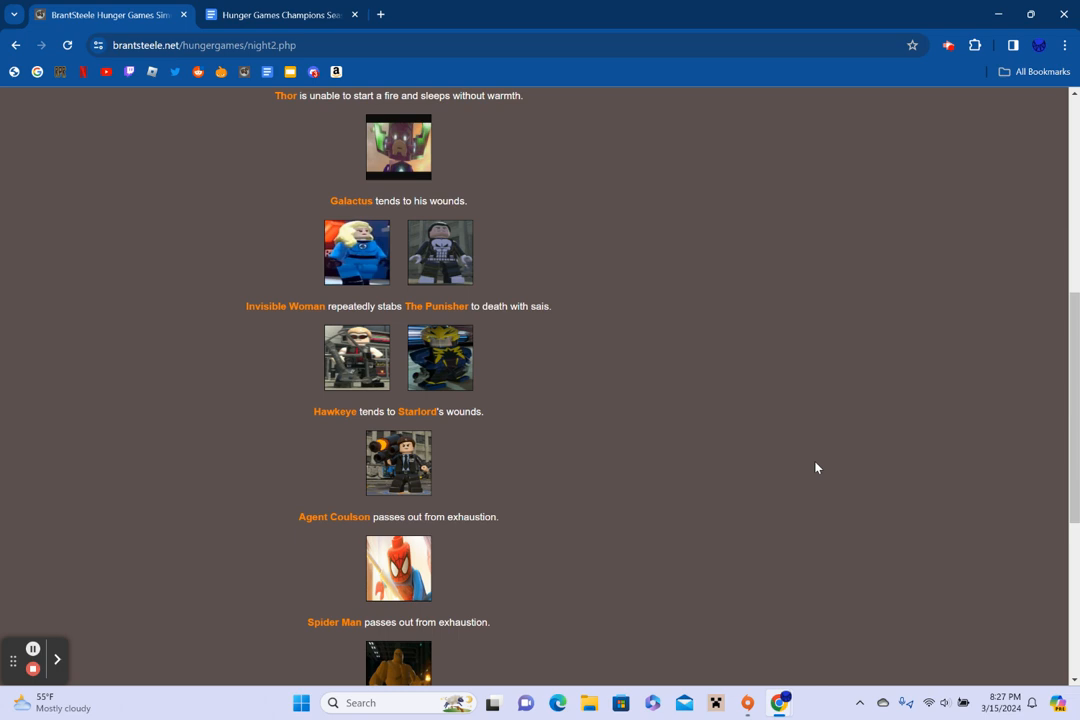
mouse_move(828, 452)
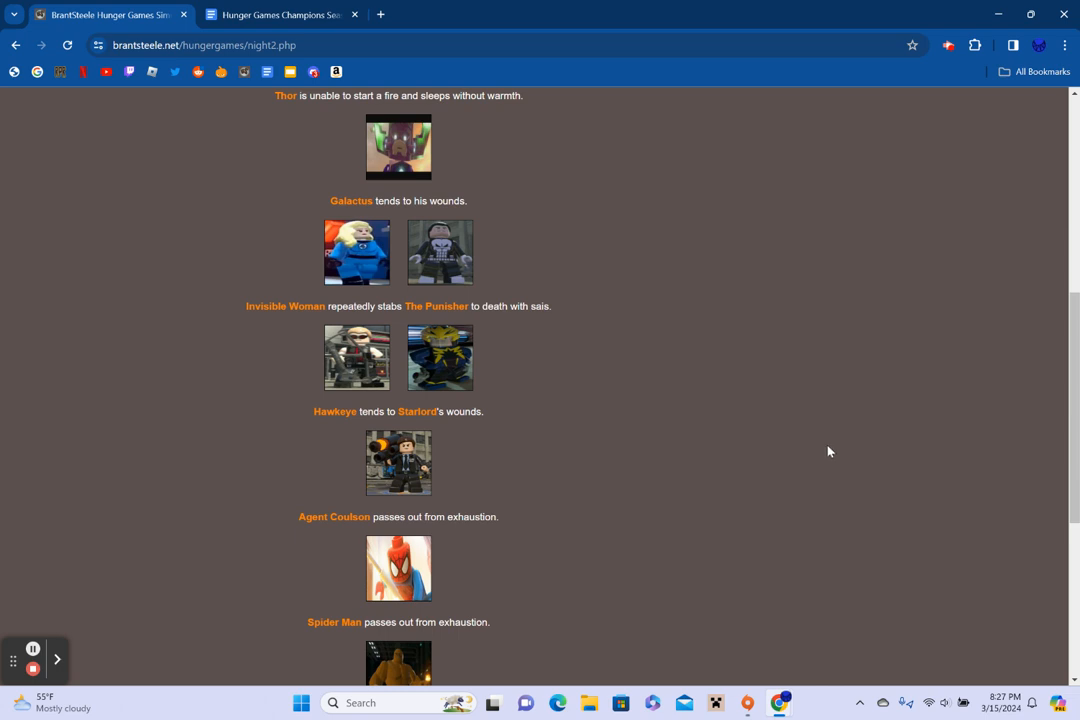
scroll("down", 3)
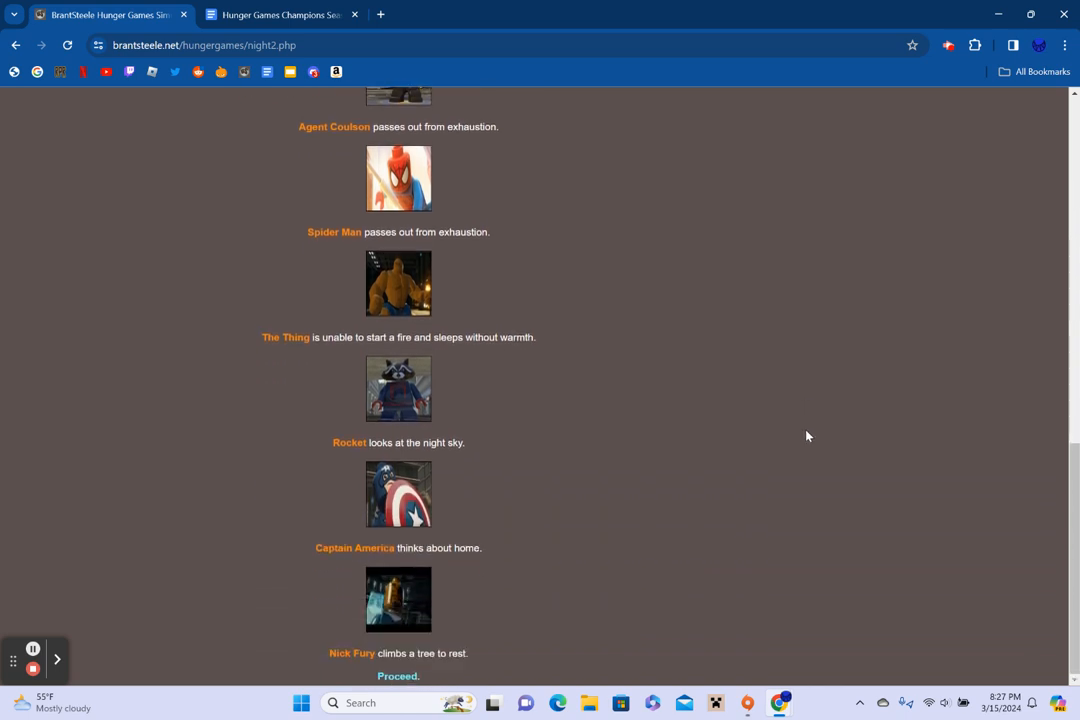
mouse_move(808, 432)
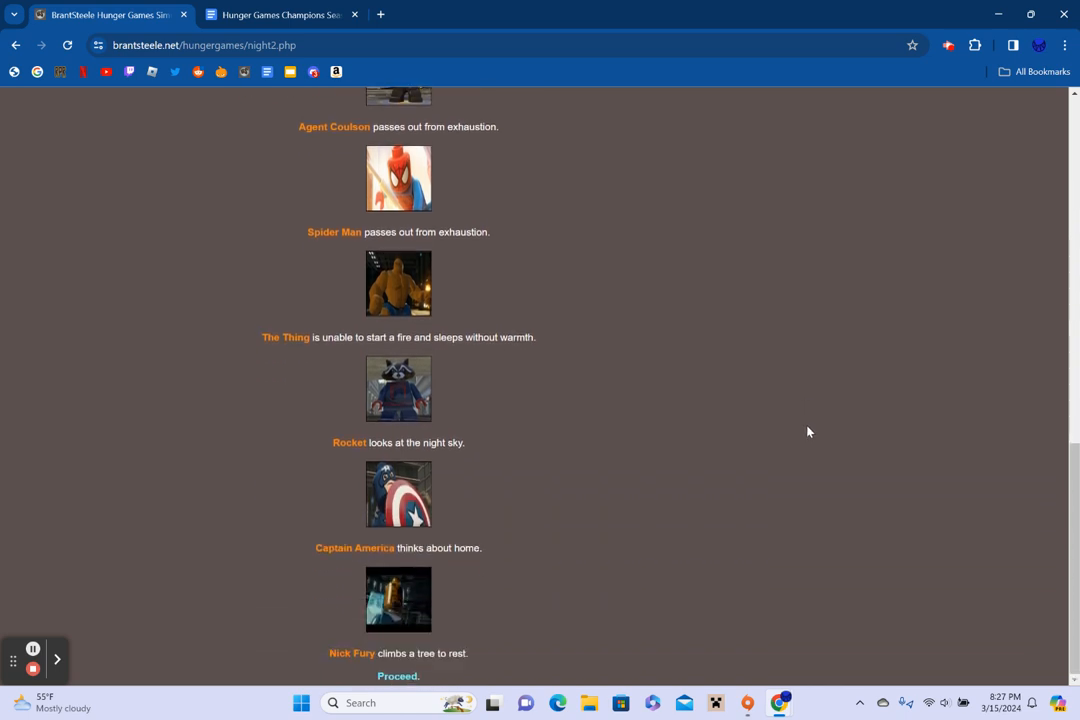
mouse_move(768, 428)
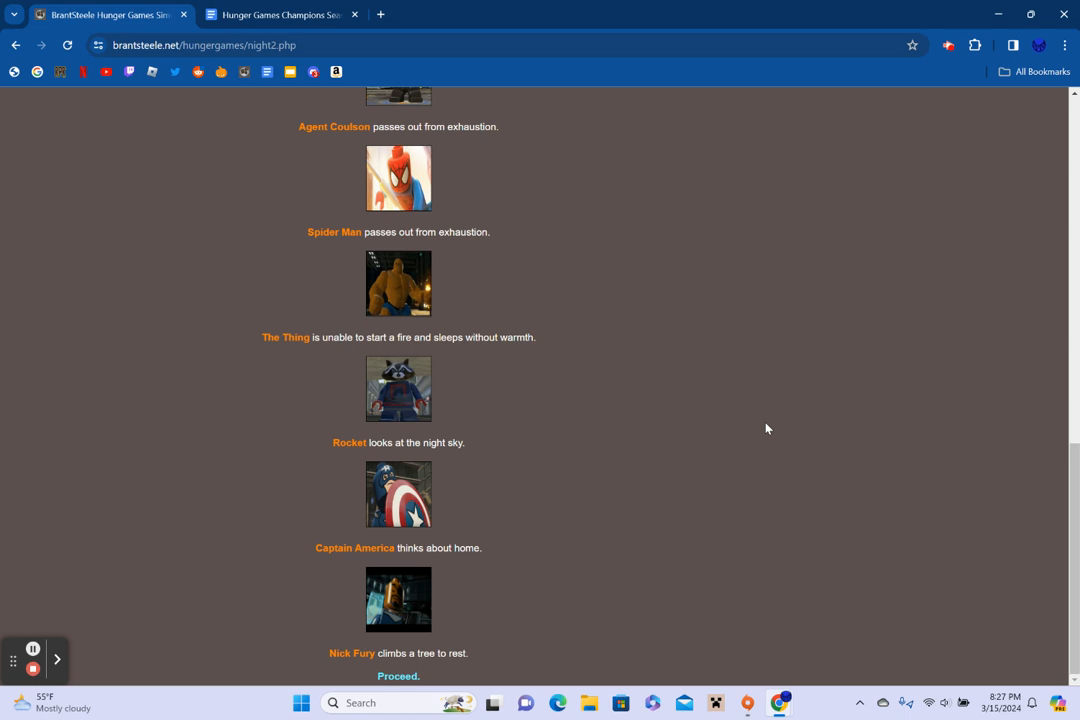
mouse_move(688, 416)
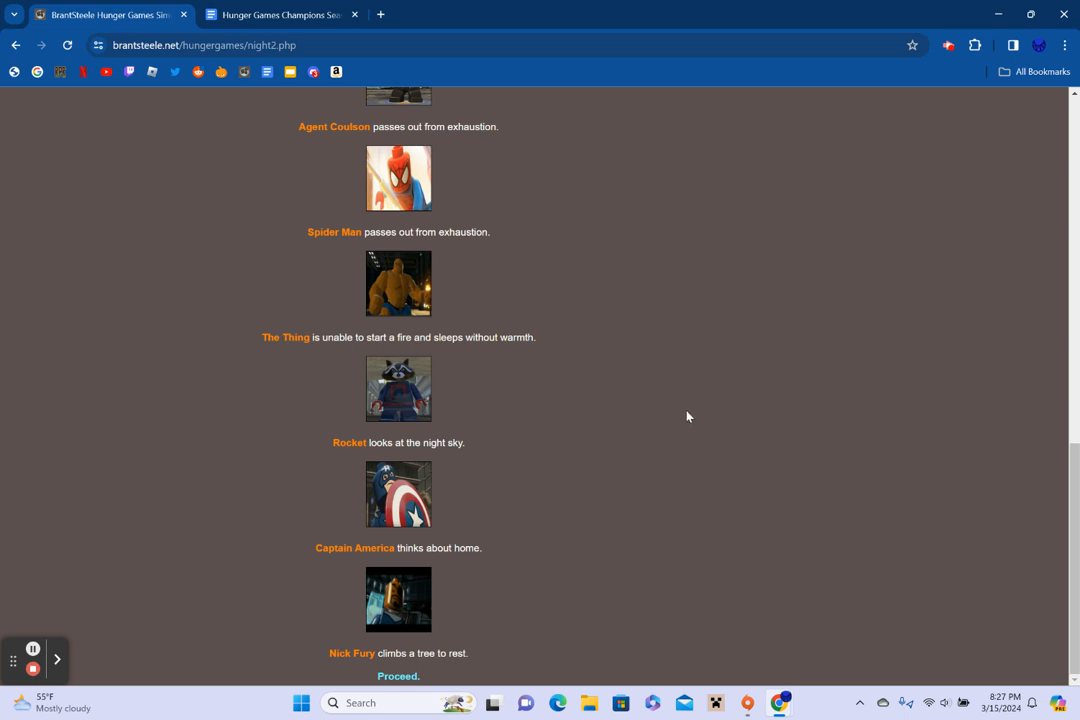
left_click(398, 676)
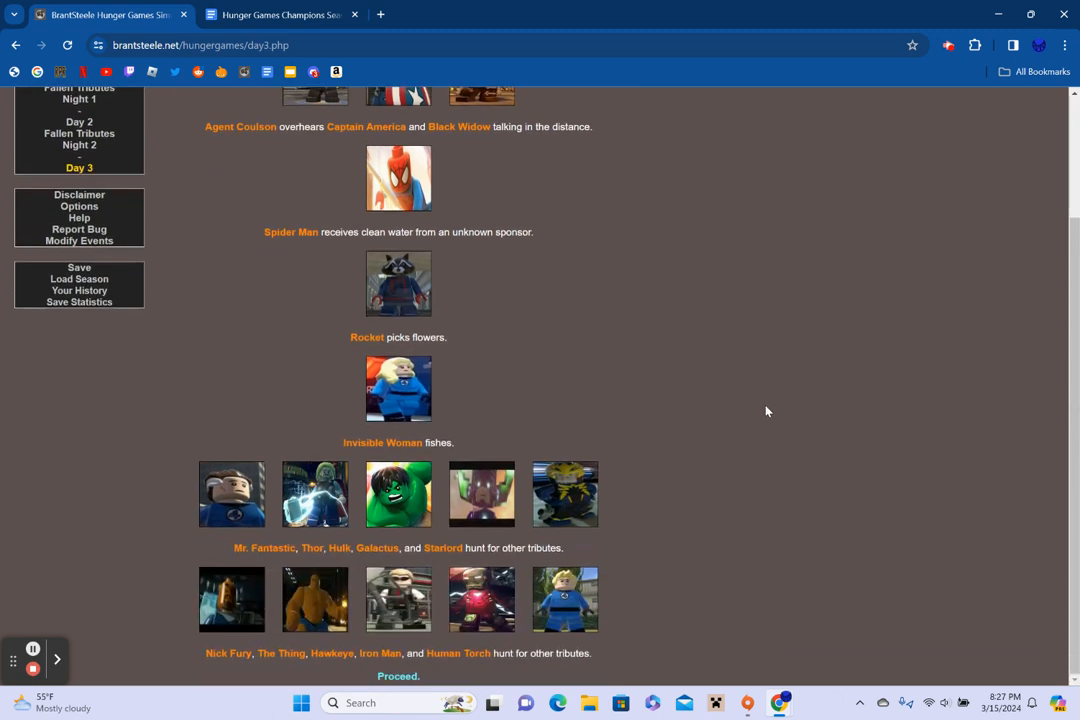
mouse_move(848, 476)
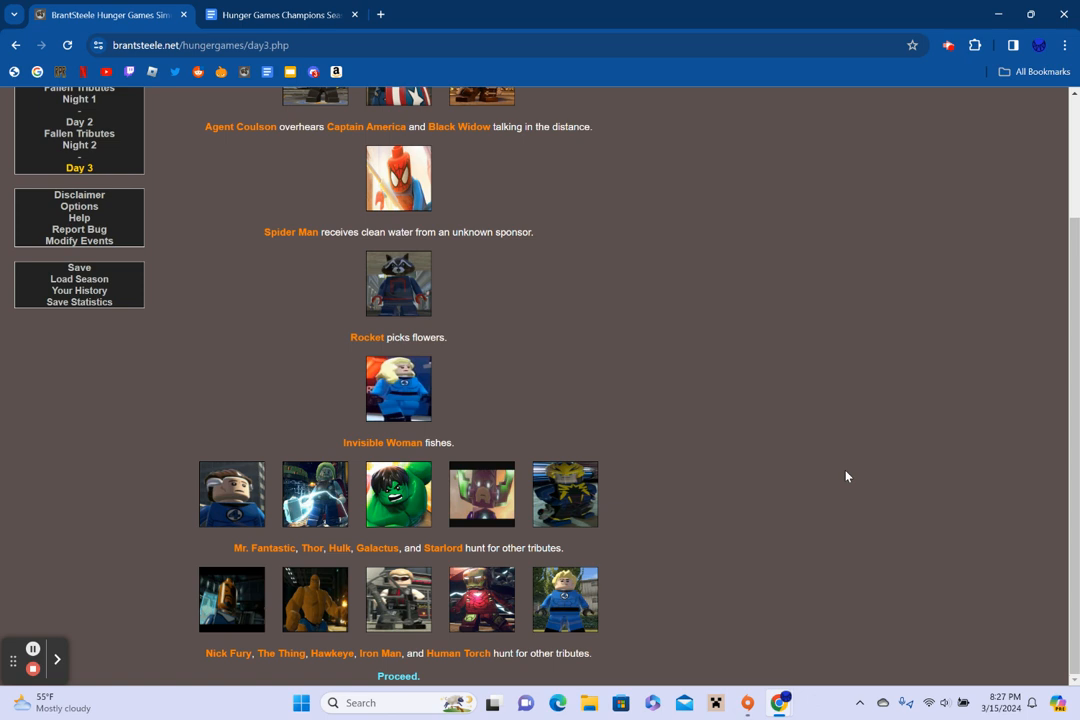
mouse_move(846, 492)
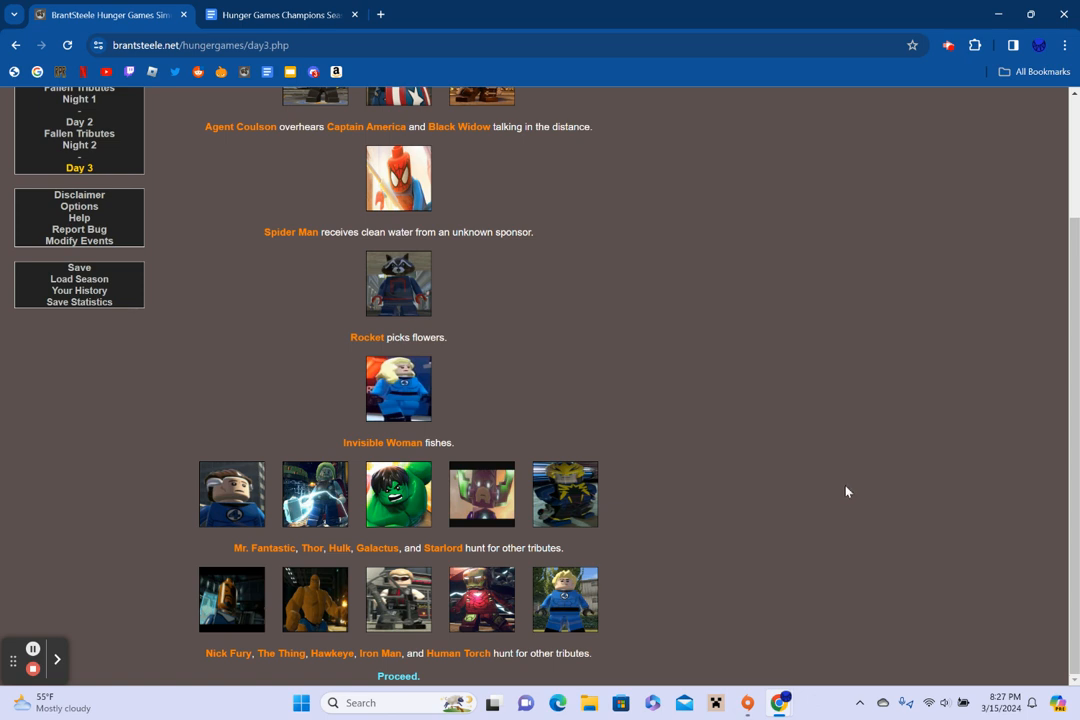
mouse_move(836, 496)
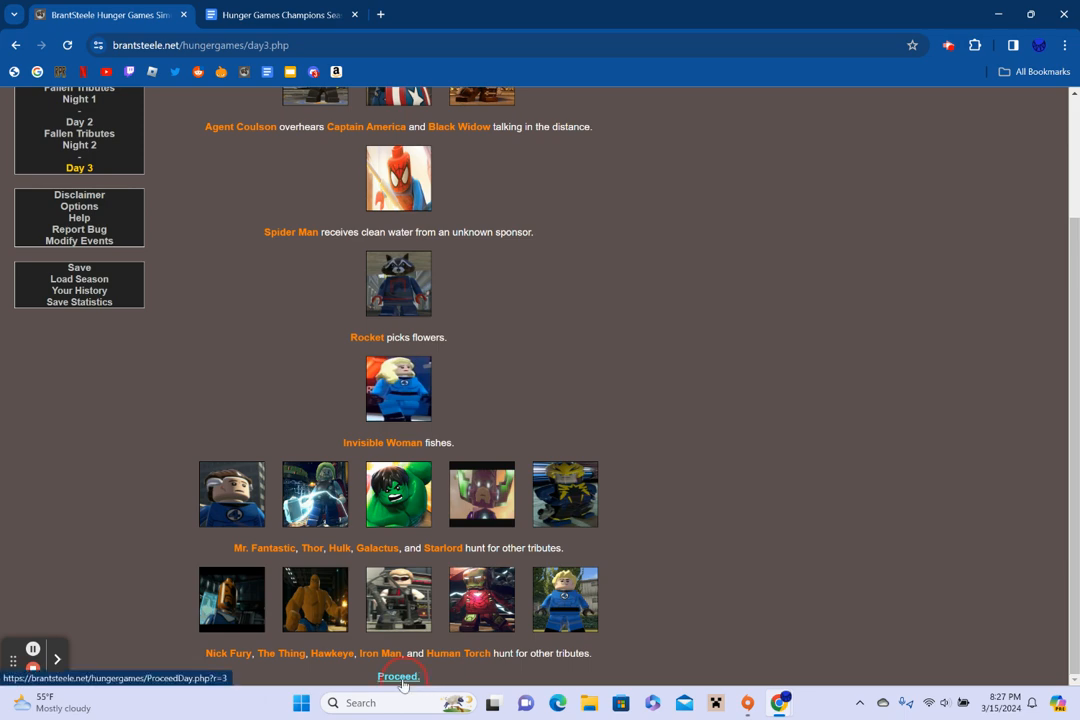
Proceed from Day 3 to Fallen Tributes 3, listing only The Punisher from District 8
left_click(398, 676)
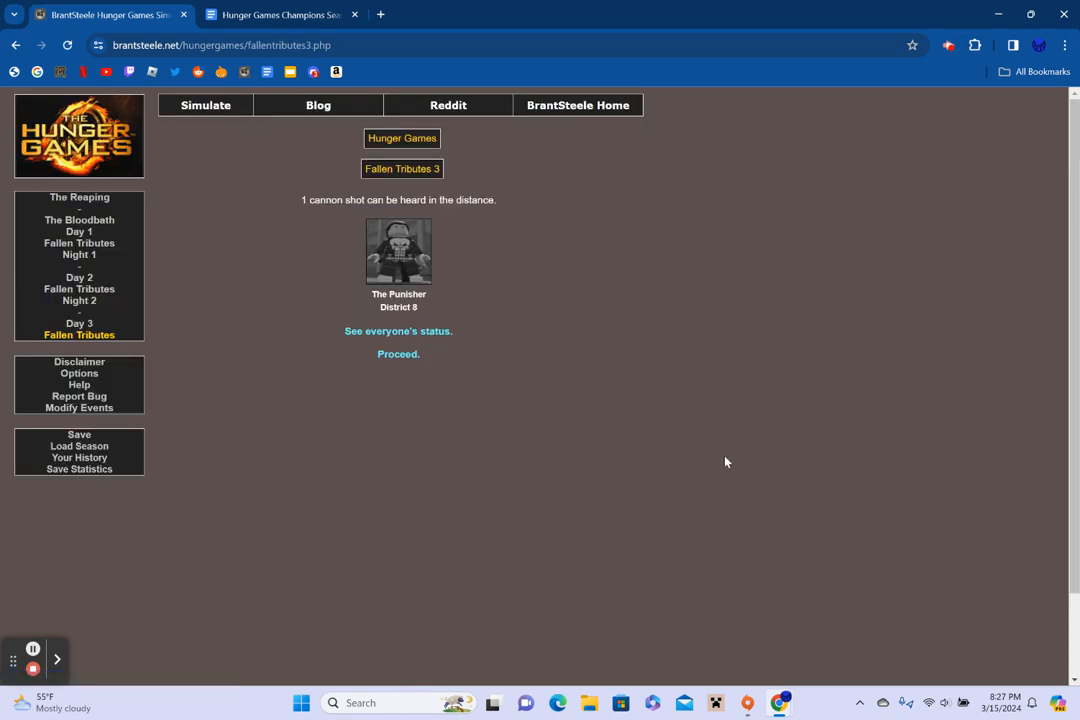
Review every tribute's status after Day 3, return to Fallen Tributes 3, and proceed to Night 3
left_click(398, 332)
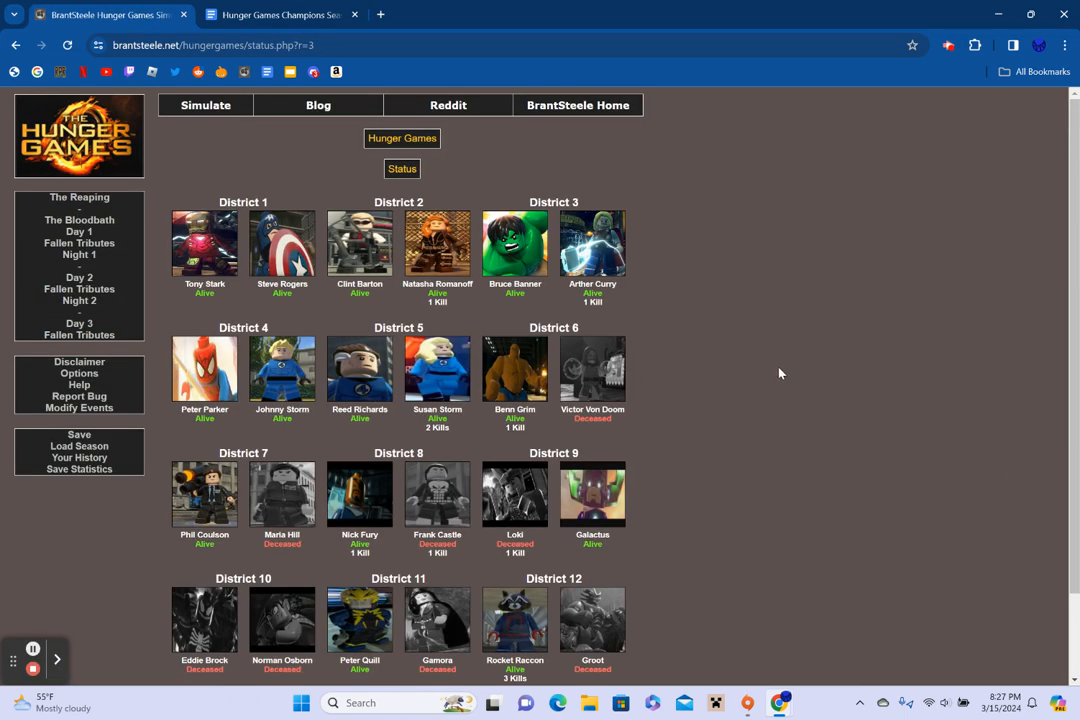
mouse_move(772, 380)
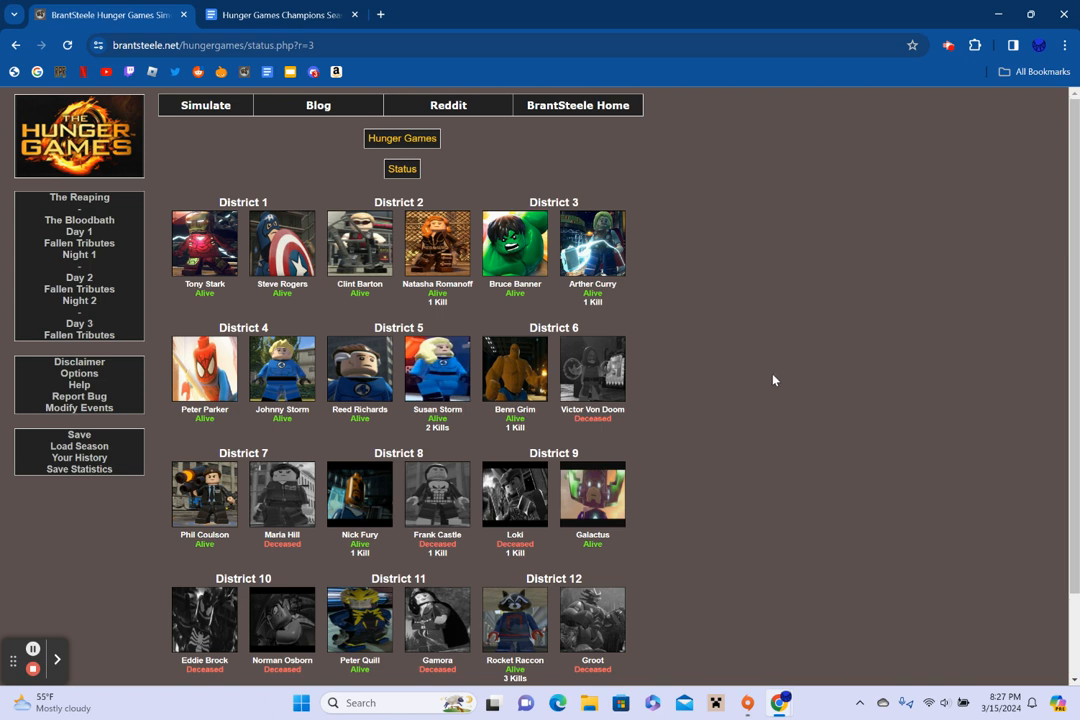
scroll("down", 3)
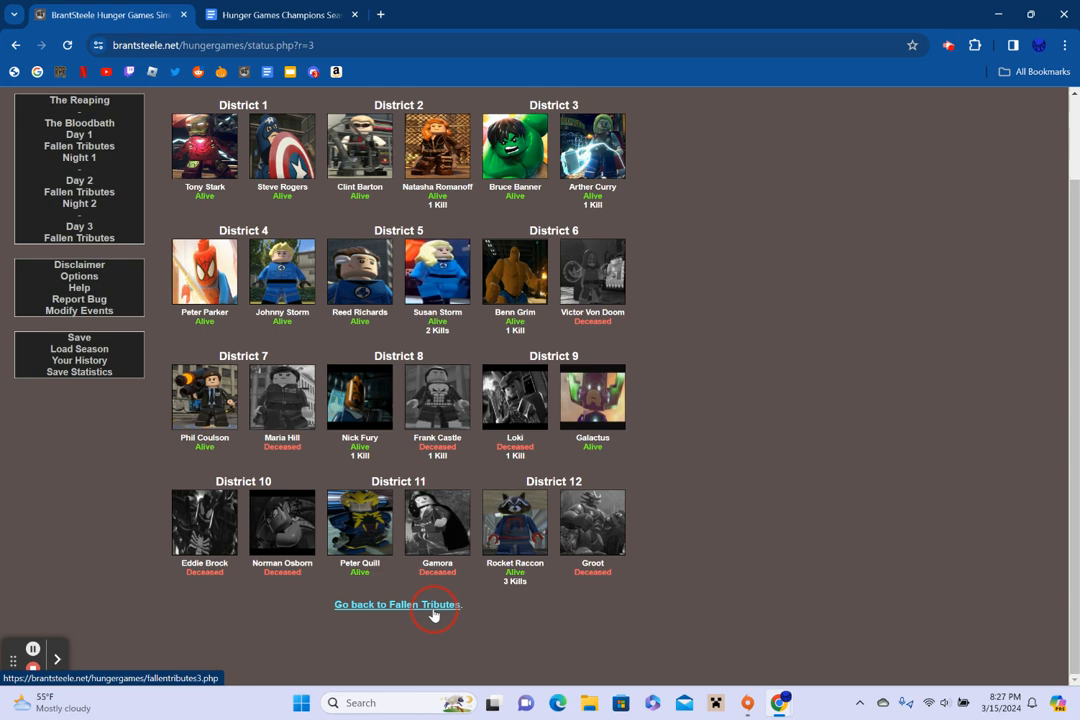
left_click(396, 604)
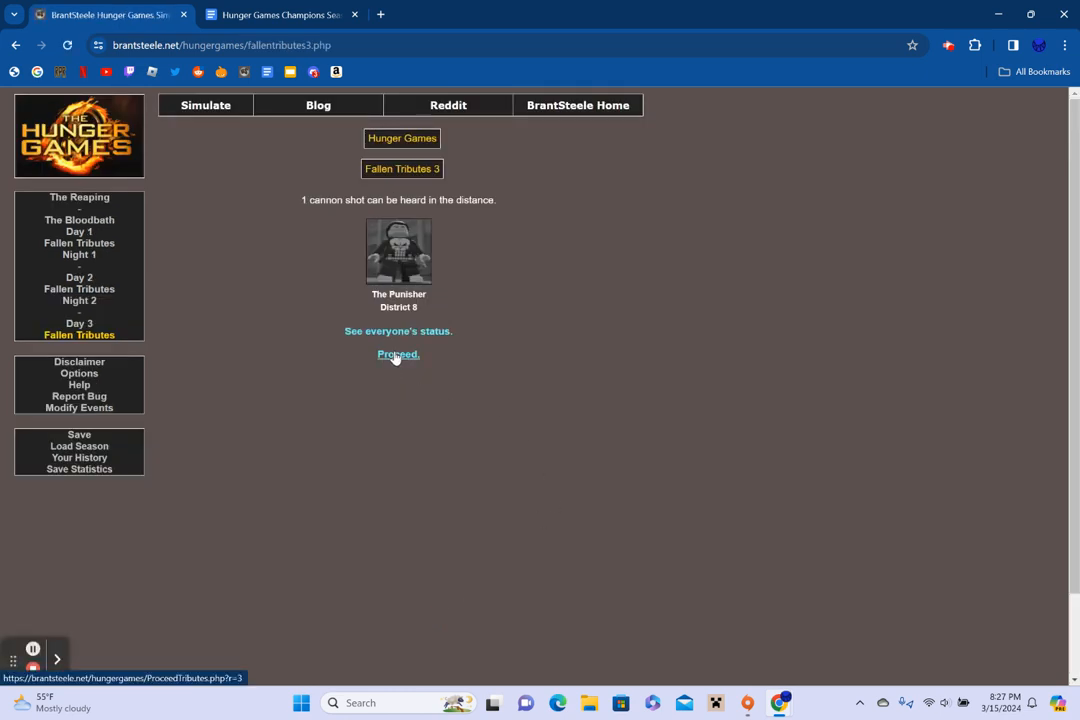
left_click(398, 354)
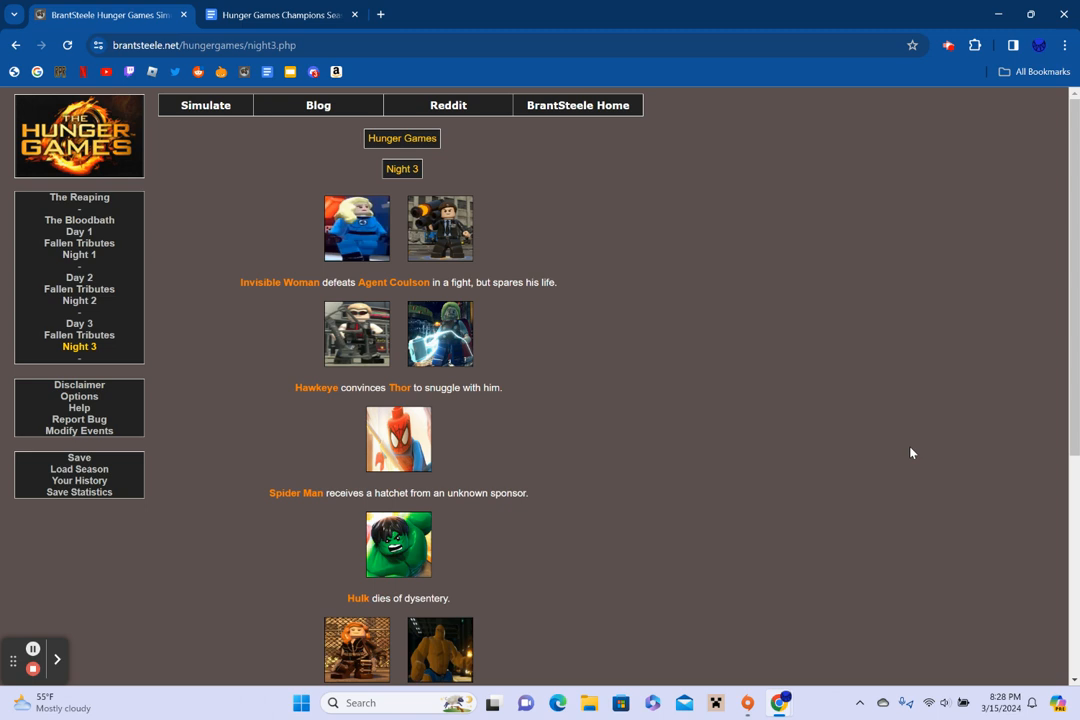
Read to the end of the Night 3 events and proceed to Day 4
scroll("down", 3)
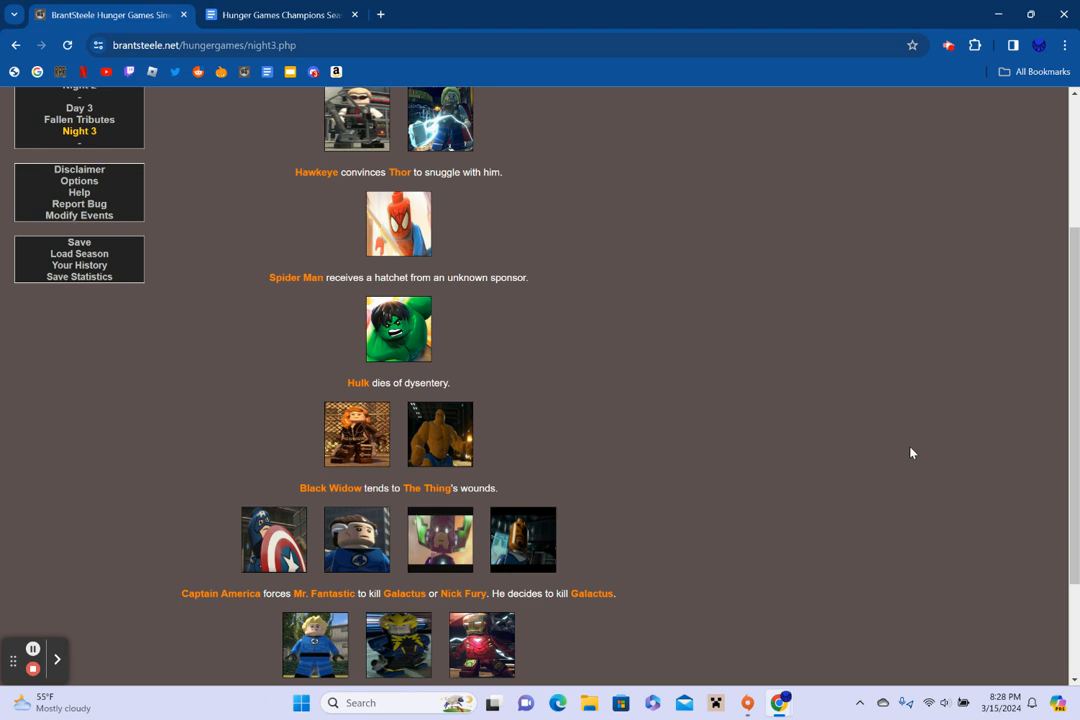
mouse_move(912, 454)
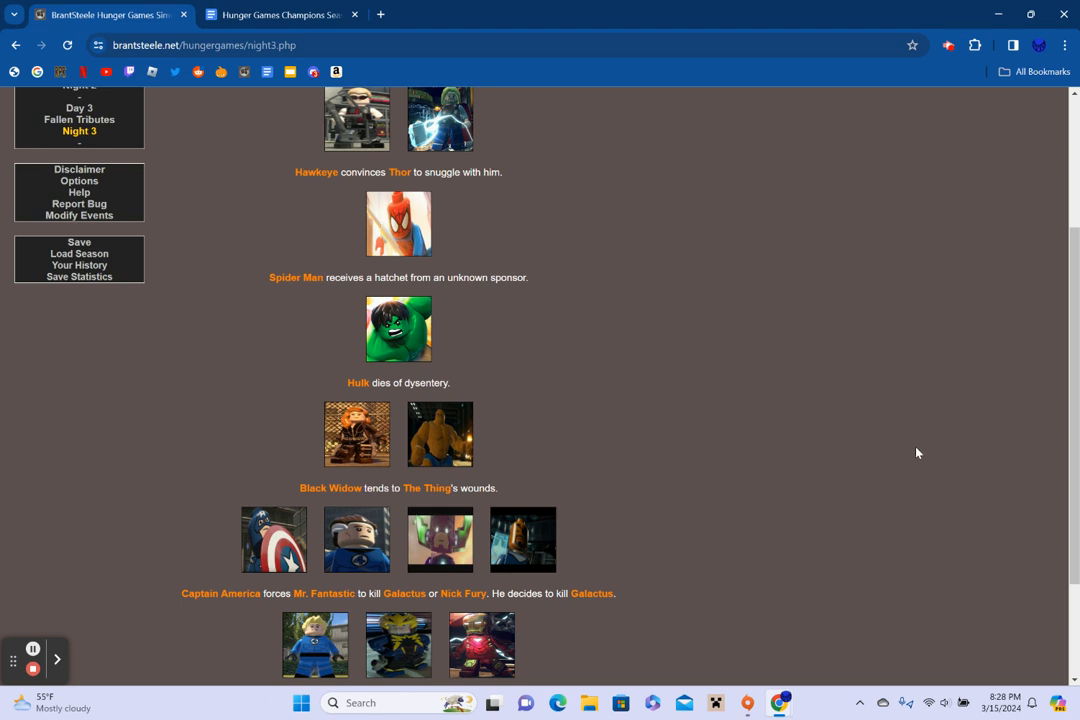
scroll("down", 3)
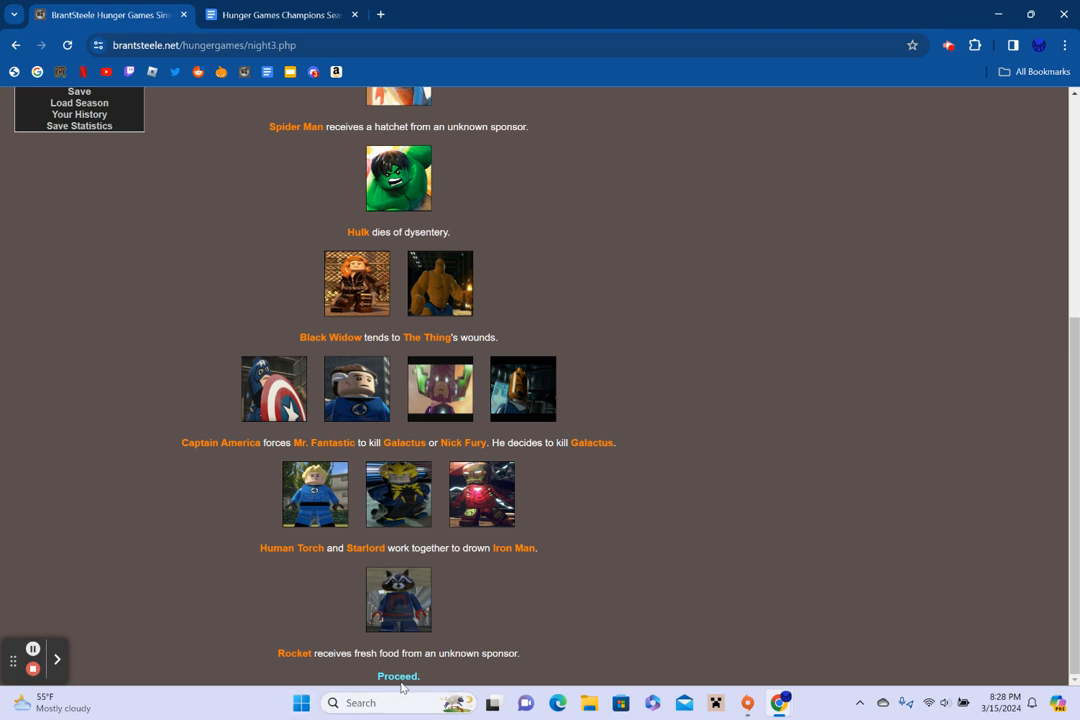
left_click(398, 676)
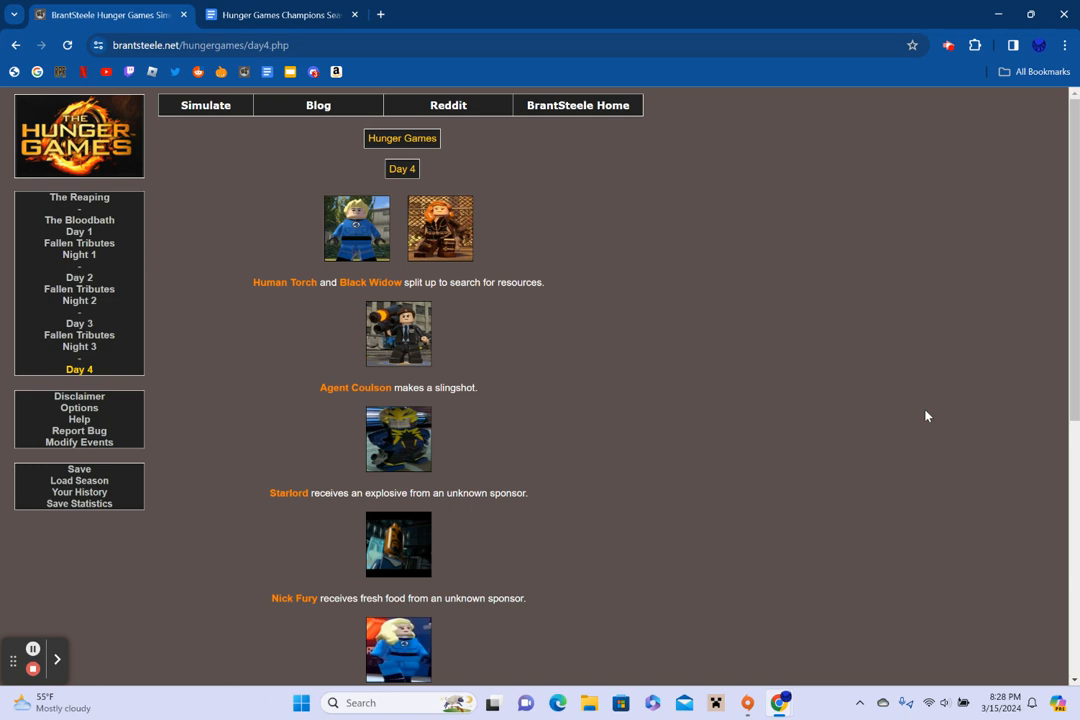
Read the Day 4 events and proceed to Fallen Tributes 4 listing Hulk, Galactus and Iron Man
scroll("down", 3)
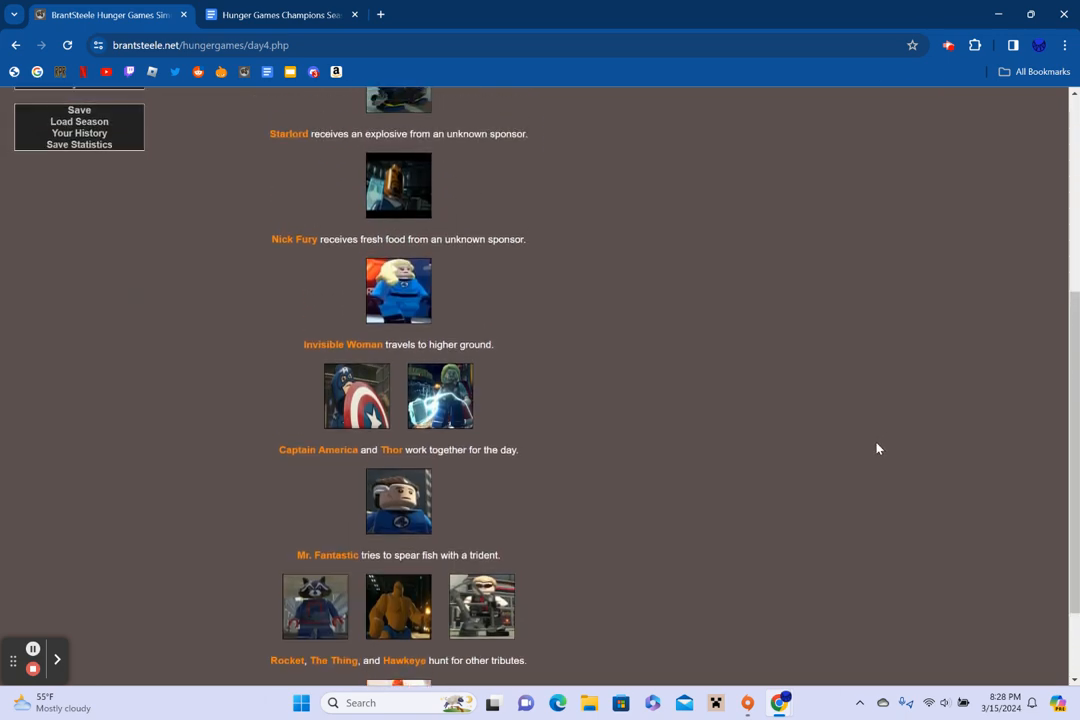
mouse_move(860, 472)
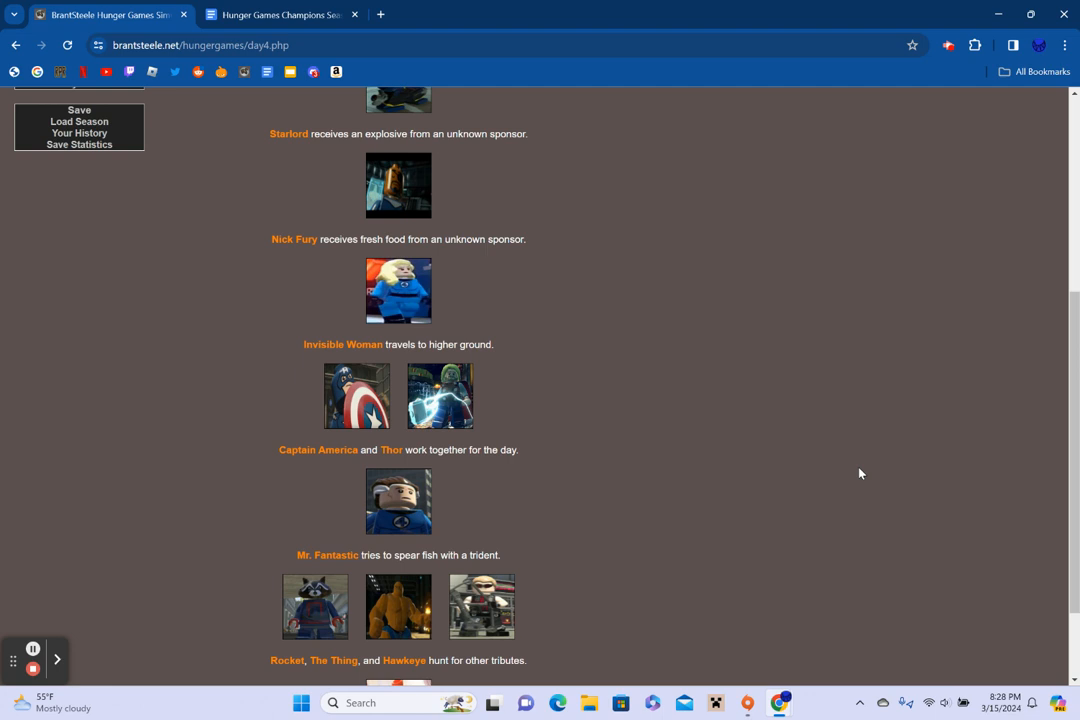
scroll("down", 3)
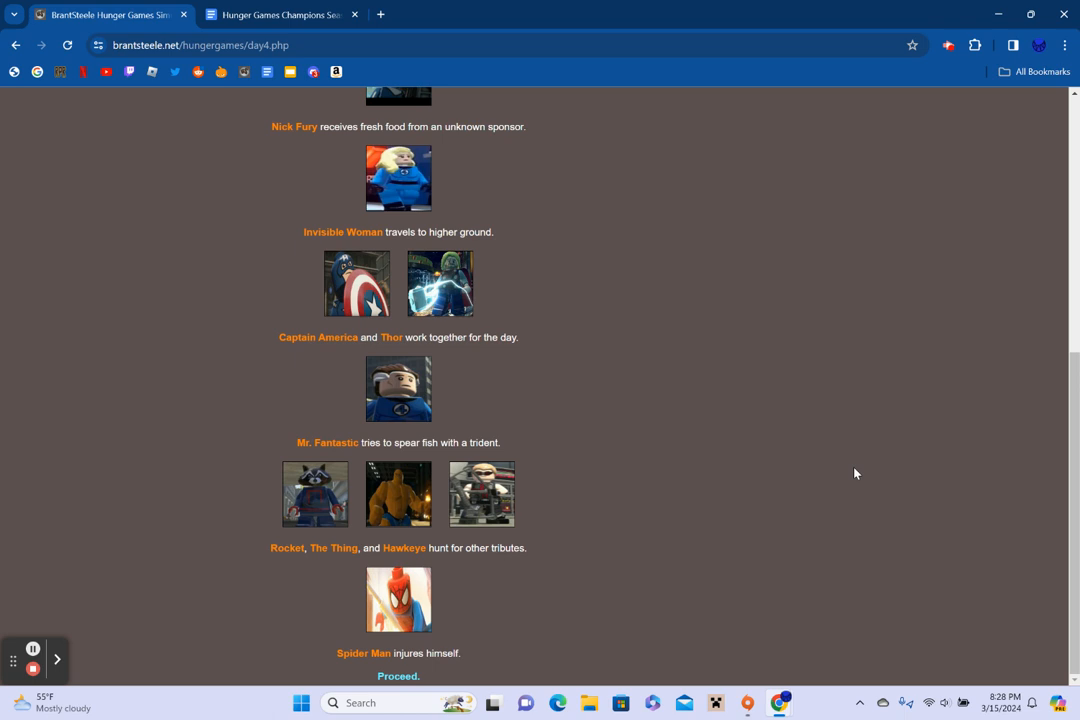
mouse_move(772, 510)
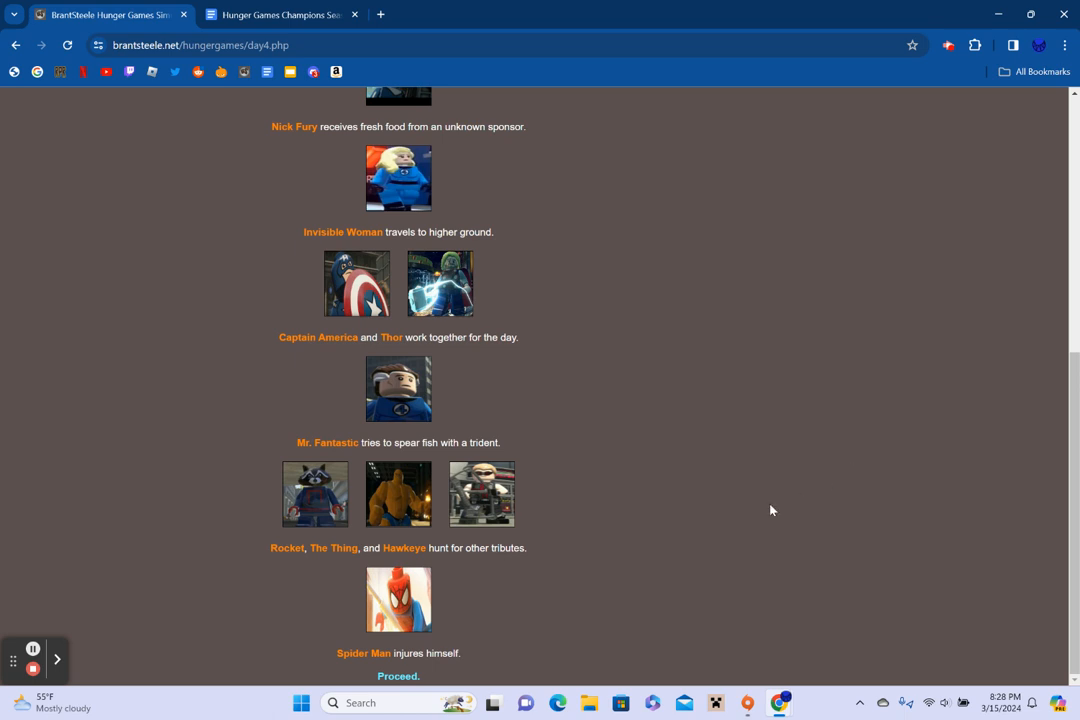
left_click(398, 676)
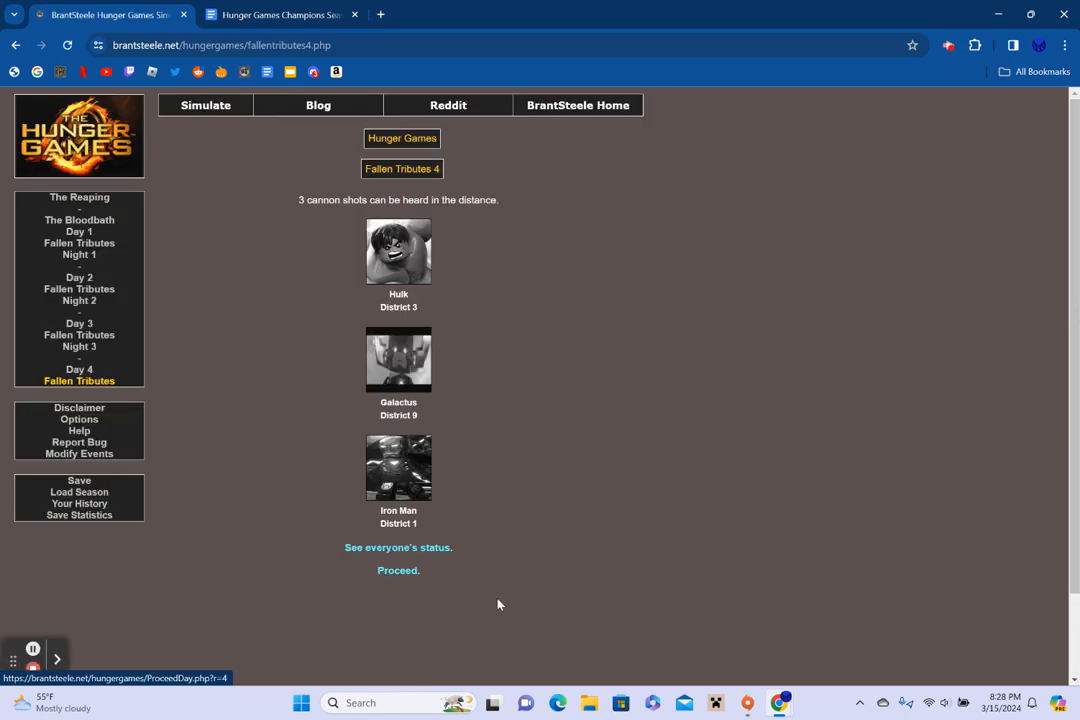
mouse_move(660, 504)
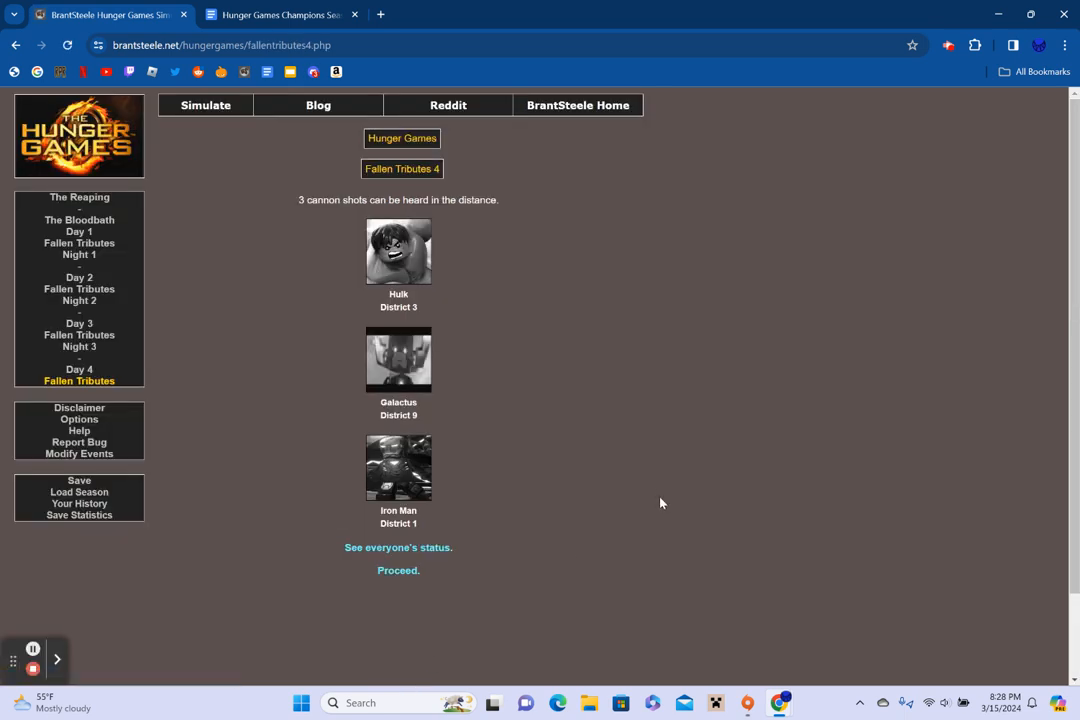
mouse_move(638, 528)
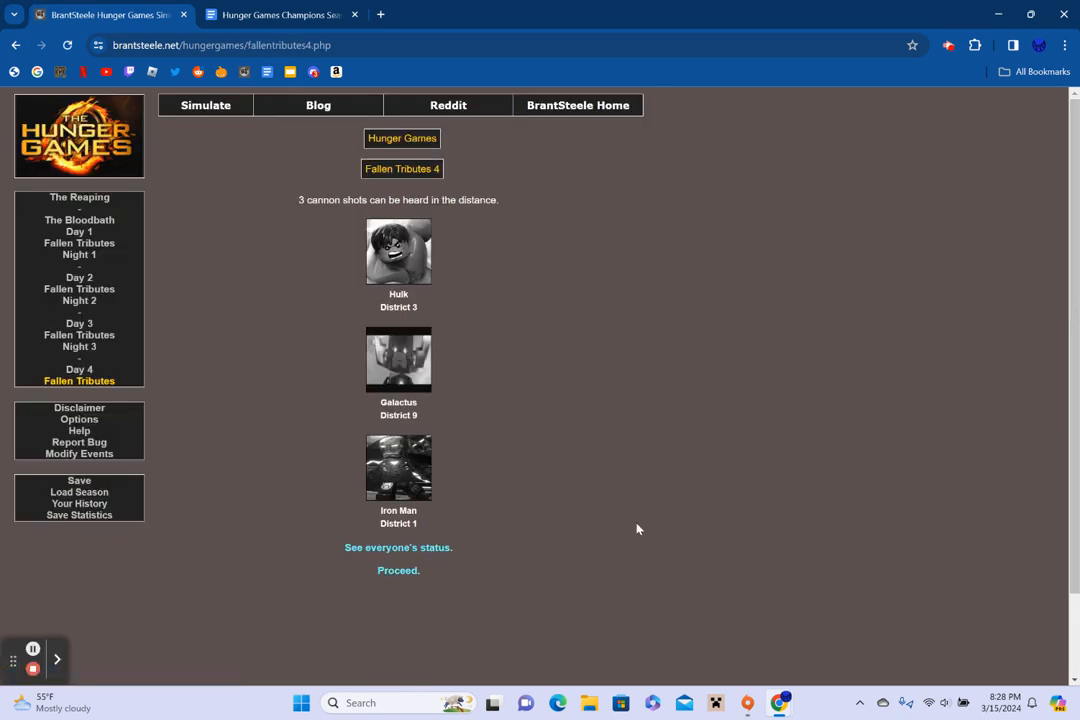
Check every tribute's alive or deceased status and kills, then return to the fallen tributes recap
left_click(398, 548)
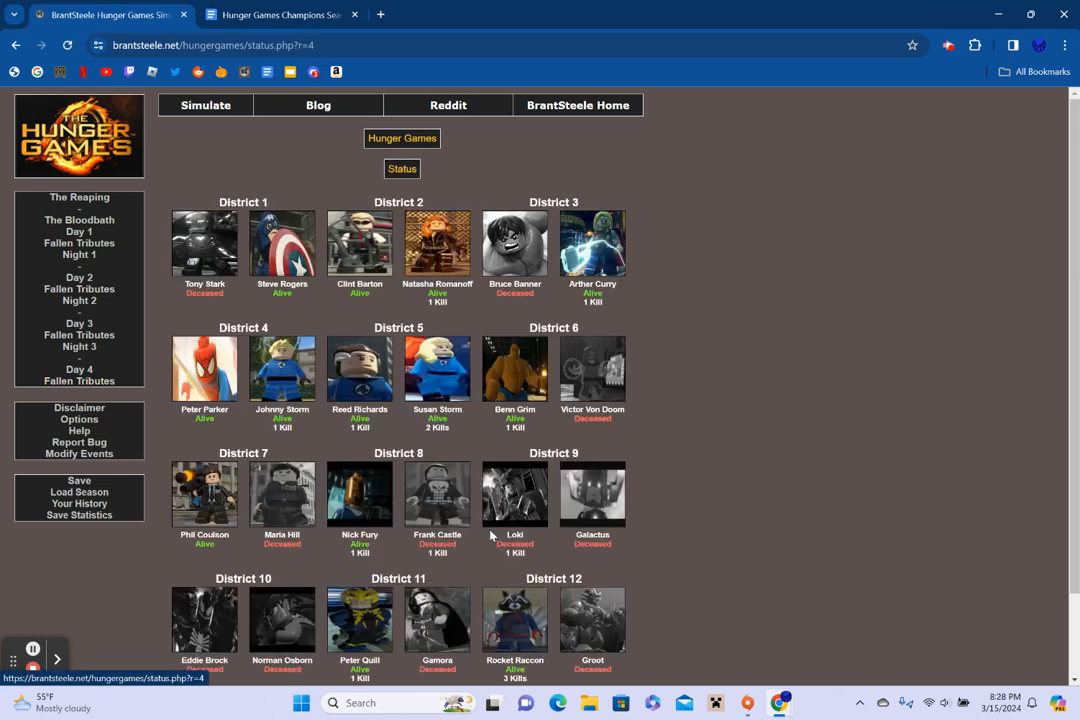
mouse_move(856, 438)
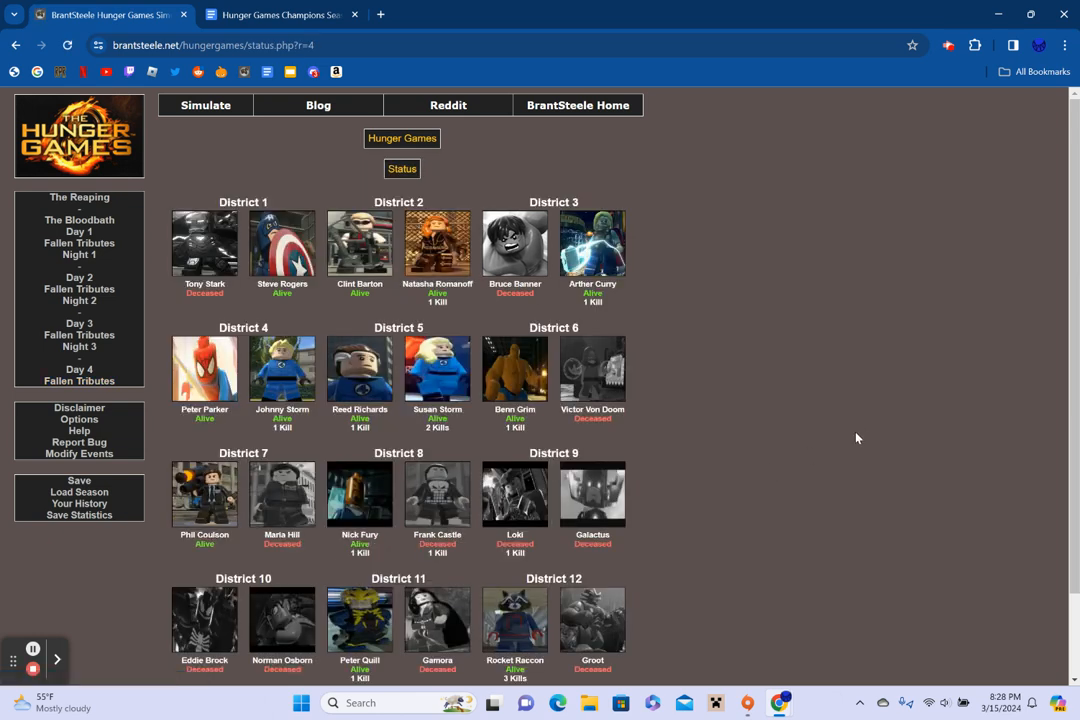
mouse_move(304, 308)
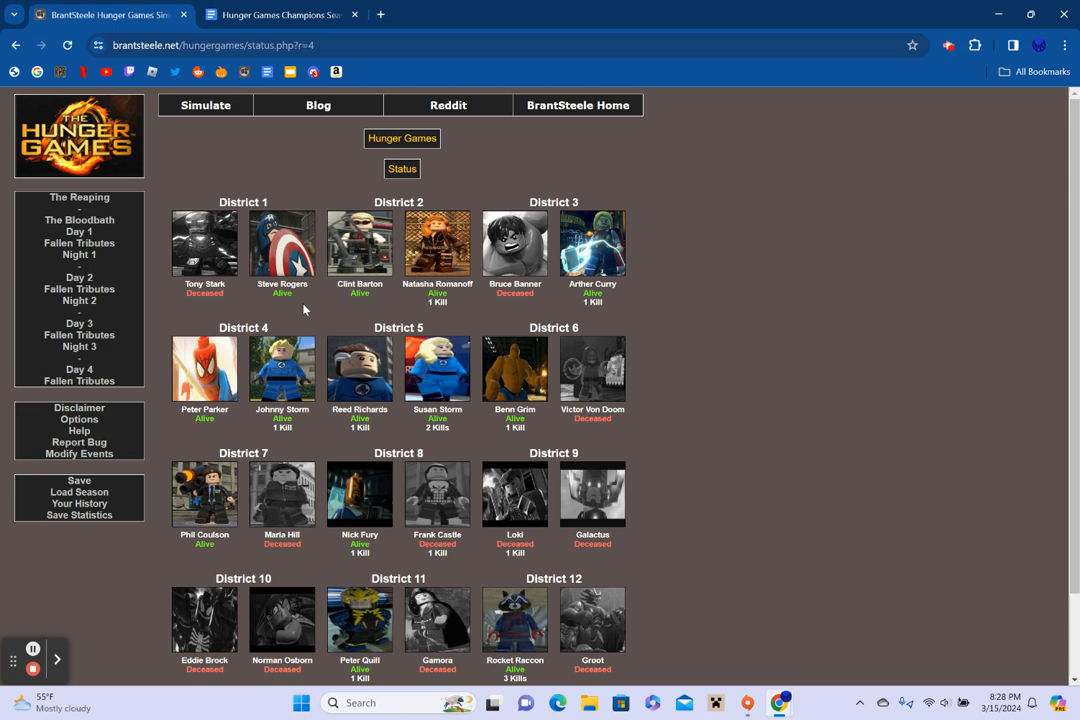
mouse_move(136, 444)
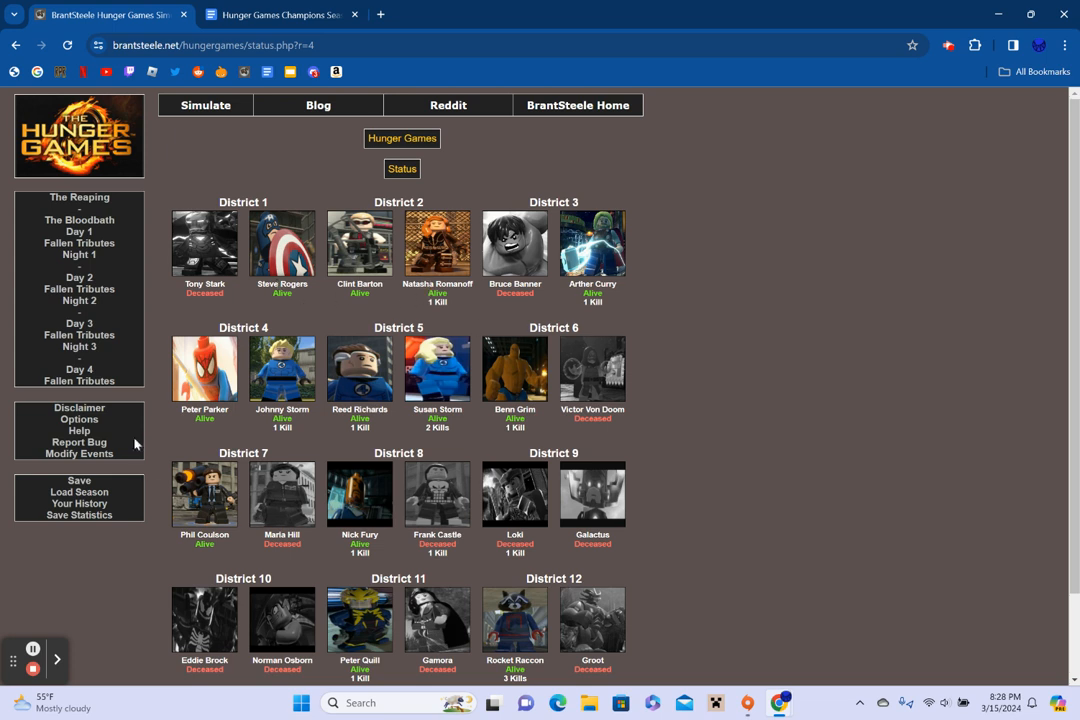
mouse_move(718, 560)
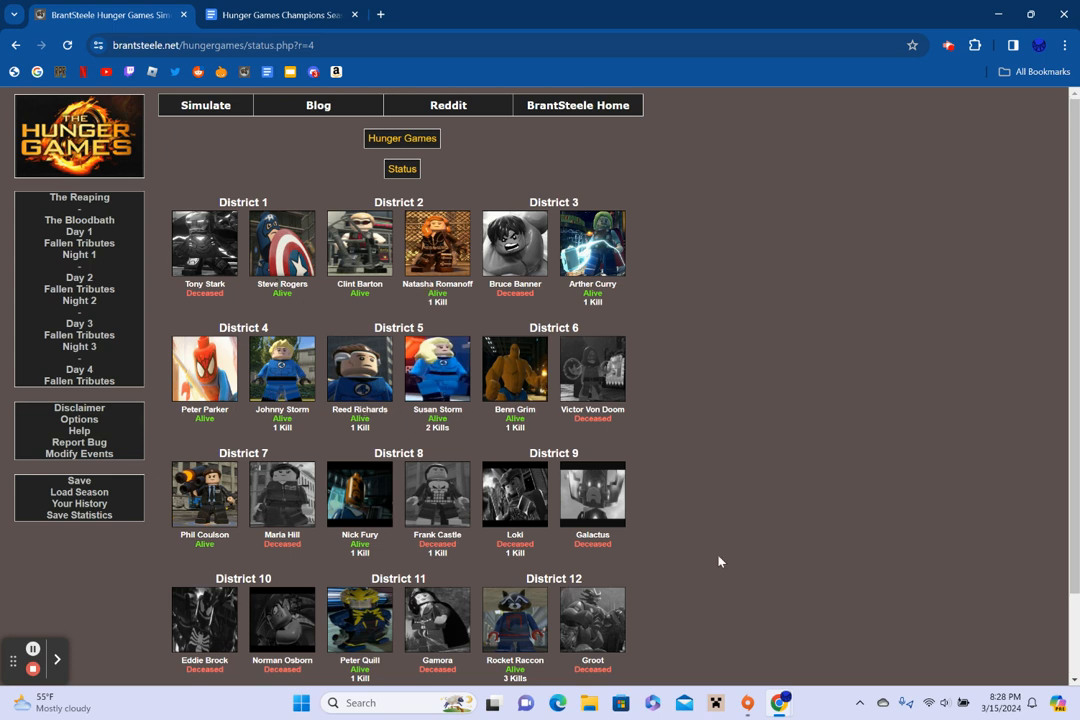
mouse_move(768, 628)
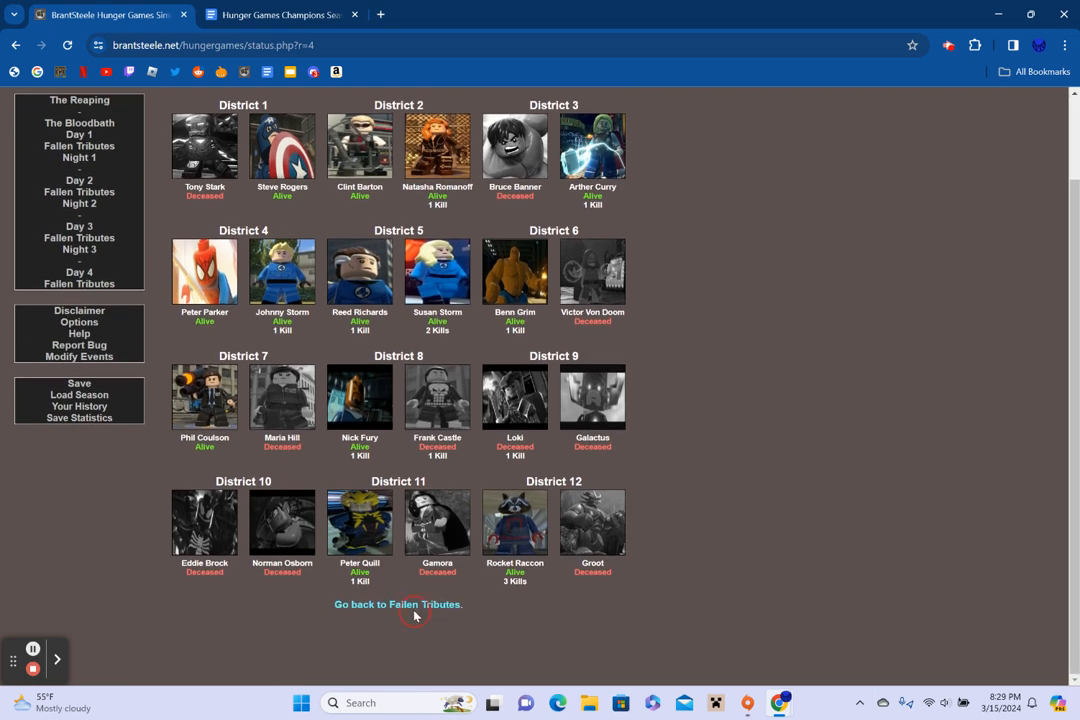
left_click(398, 604)
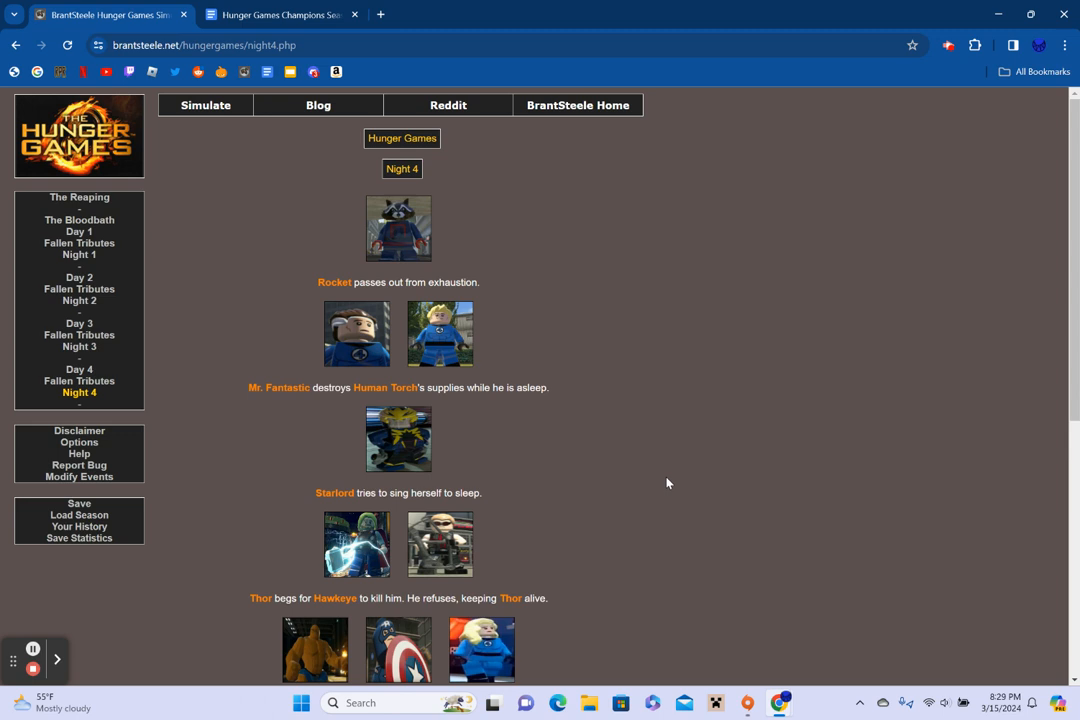
mouse_move(680, 470)
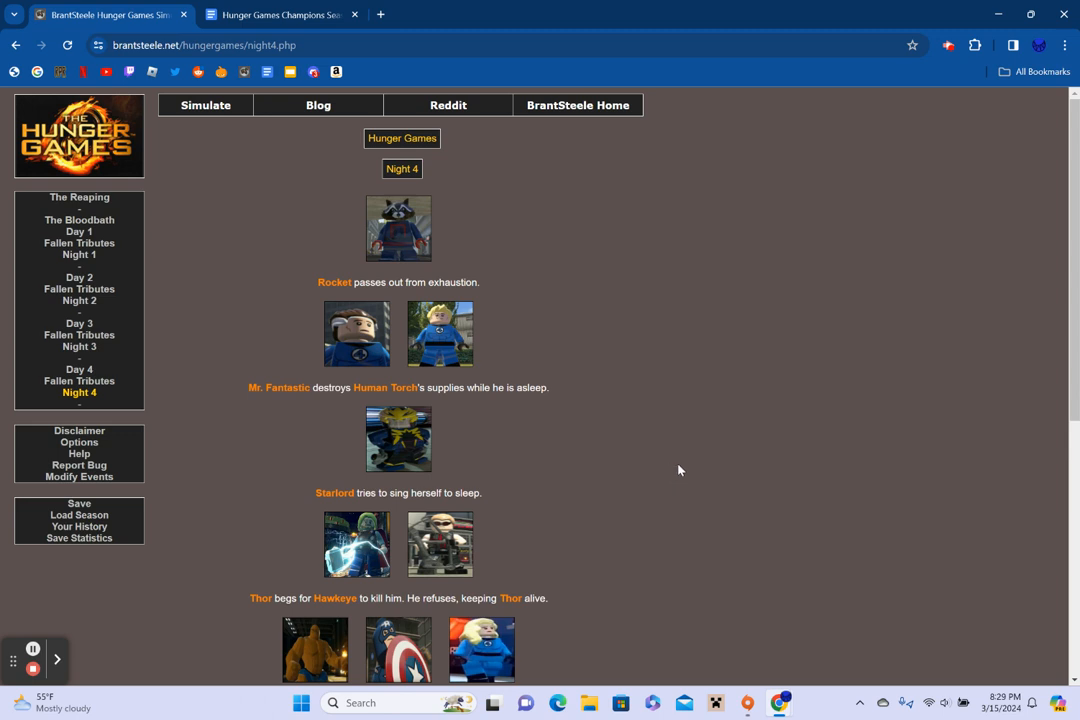
Read through the Night 4 events and proceed to Day 5
scroll("down", 3)
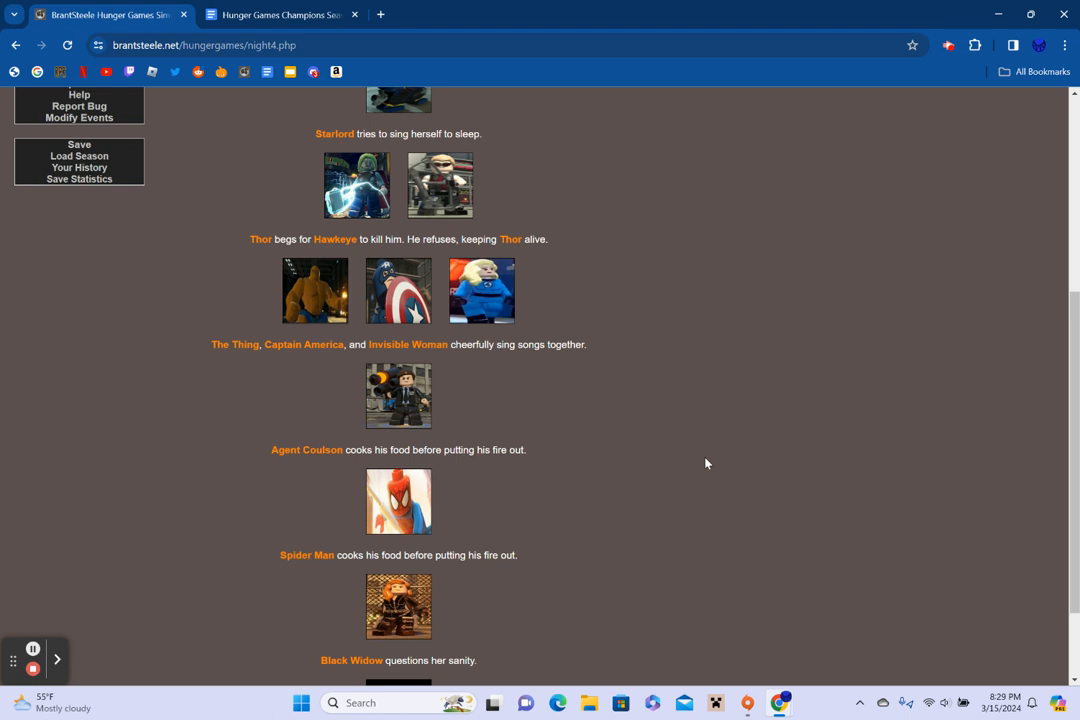
scroll("down", 3)
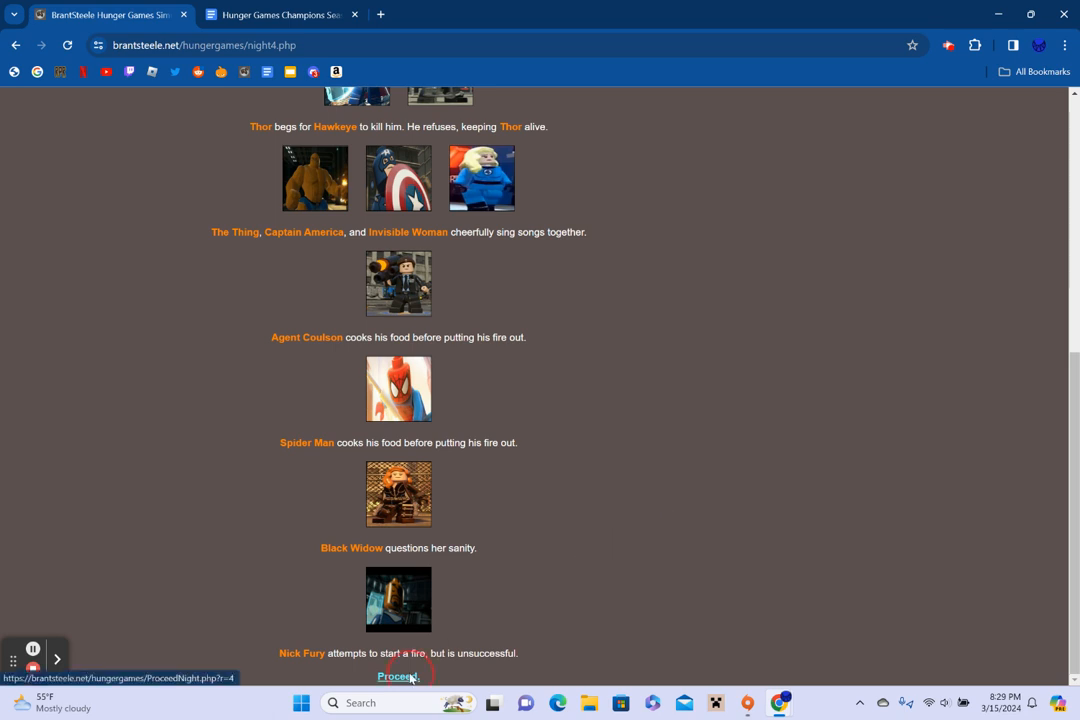
left_click(398, 676)
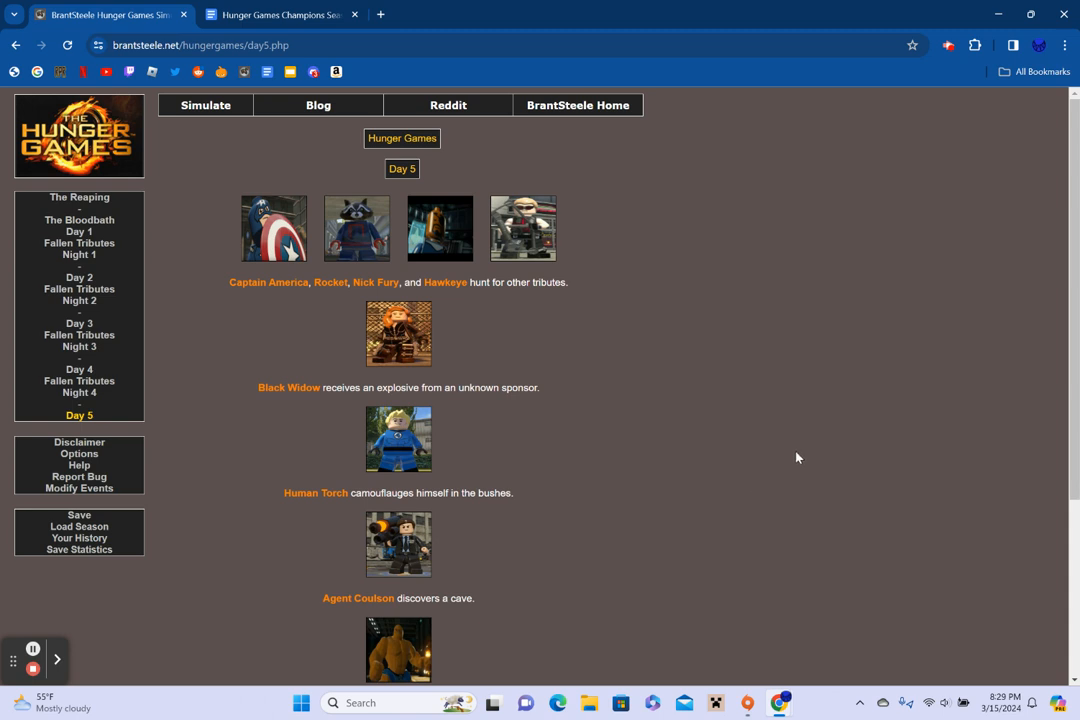
Read through the Day 5 events and proceed to Fallen Tributes 5, with no cannon shots
scroll("down", 3)
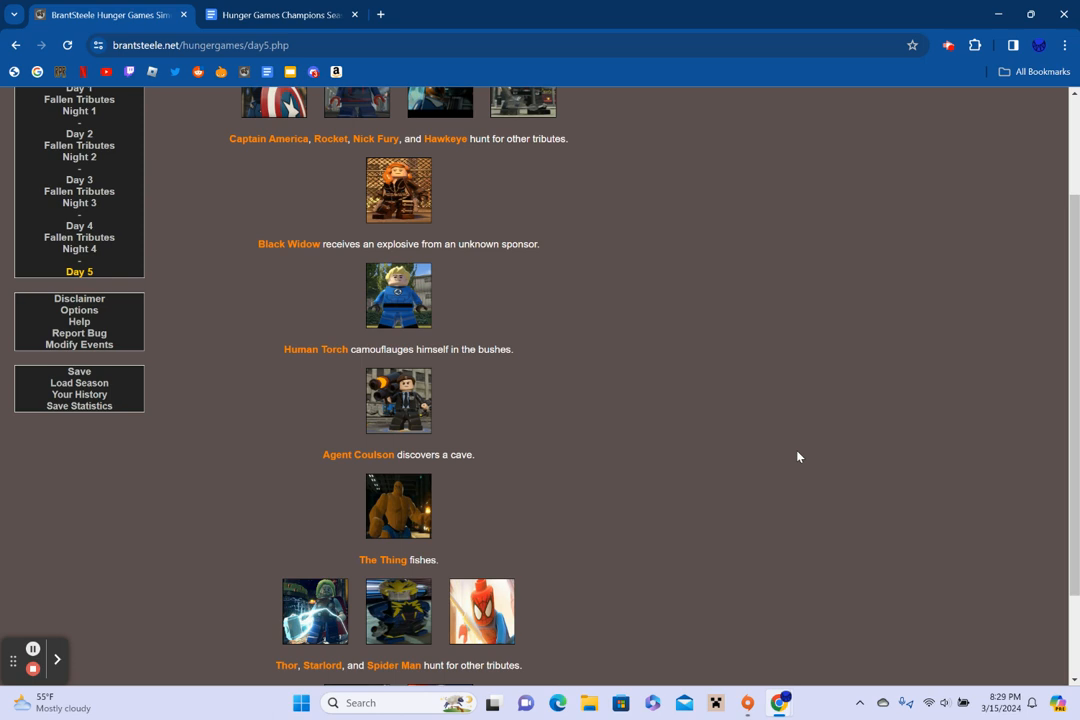
scroll("down", 3)
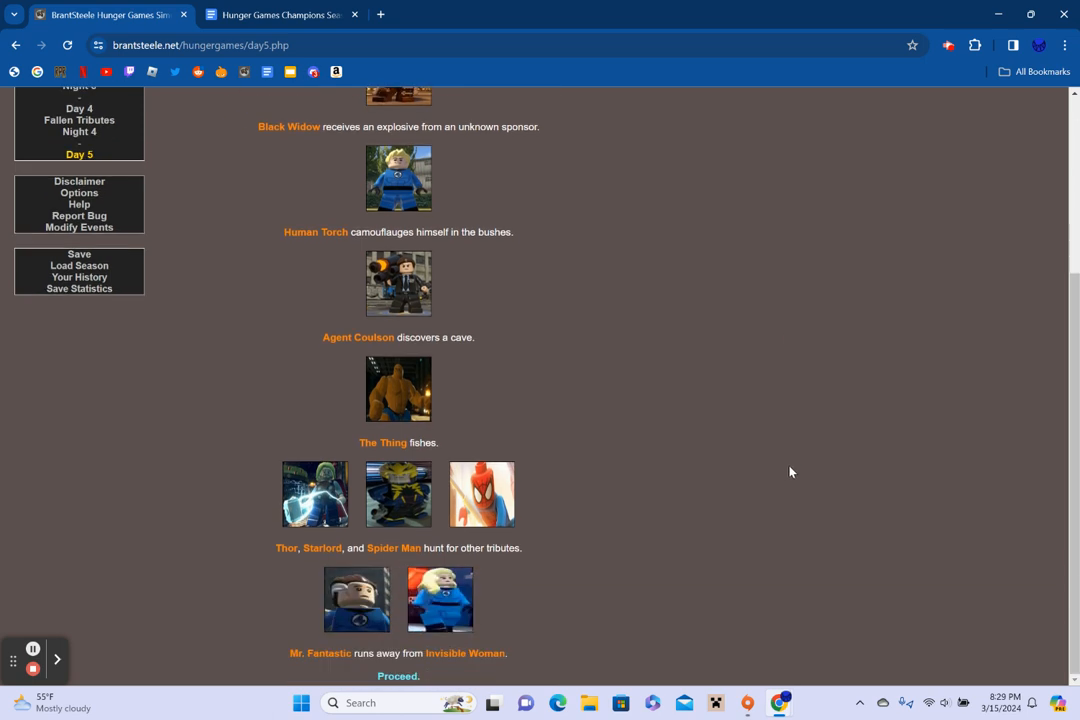
mouse_move(630, 614)
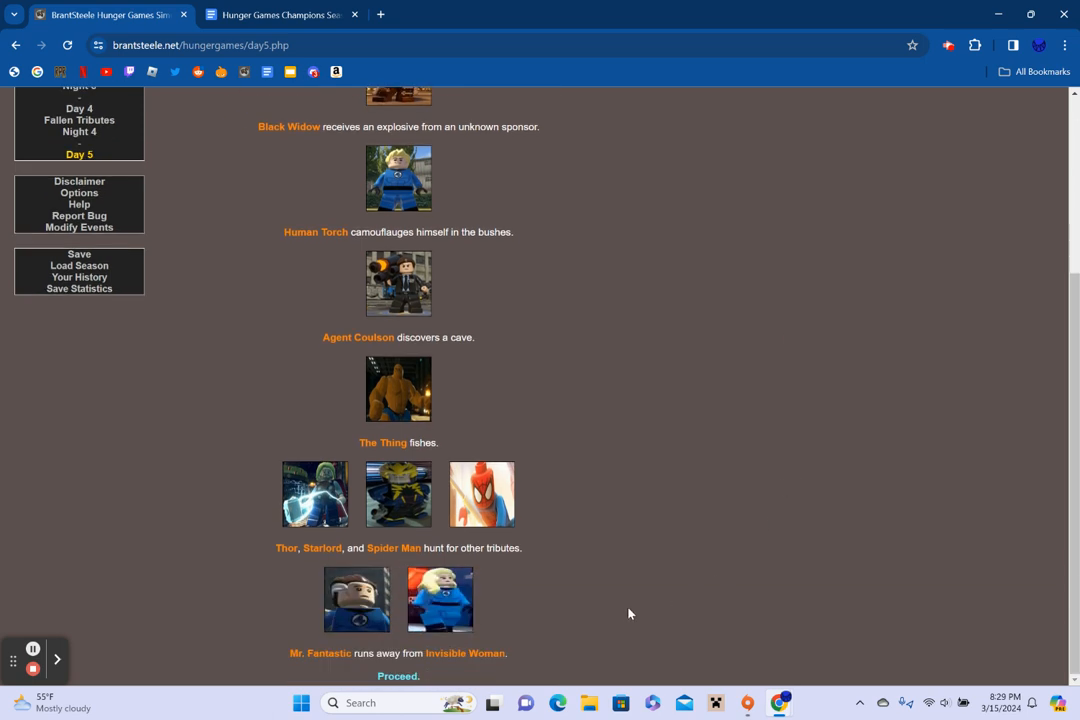
left_click(396, 676)
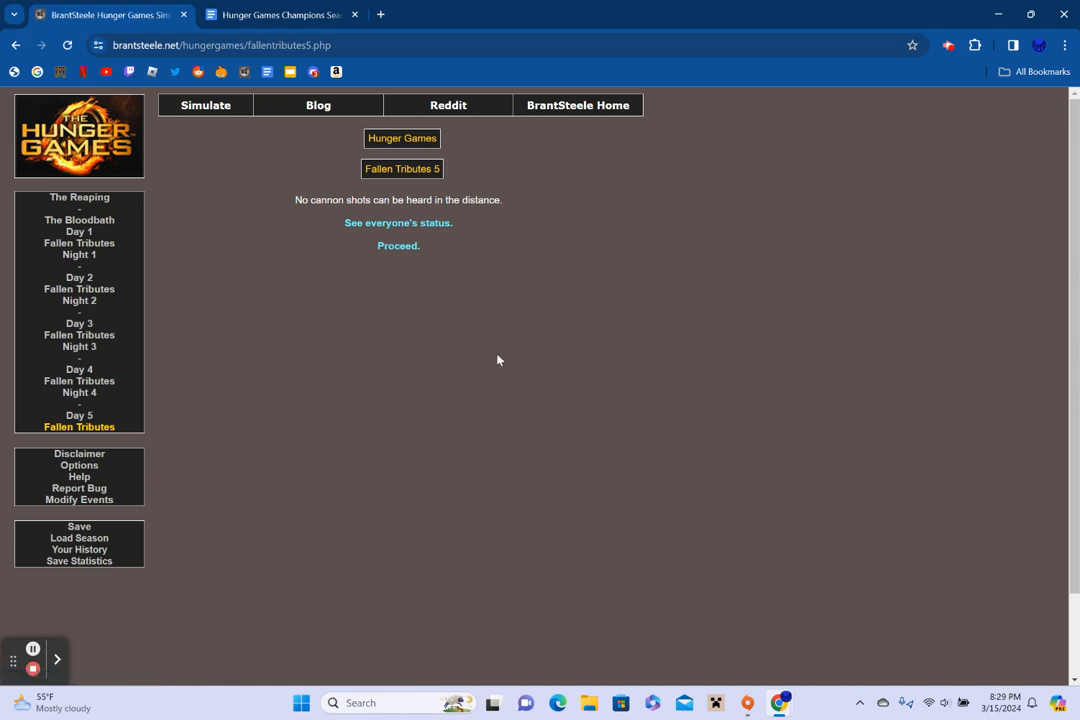
Advance to Night 5, read its events to the end and proceed to Day 6
left_click(398, 244)
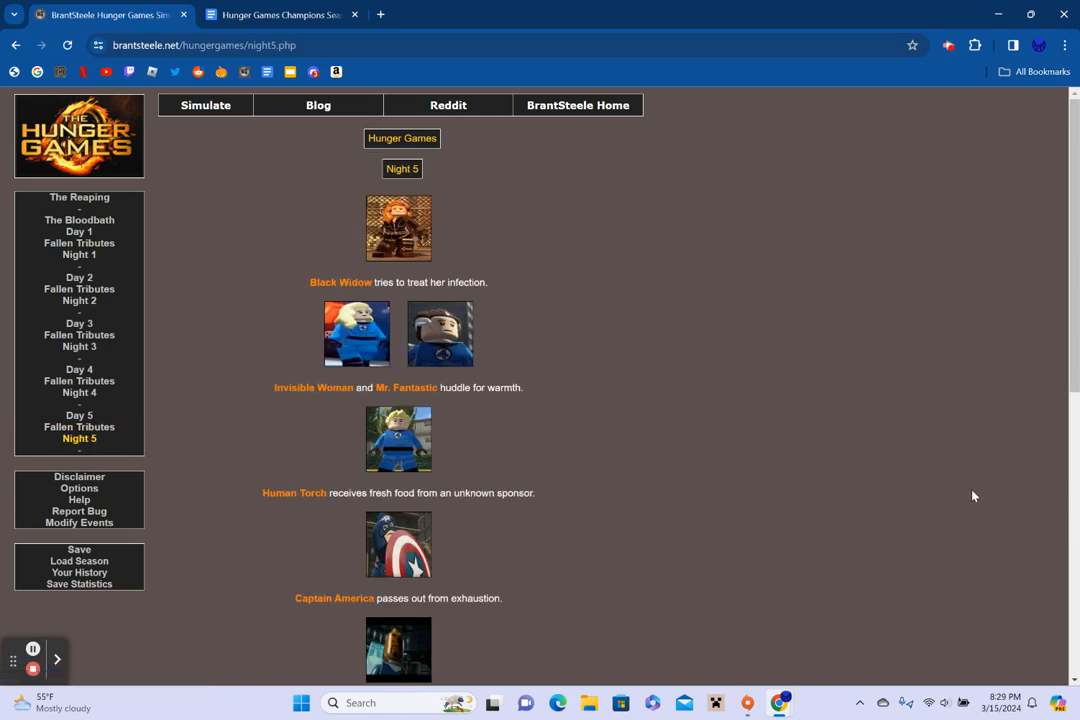
mouse_move(928, 424)
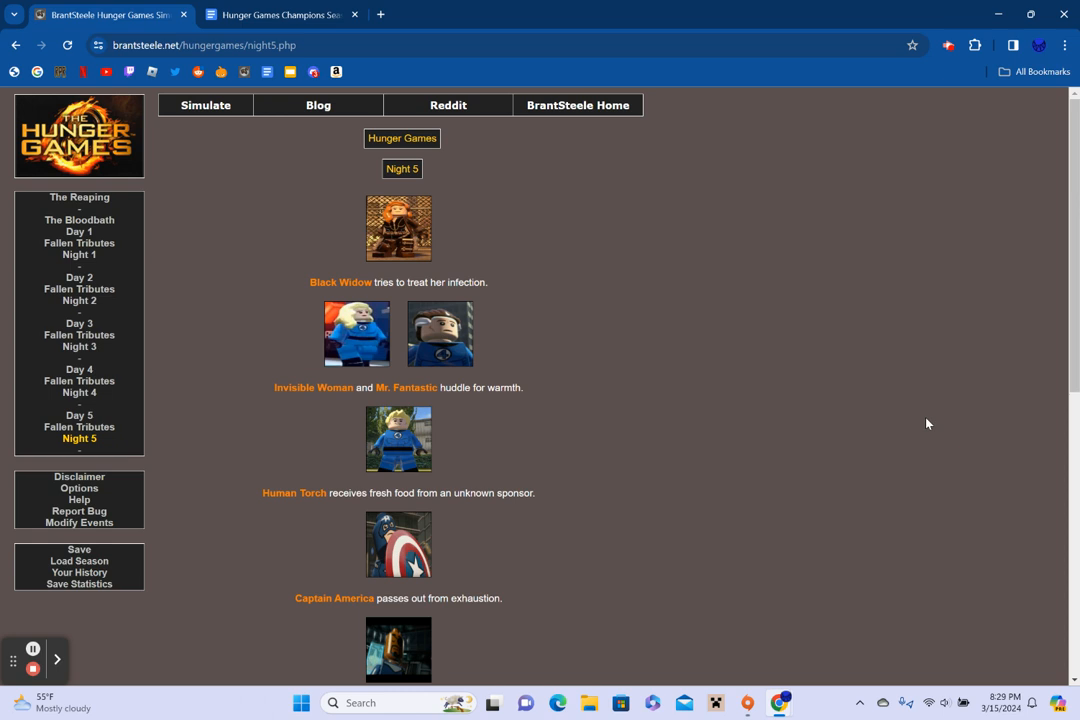
mouse_move(934, 430)
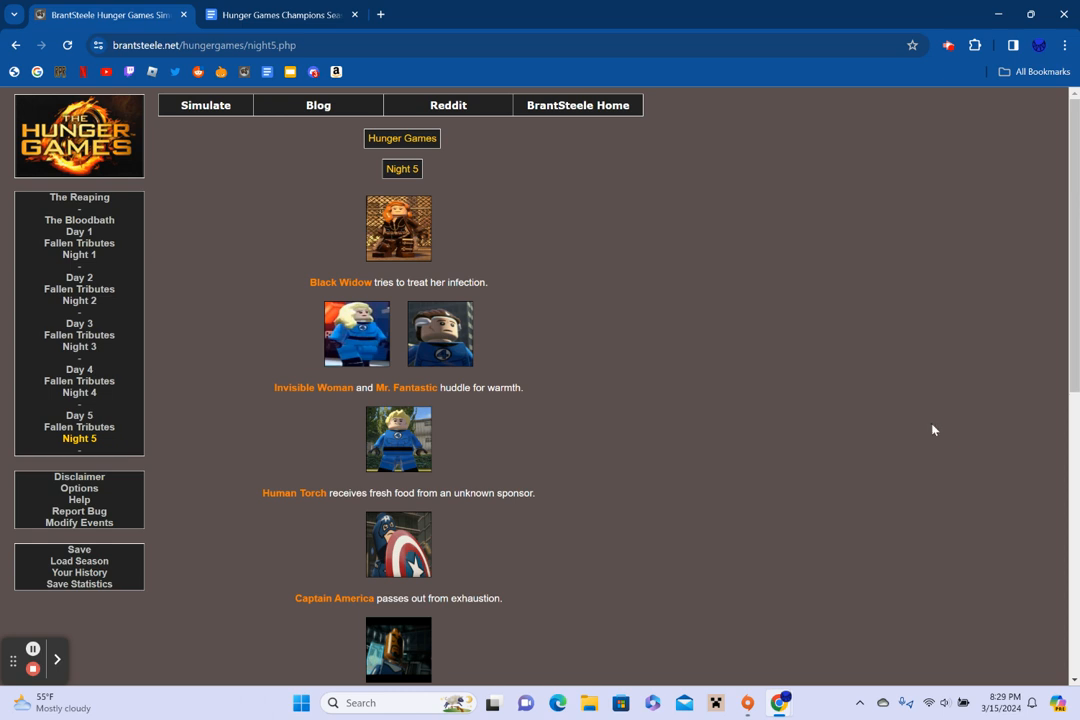
scroll("down", 3)
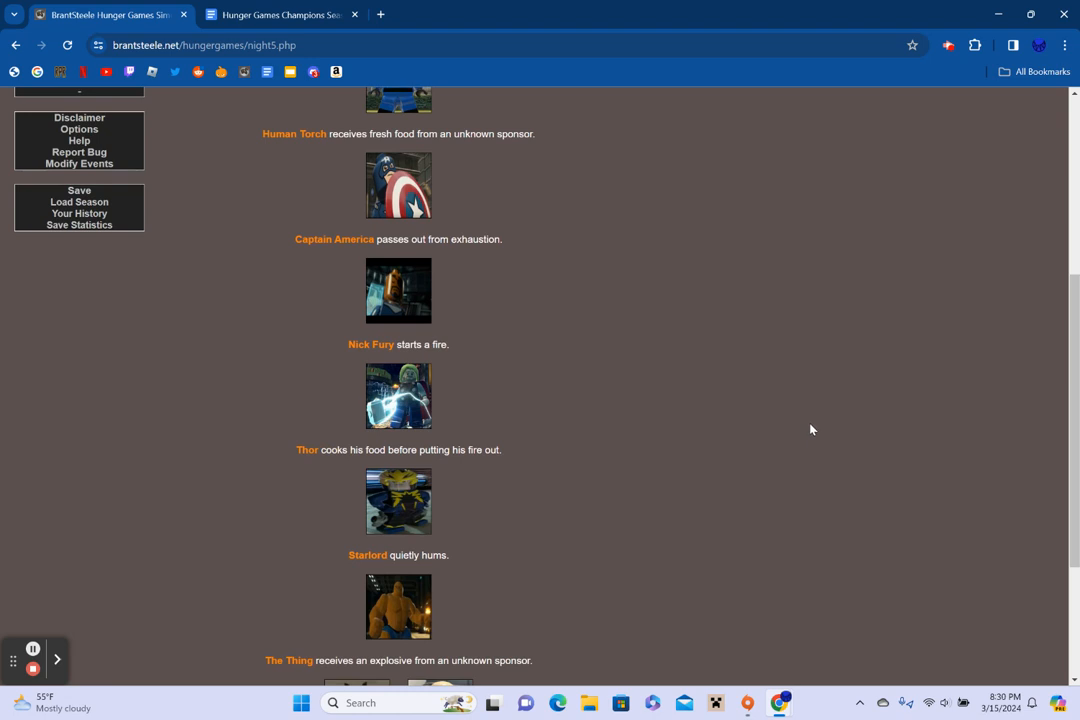
mouse_move(810, 424)
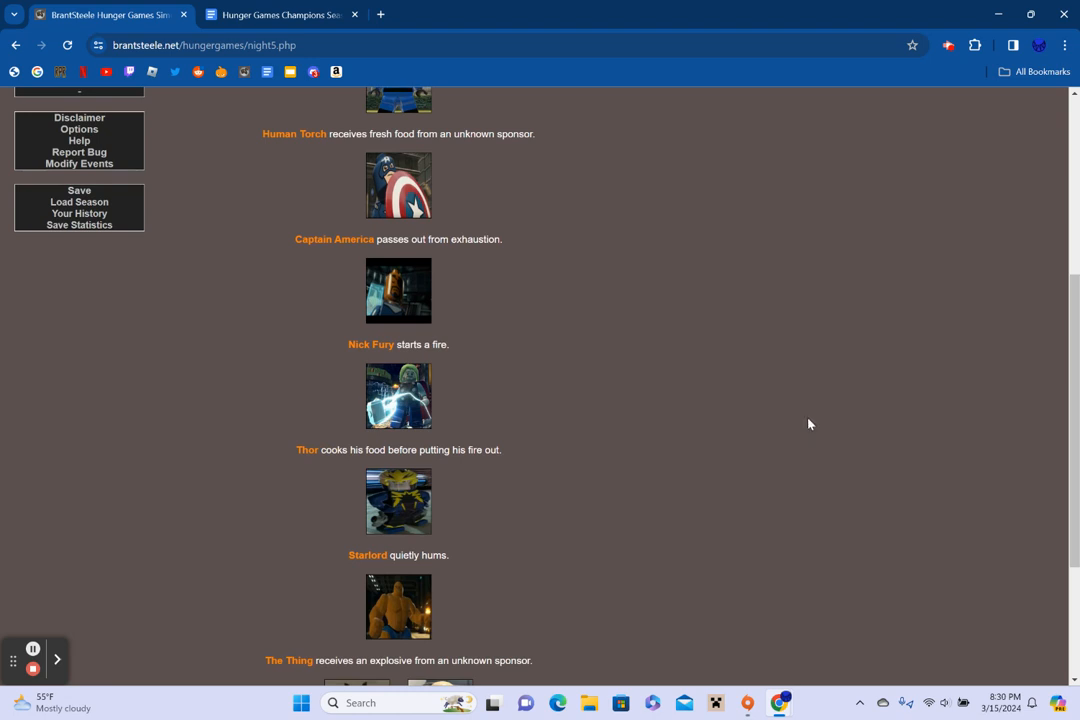
scroll("down", 3)
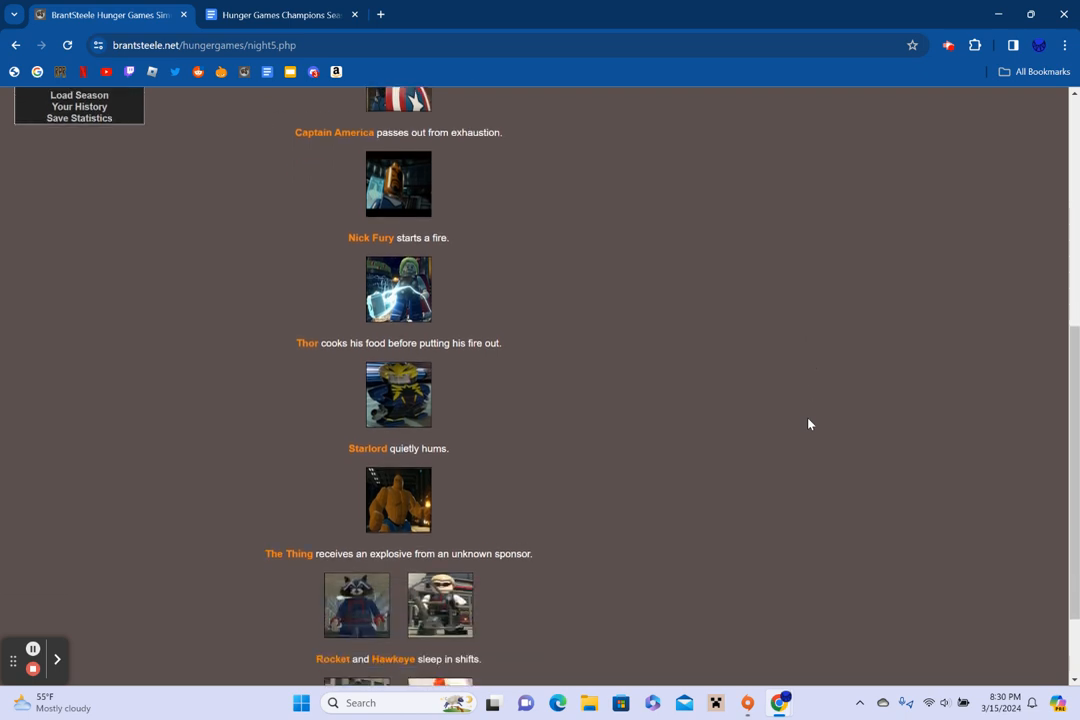
scroll("down", 3)
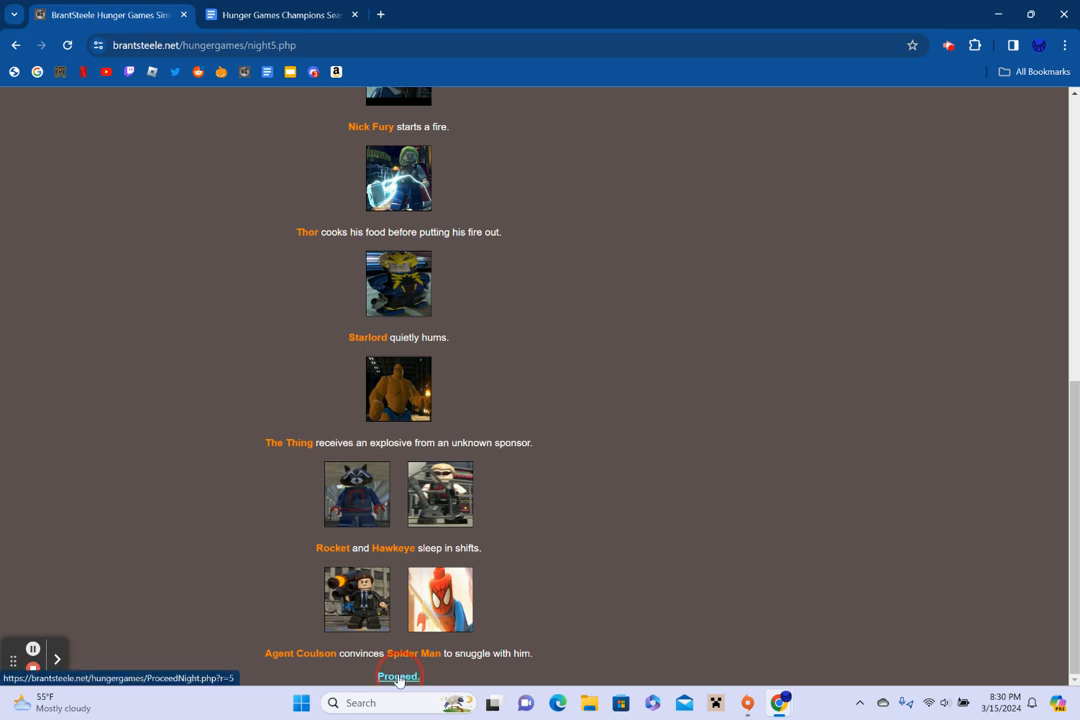
left_click(398, 676)
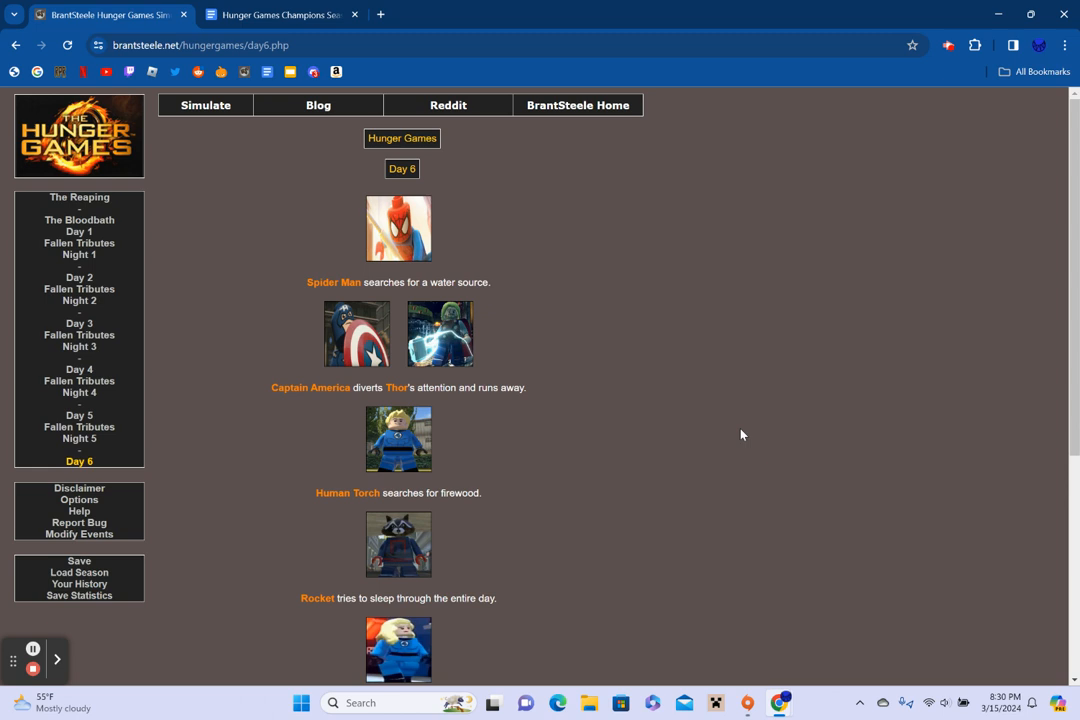
Read down the Day 6 events, including Hawkeye killed by The Thing's trap
scroll("down", 3)
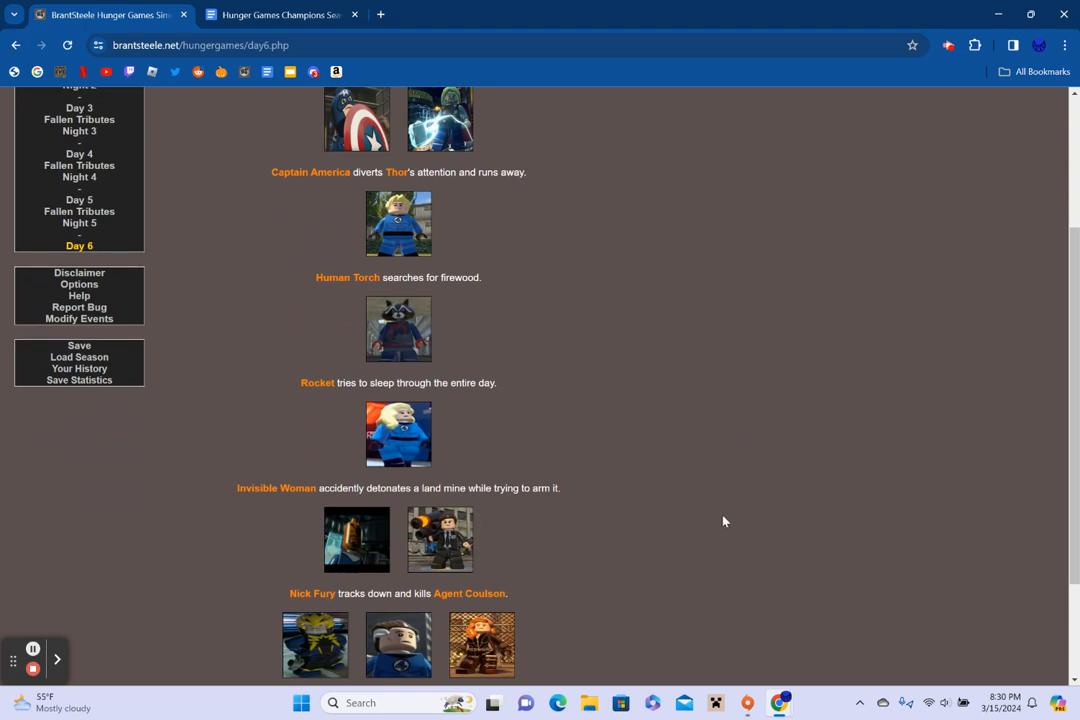
scroll("down", 3)
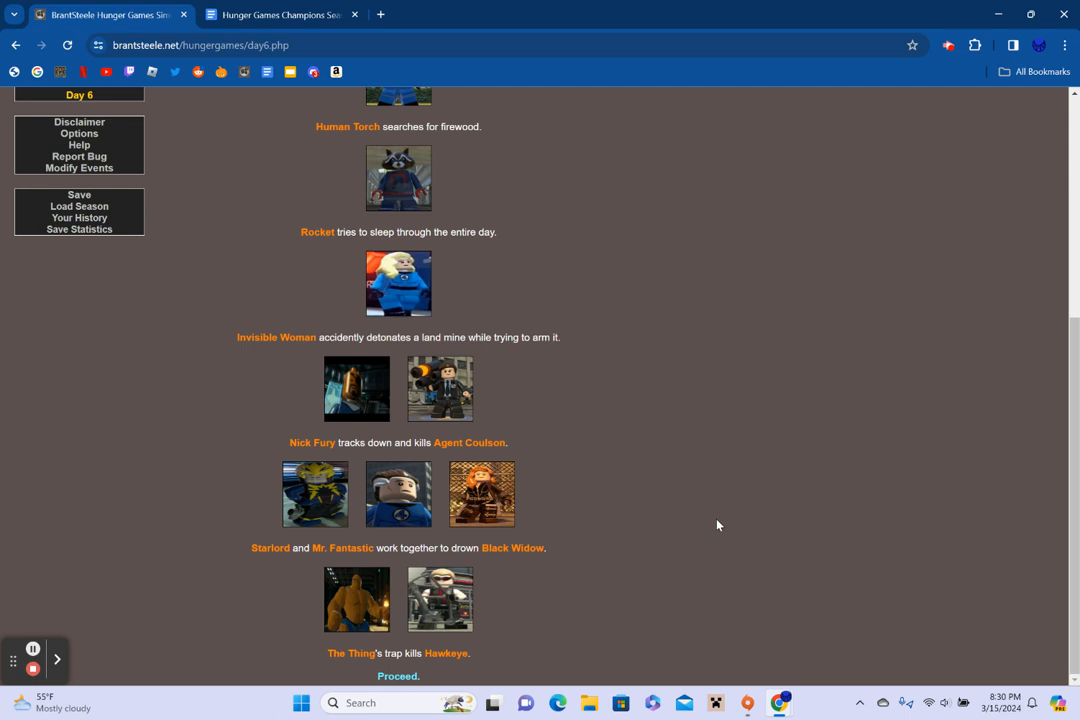
mouse_move(514, 654)
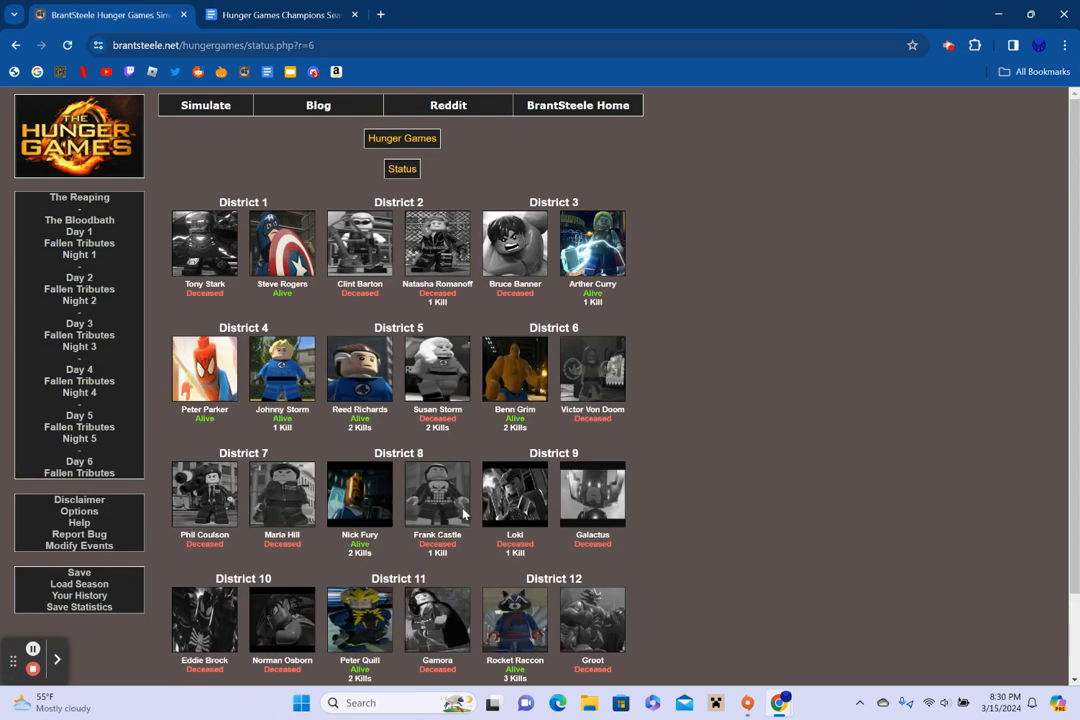
mouse_move(204, 410)
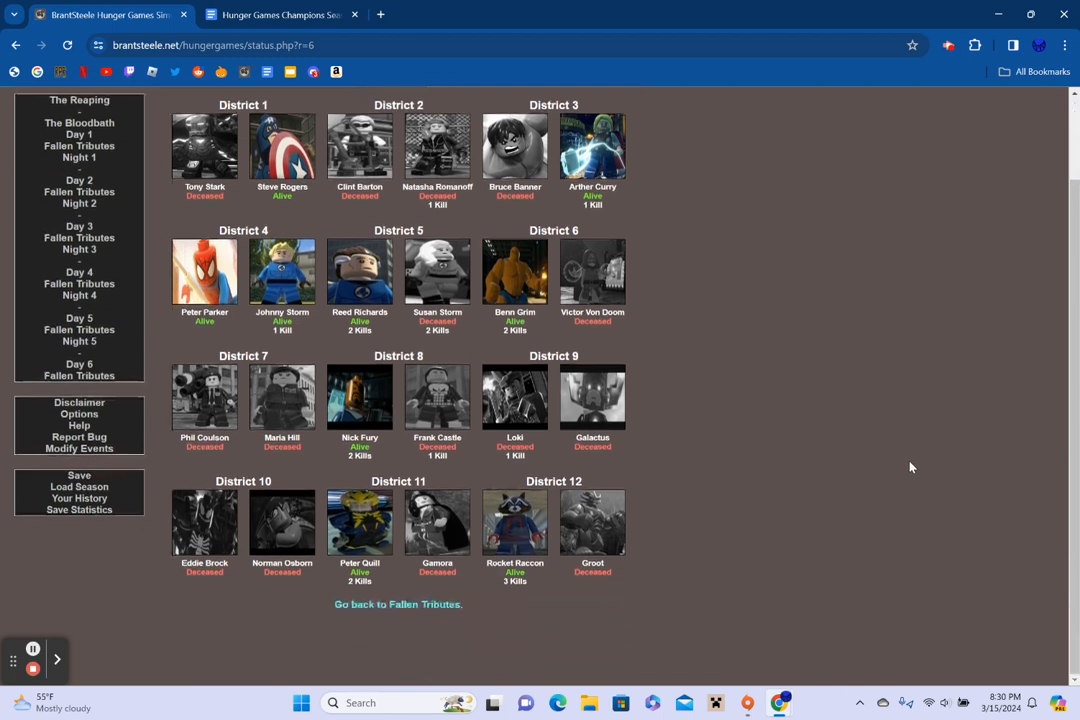
mouse_move(904, 472)
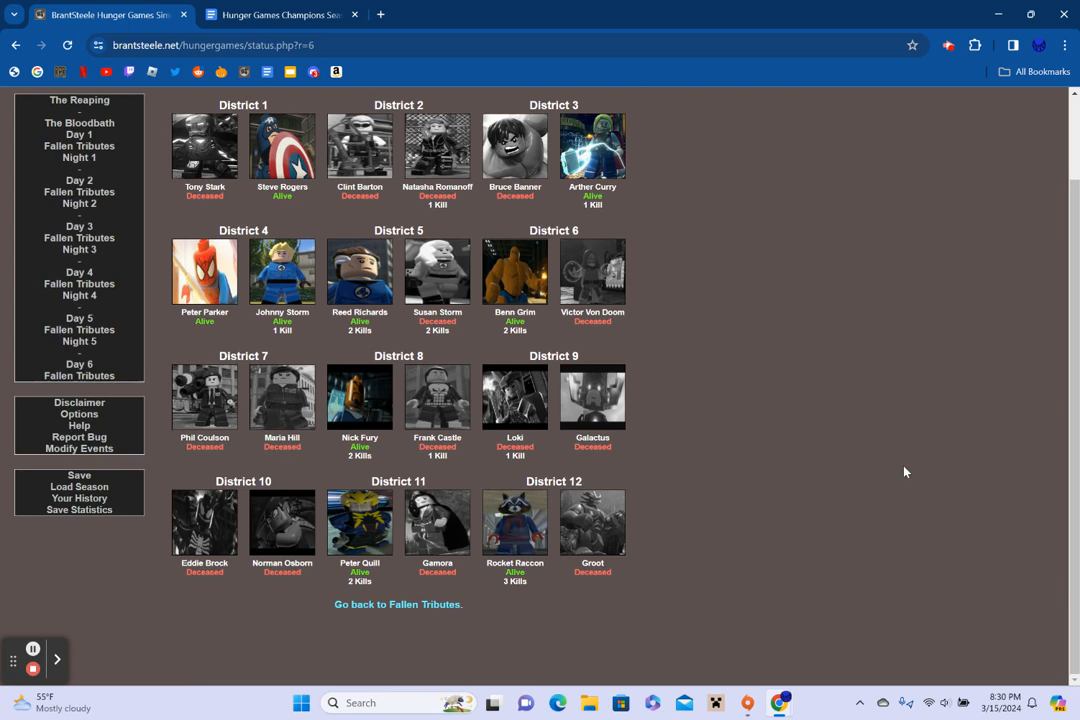
mouse_move(764, 408)
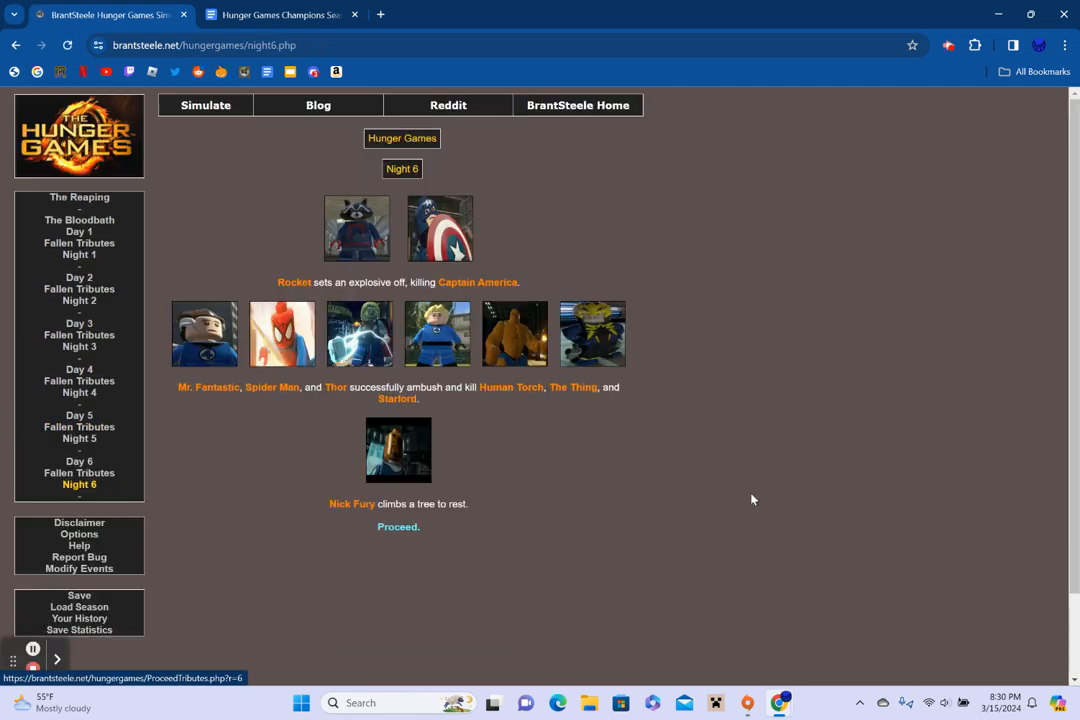
mouse_move(780, 488)
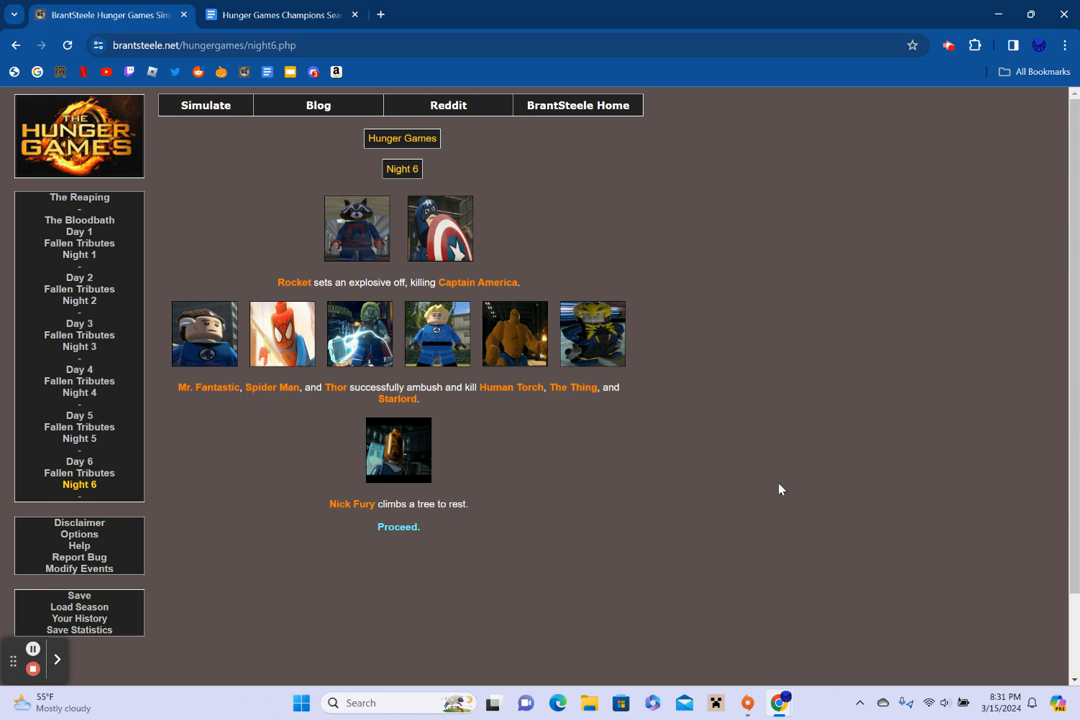
mouse_move(398, 530)
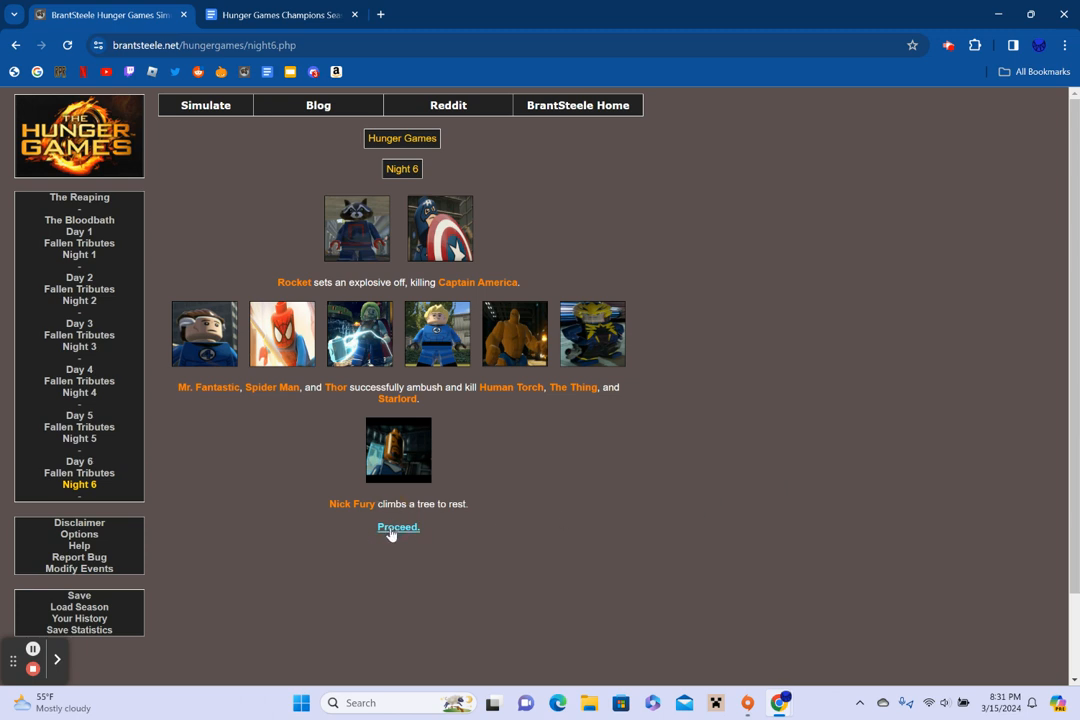
Proceed from Night 6 to The Feast, where Rocket drowns in a frozen lake
left_click(398, 528)
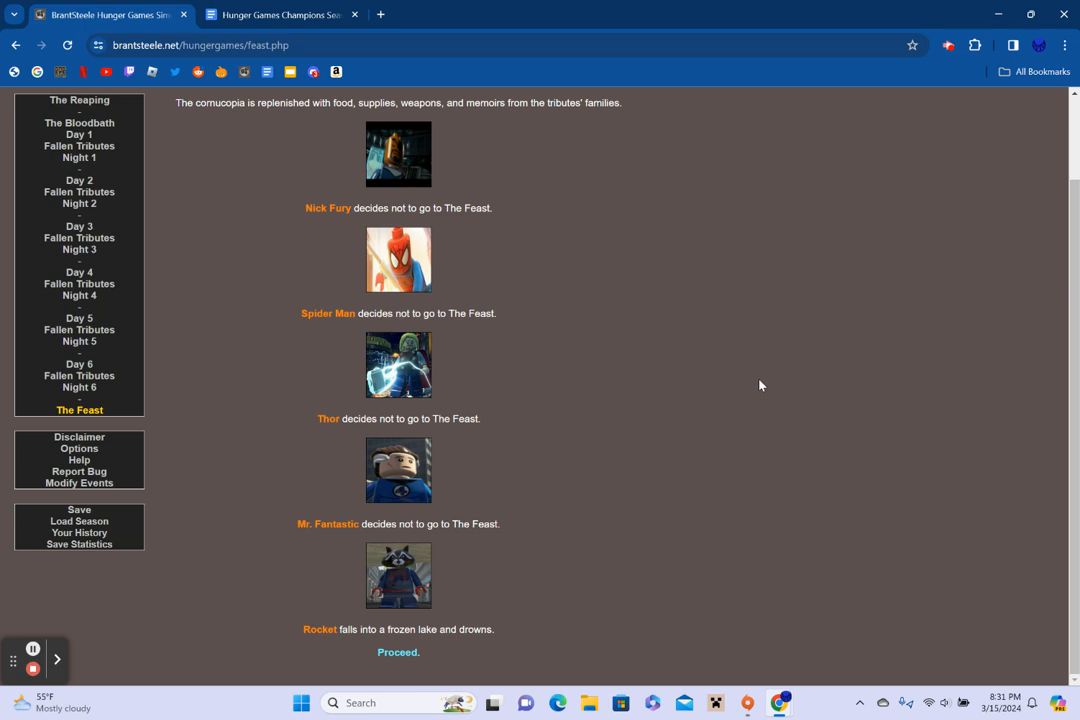
mouse_move(464, 608)
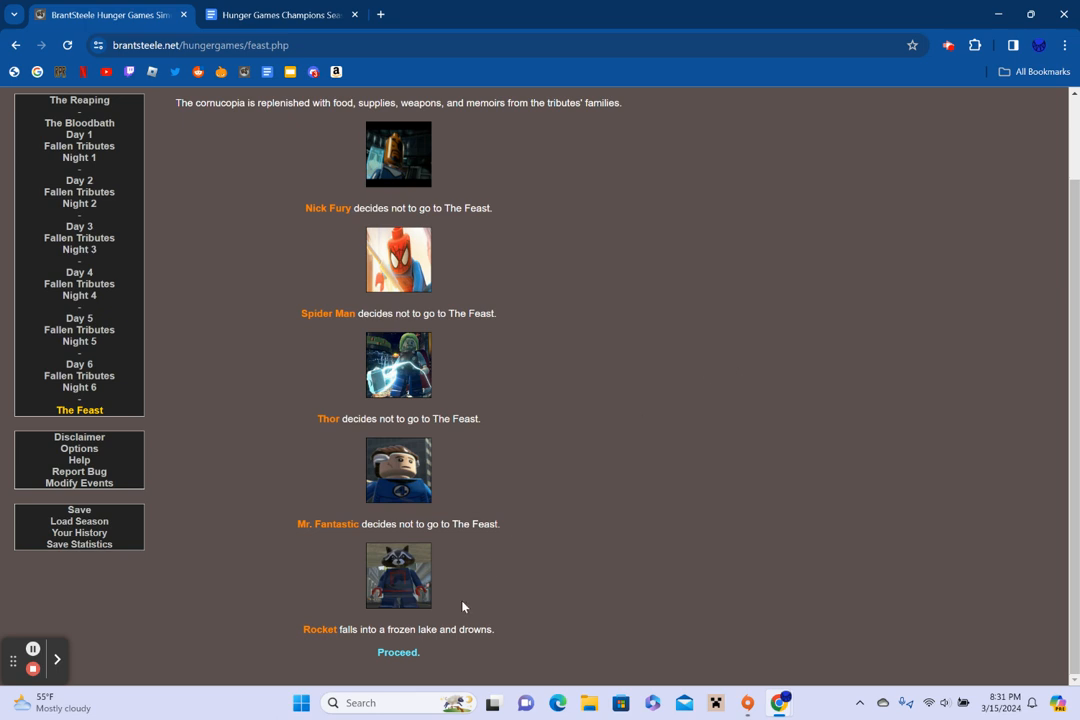
Advance through Day 7 to Fallen Tributes 7 with five cannon shots, then view everyone's status
left_click(398, 652)
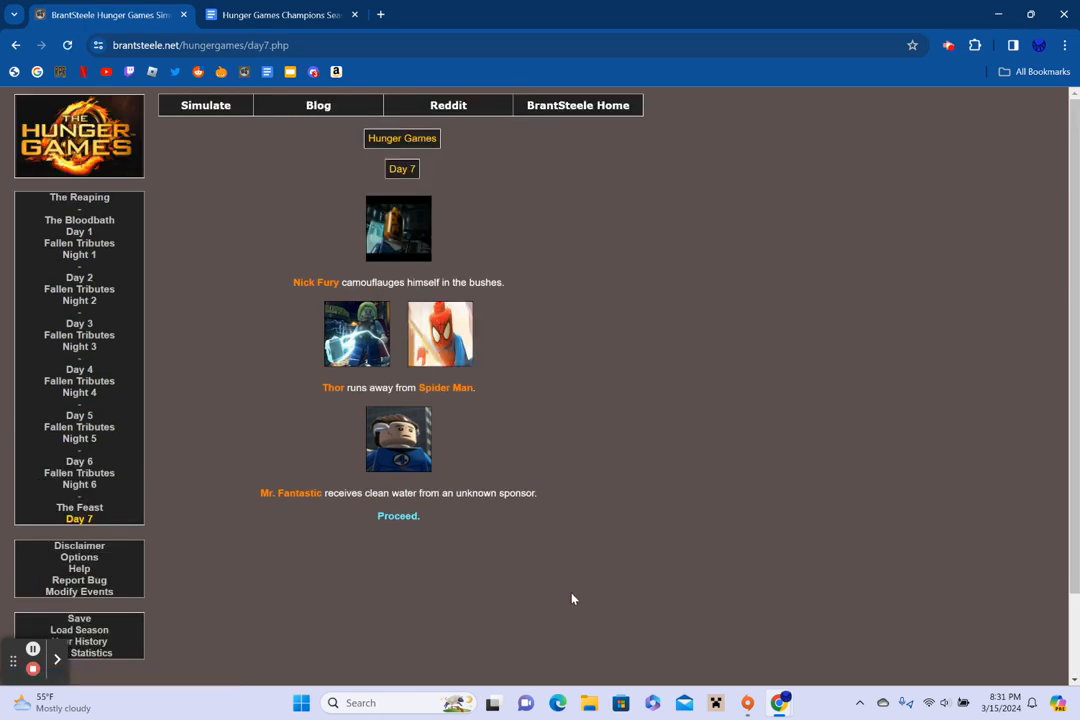
mouse_move(828, 404)
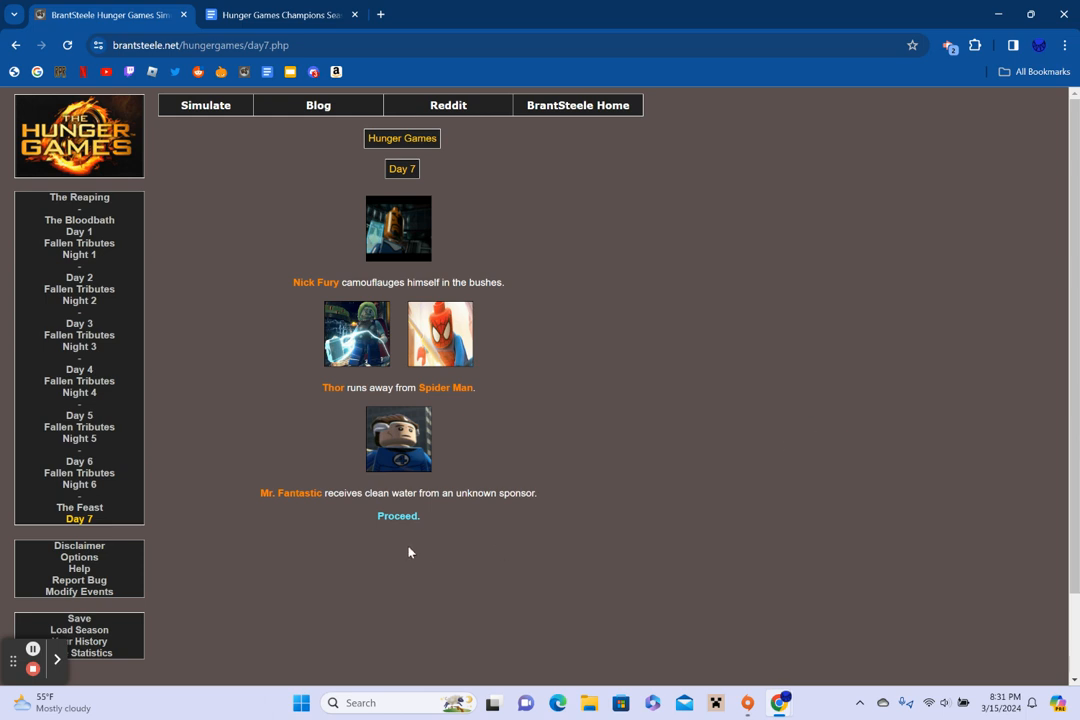
left_click(398, 516)
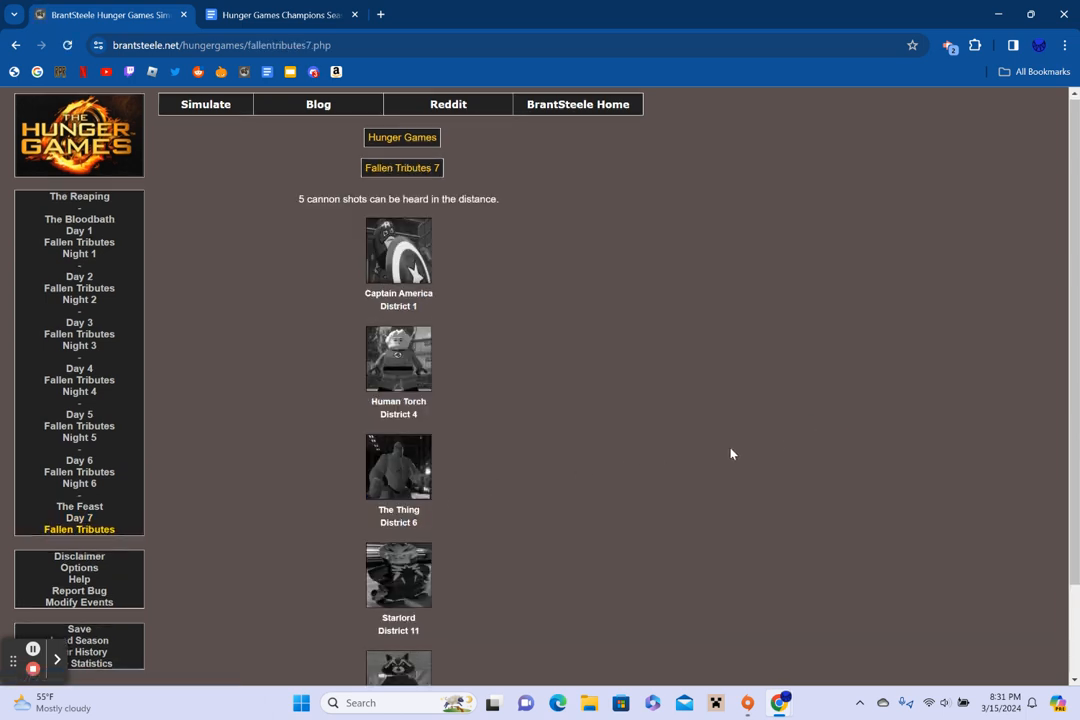
scroll("down", 3)
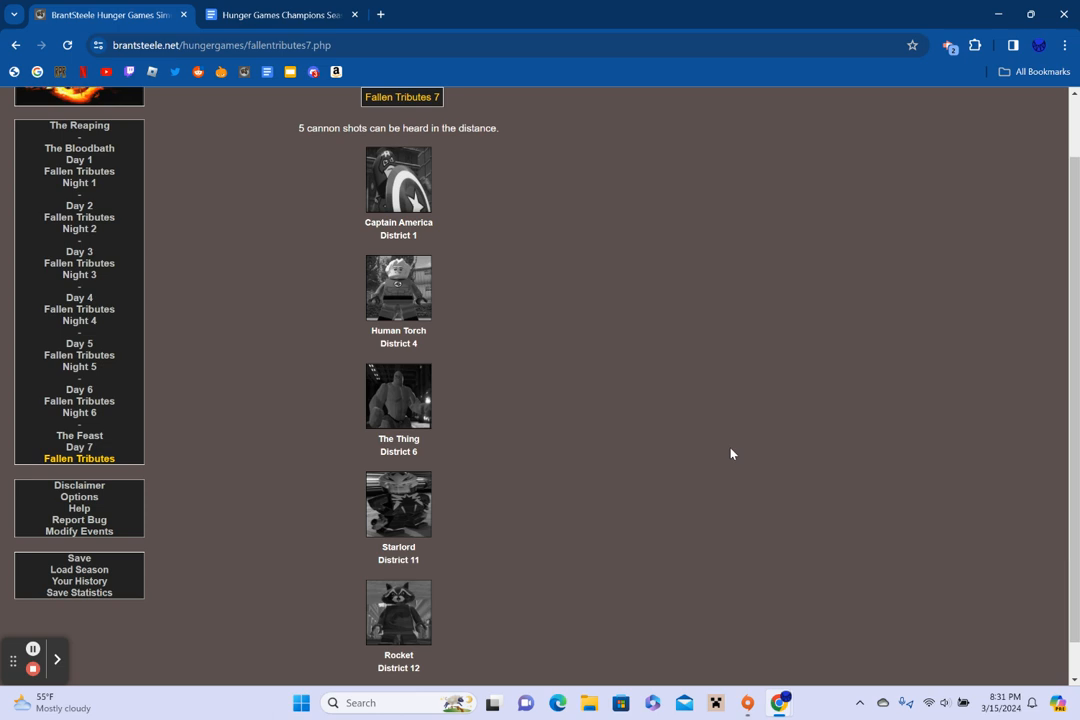
scroll("down", 3)
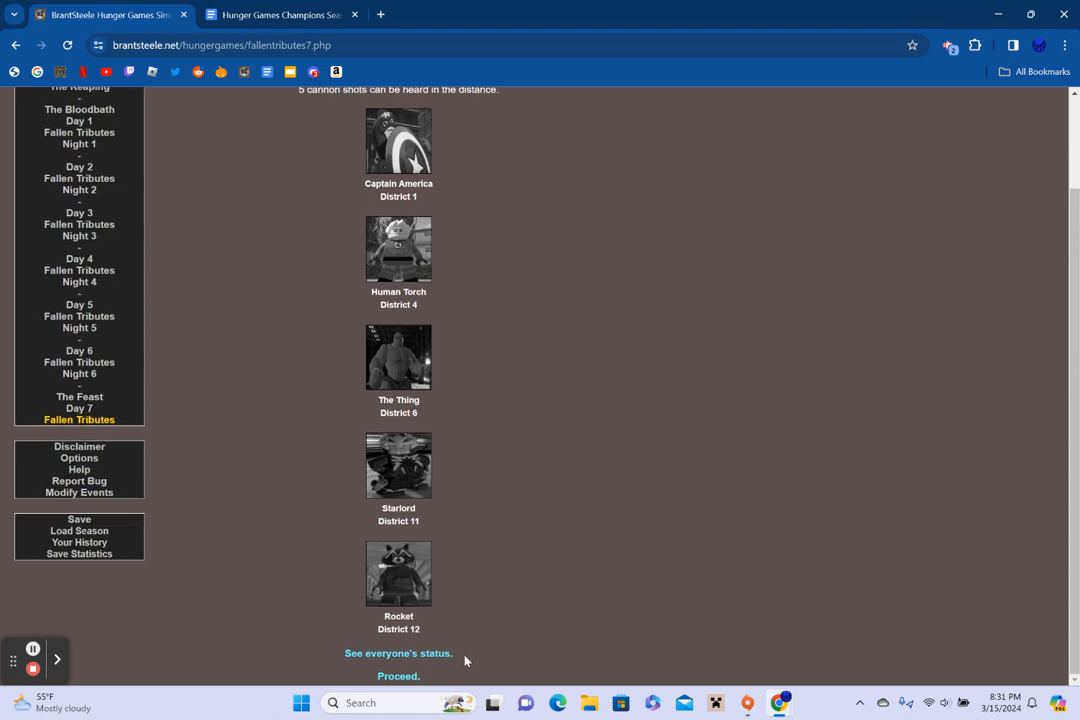
left_click(398, 652)
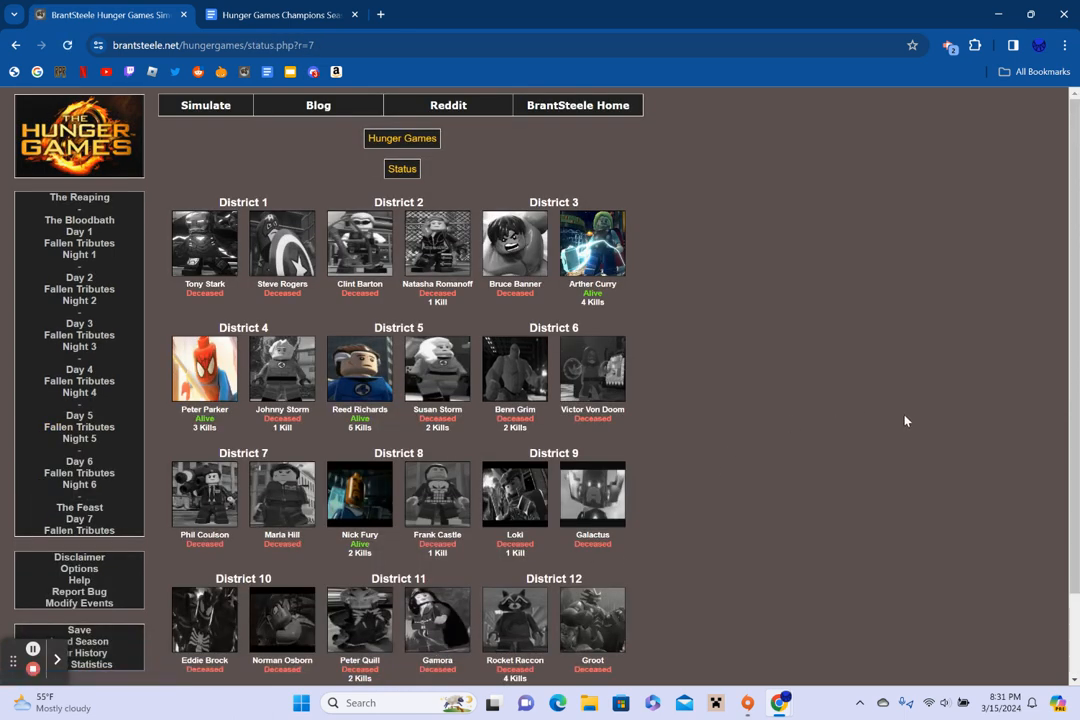
mouse_move(912, 422)
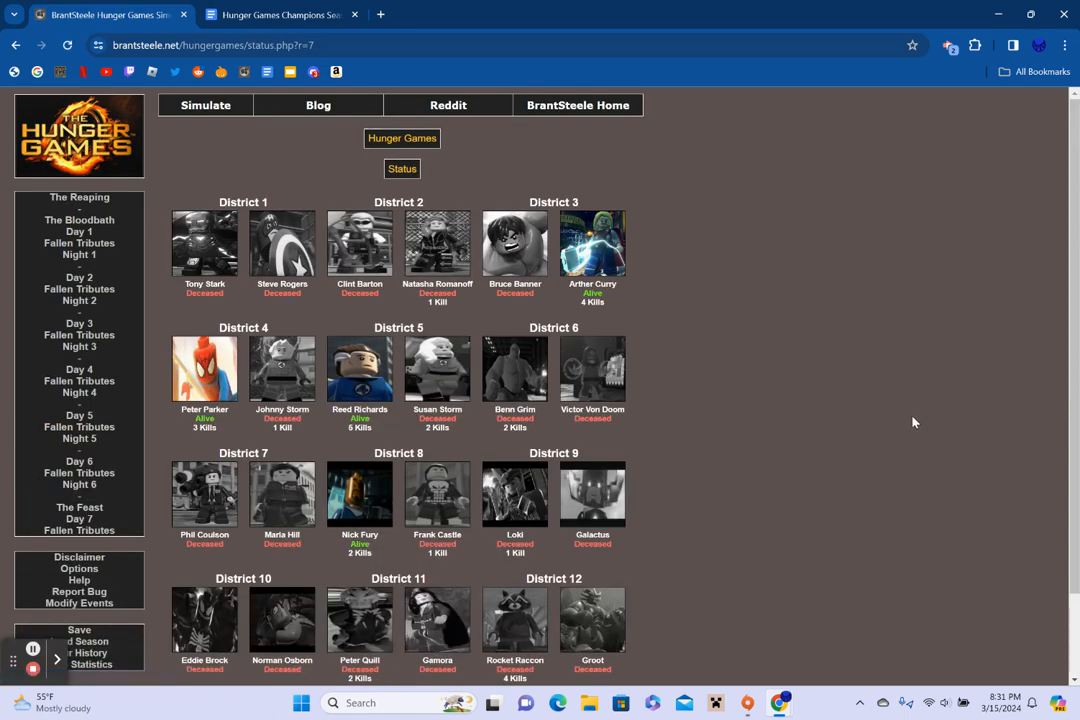
mouse_move(376, 330)
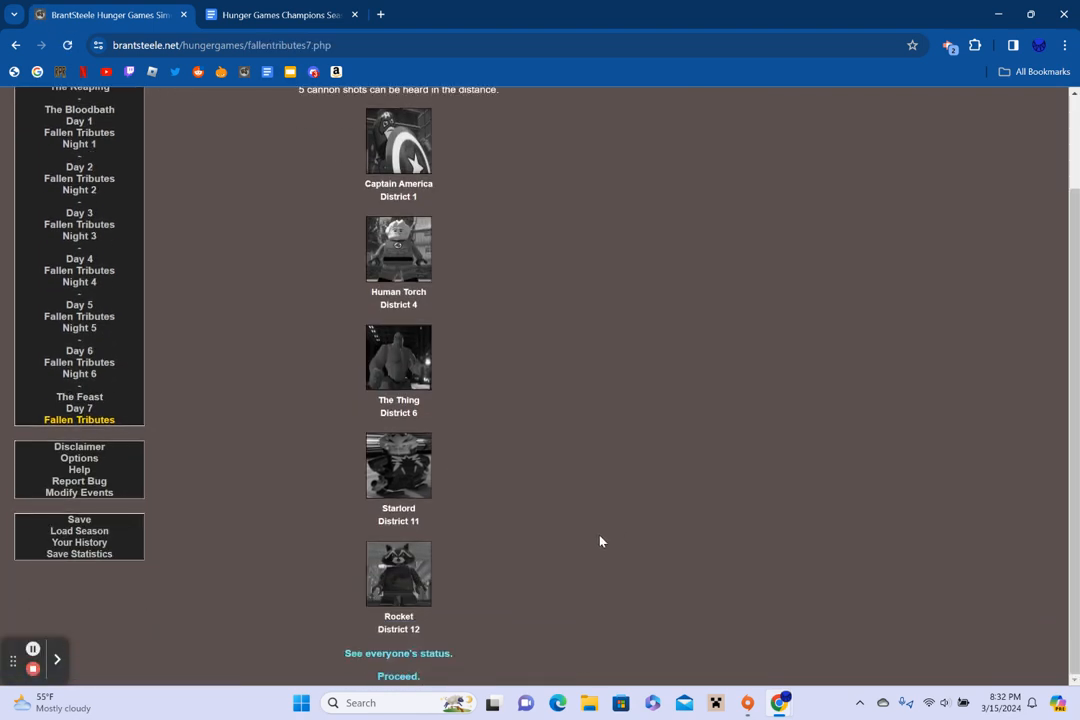
Proceed through Night 7 and Day 8 to the carnivorous squirrels arena event
left_click(398, 676)
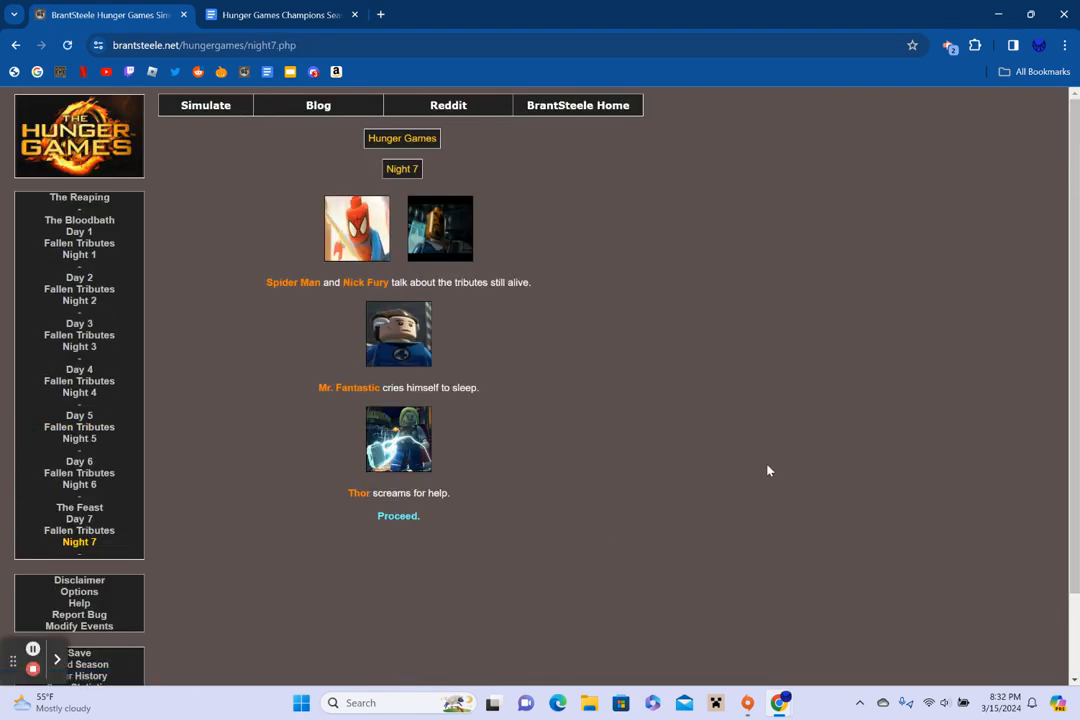
mouse_move(754, 404)
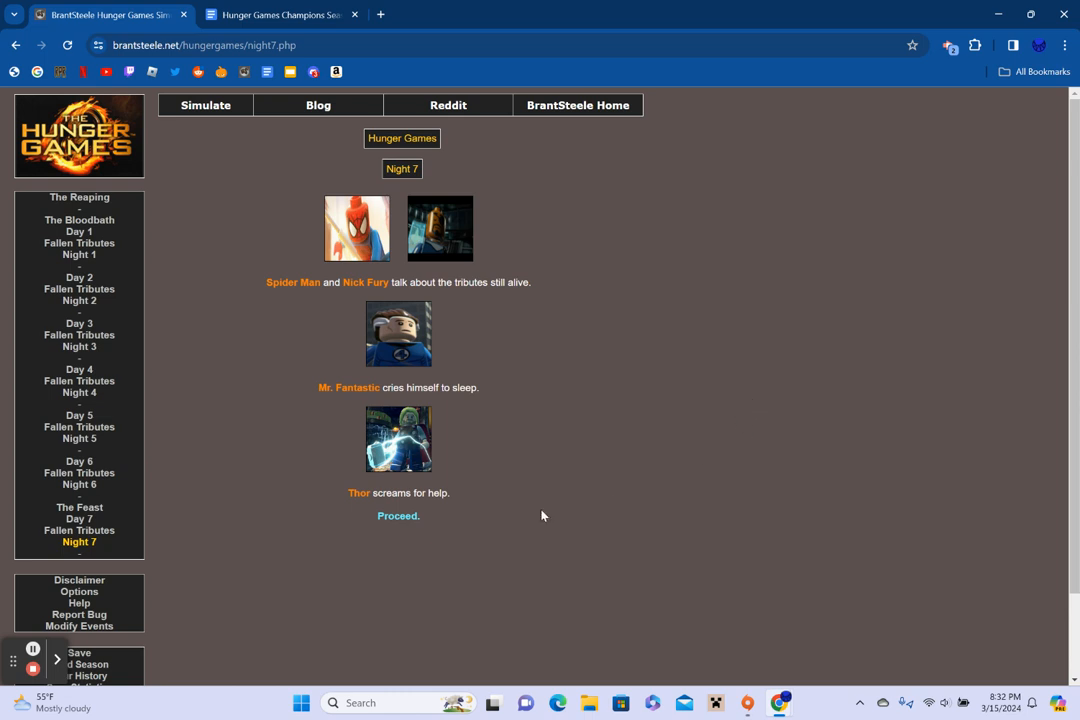
left_click(398, 516)
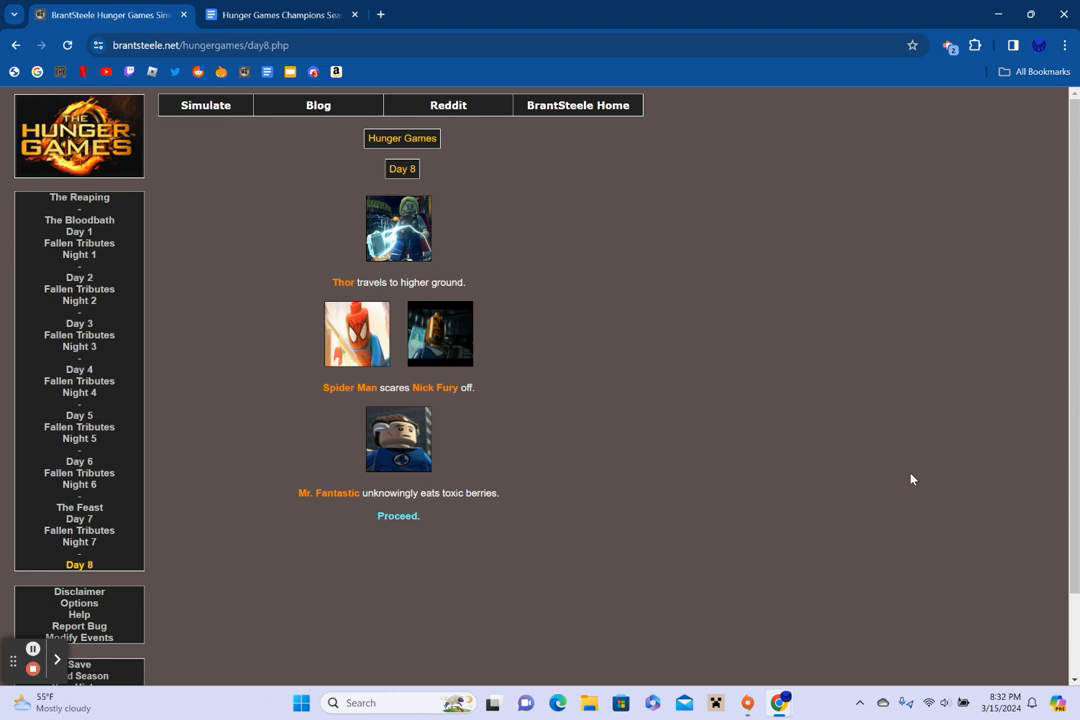
mouse_move(562, 540)
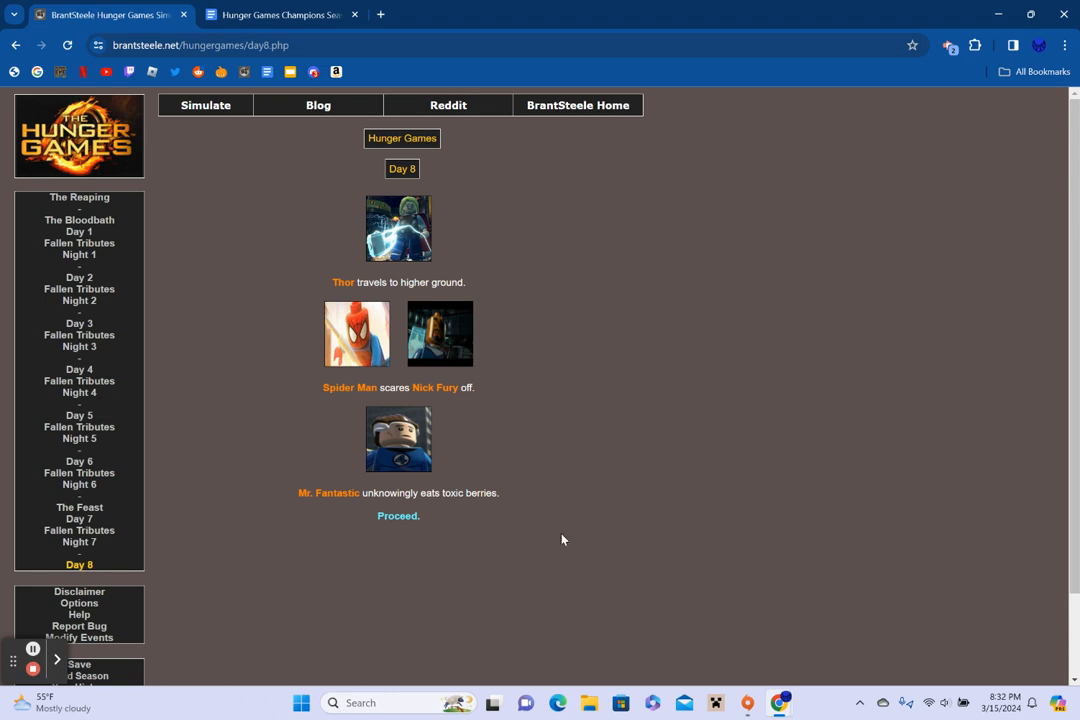
left_click(398, 516)
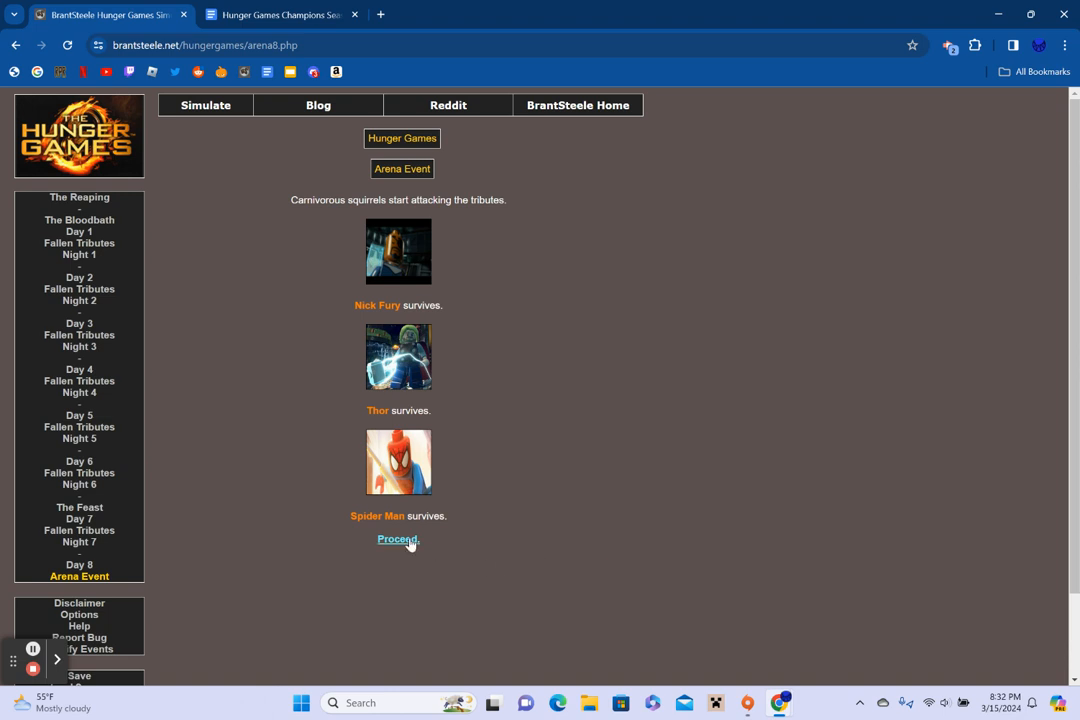
Reach the Day 8 fallen tributes, check everyone's status and return to the recap
left_click(398, 540)
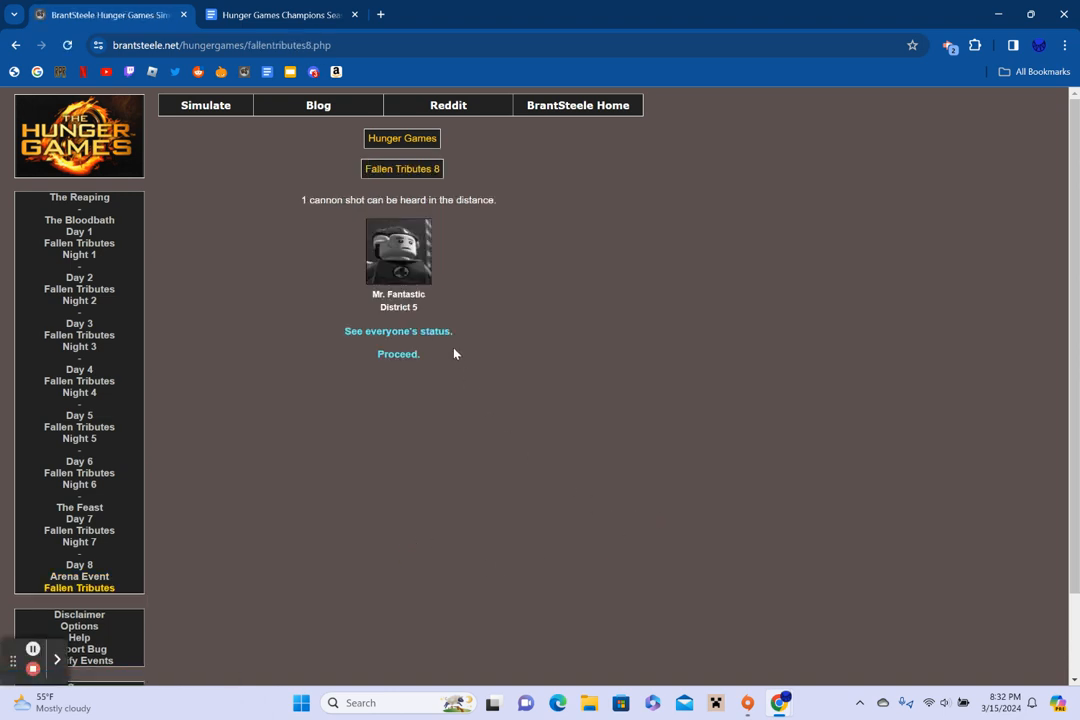
left_click(398, 332)
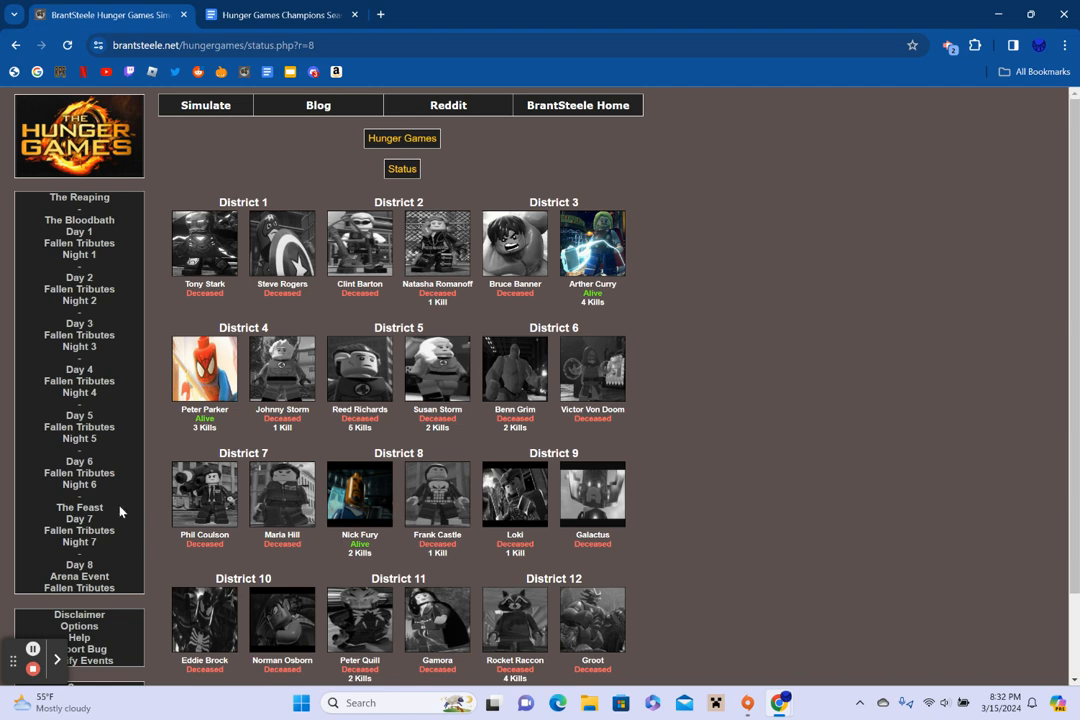
scroll("down", 3)
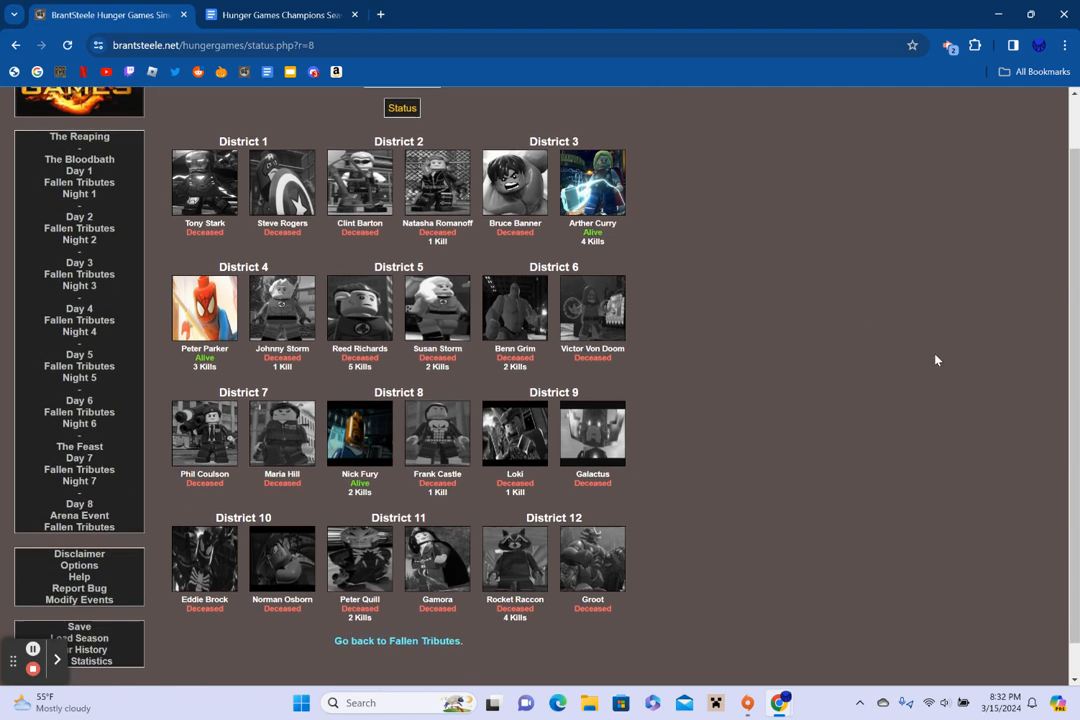
left_click(398, 640)
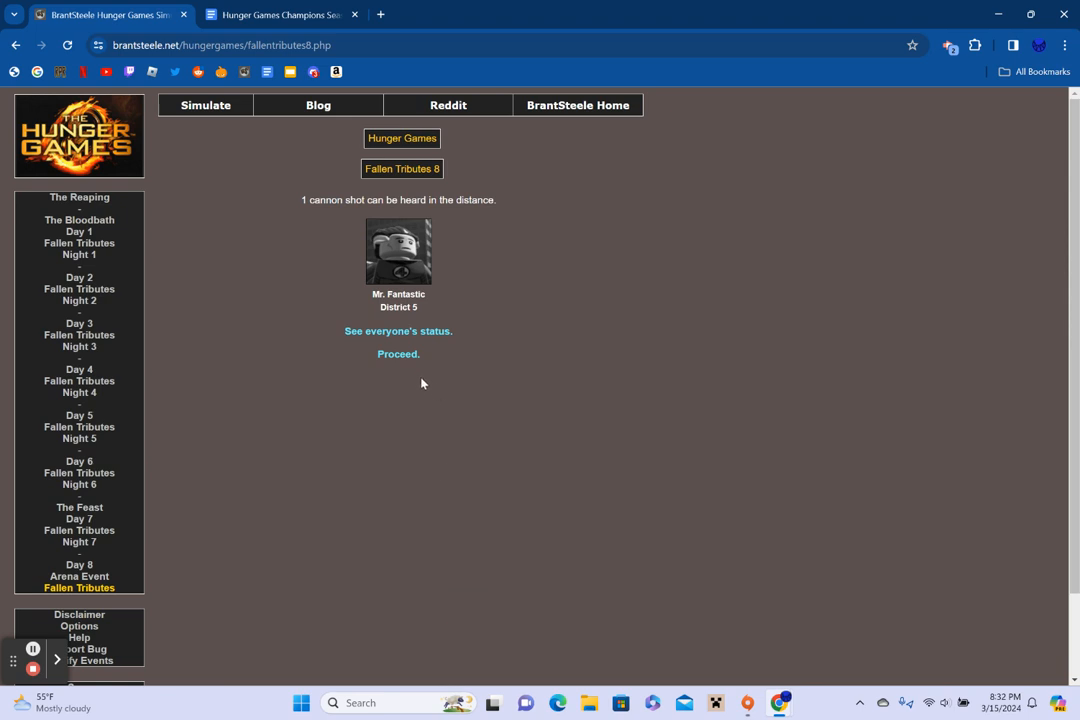
Proceed through Night 8, Day 9 and Fallen Tributes 9 to Nick Fury's win, then bring up the champions document
left_click(398, 354)
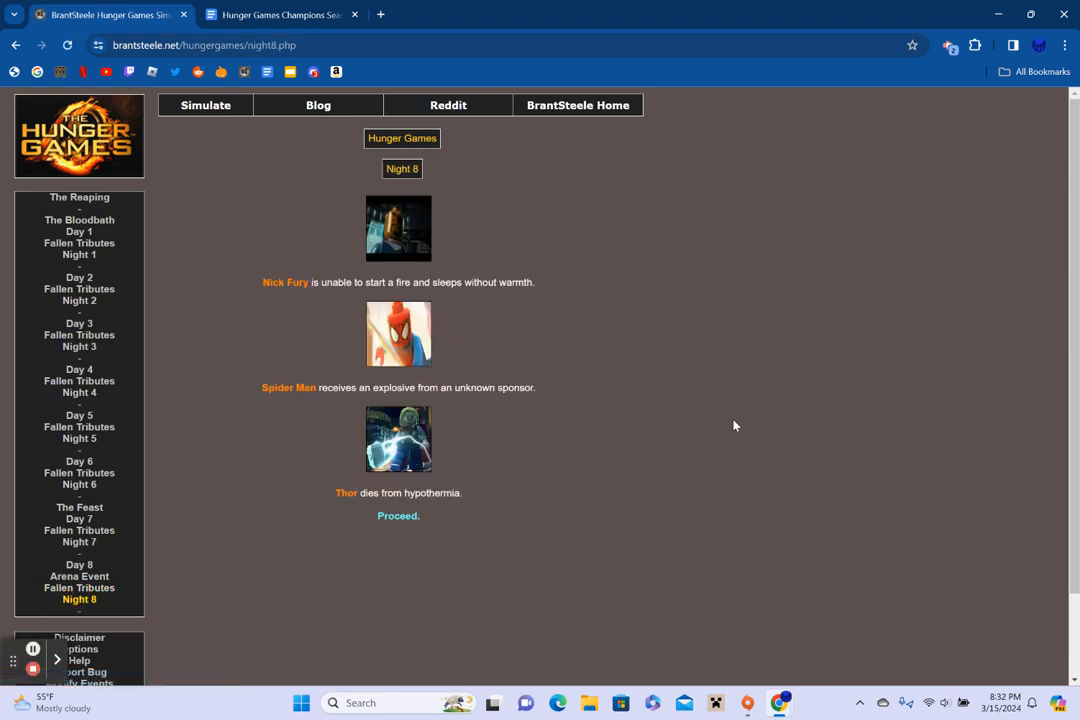
mouse_move(740, 430)
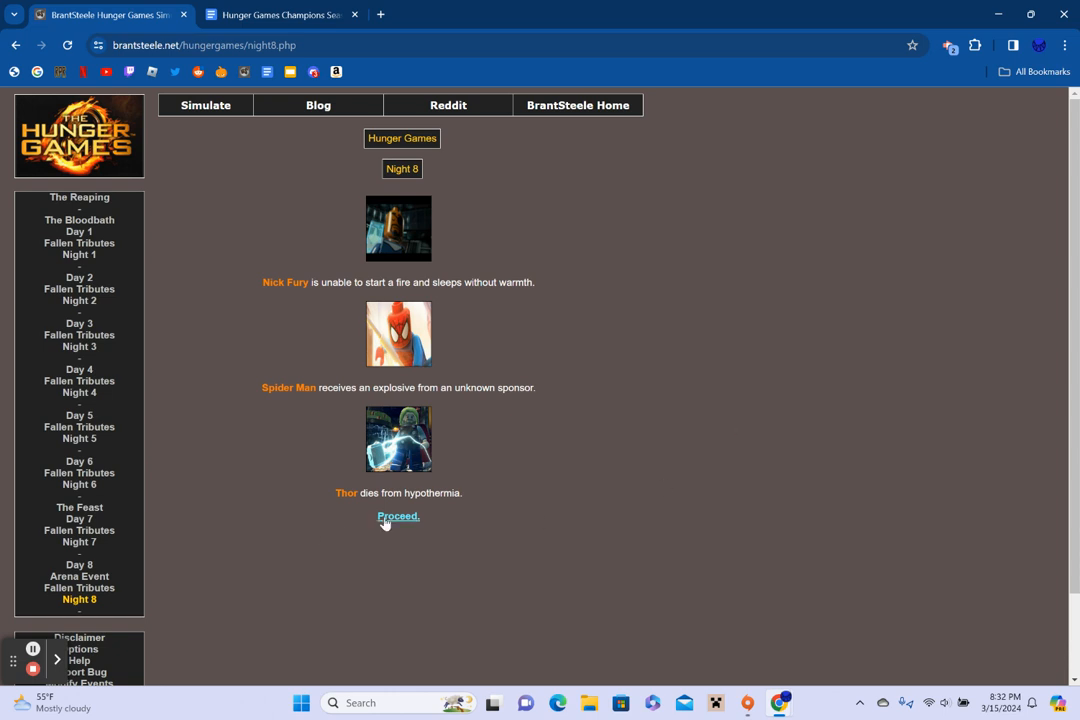
left_click(398, 516)
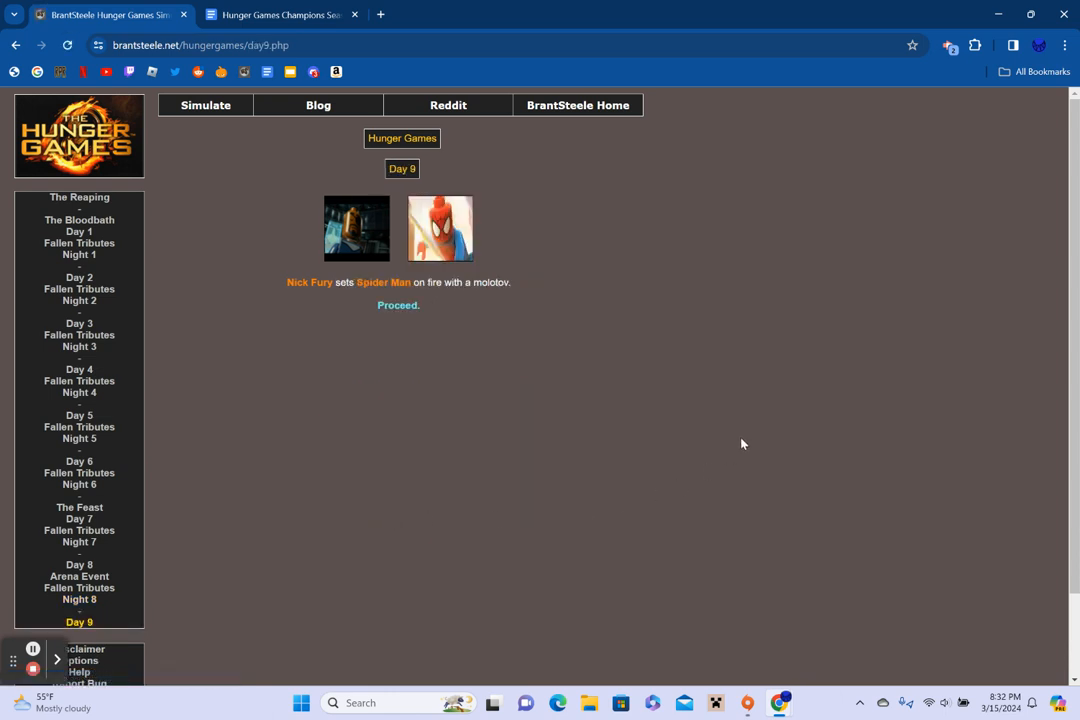
mouse_move(556, 400)
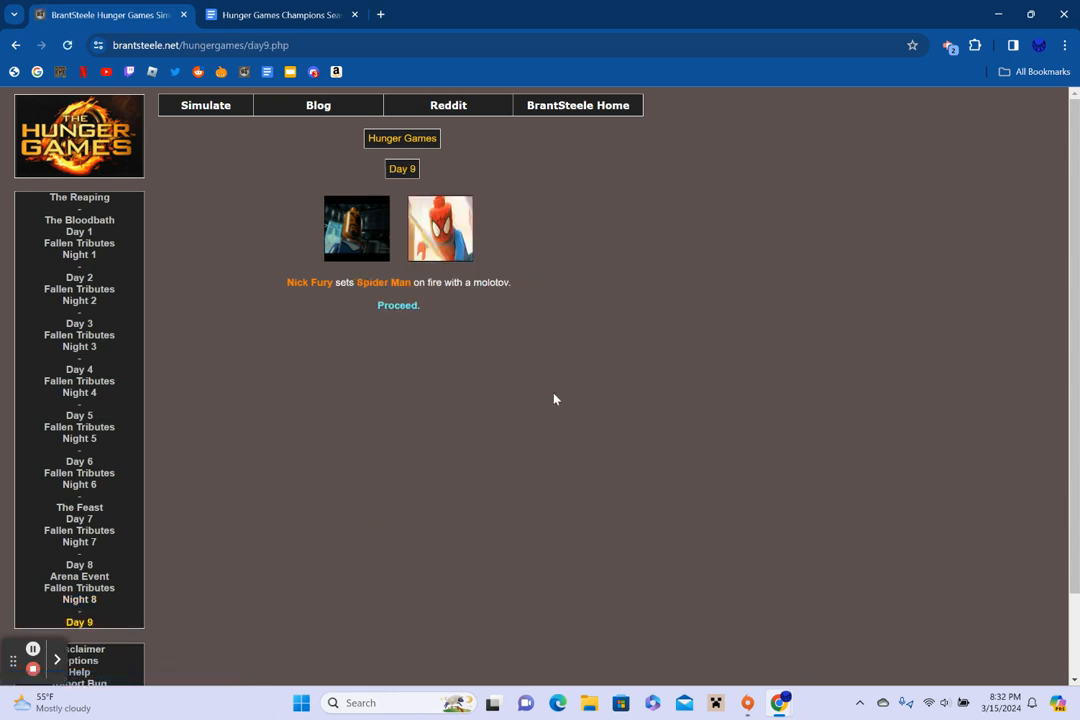
left_click(398, 304)
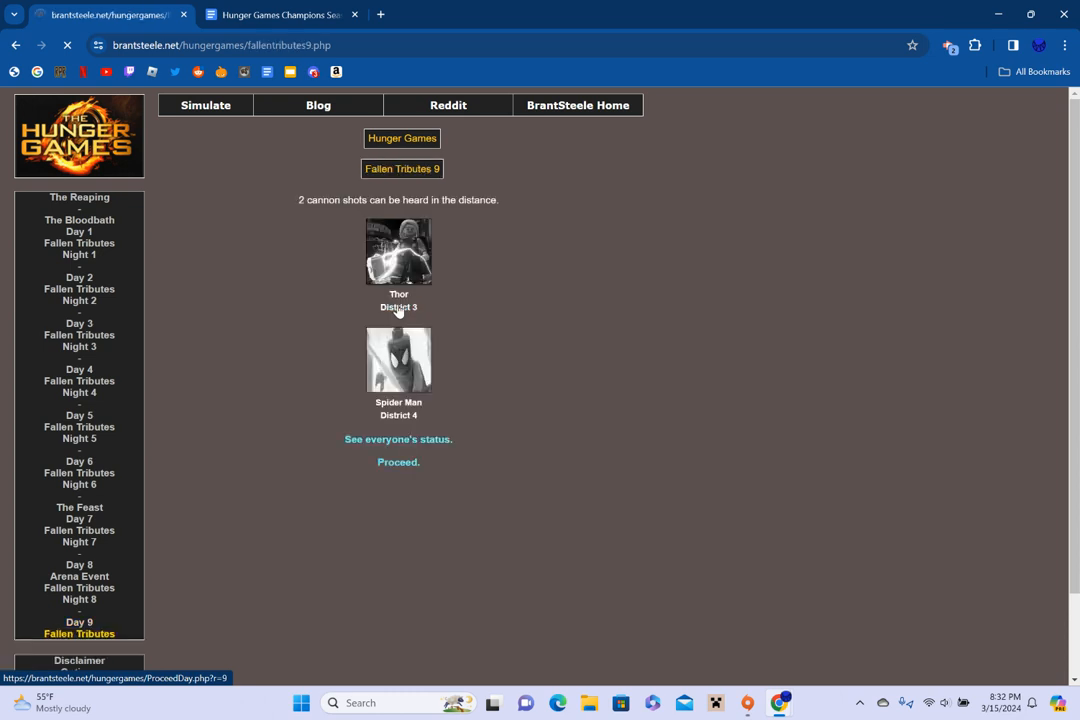
left_click(398, 460)
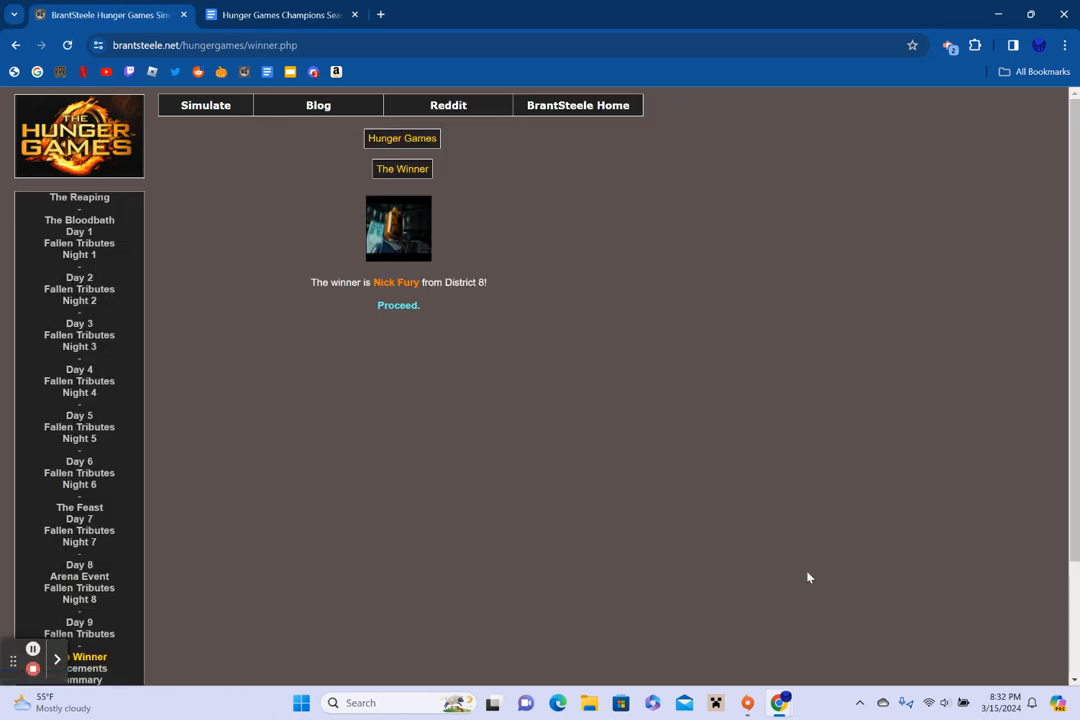
left_click(280, 14)
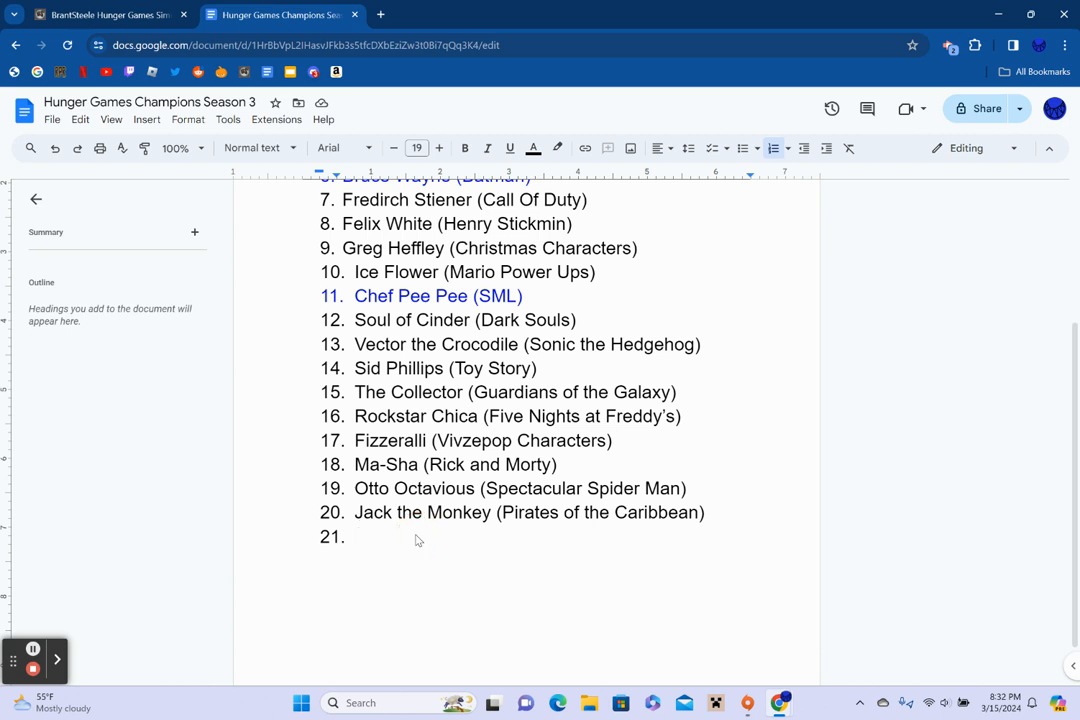
Enter 'Nick Fury (Lego Marvel Superheros' as champion 21 and start a new numbered line
type("Nick Fury (Lego Marvel")
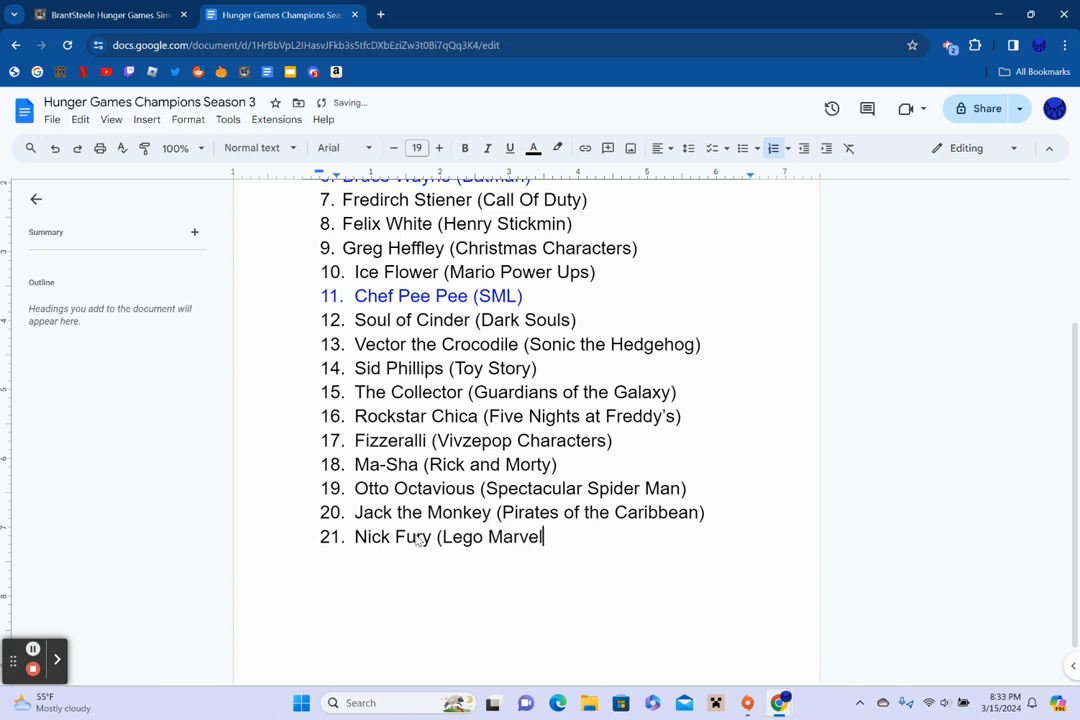
type("Super")
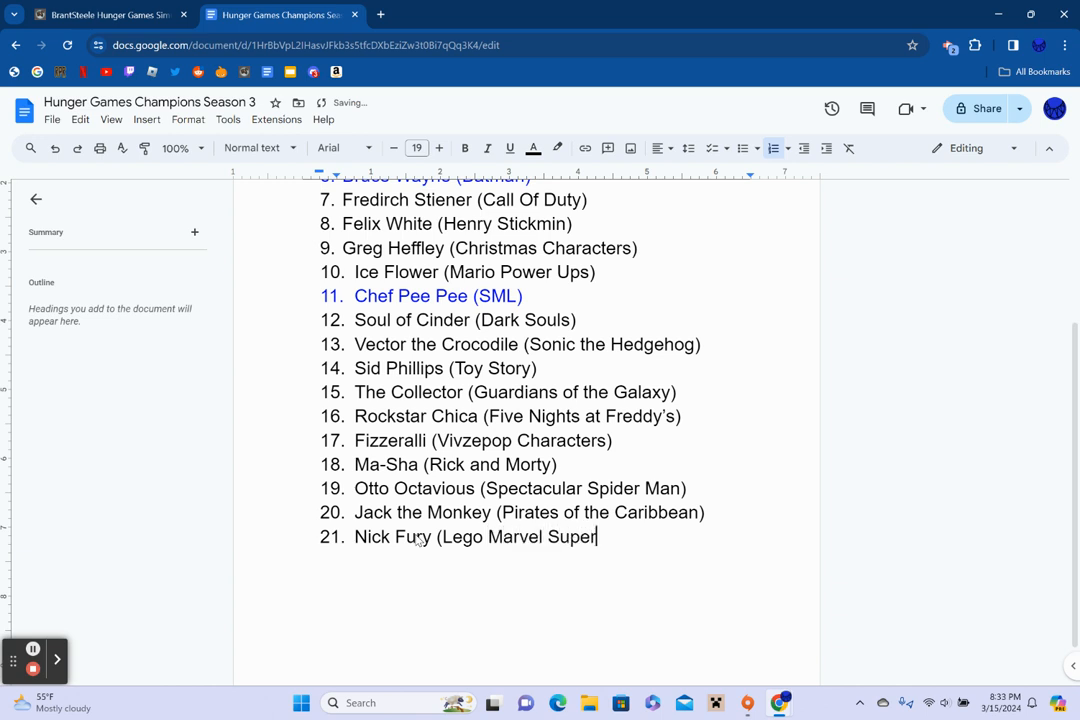
type("heros")
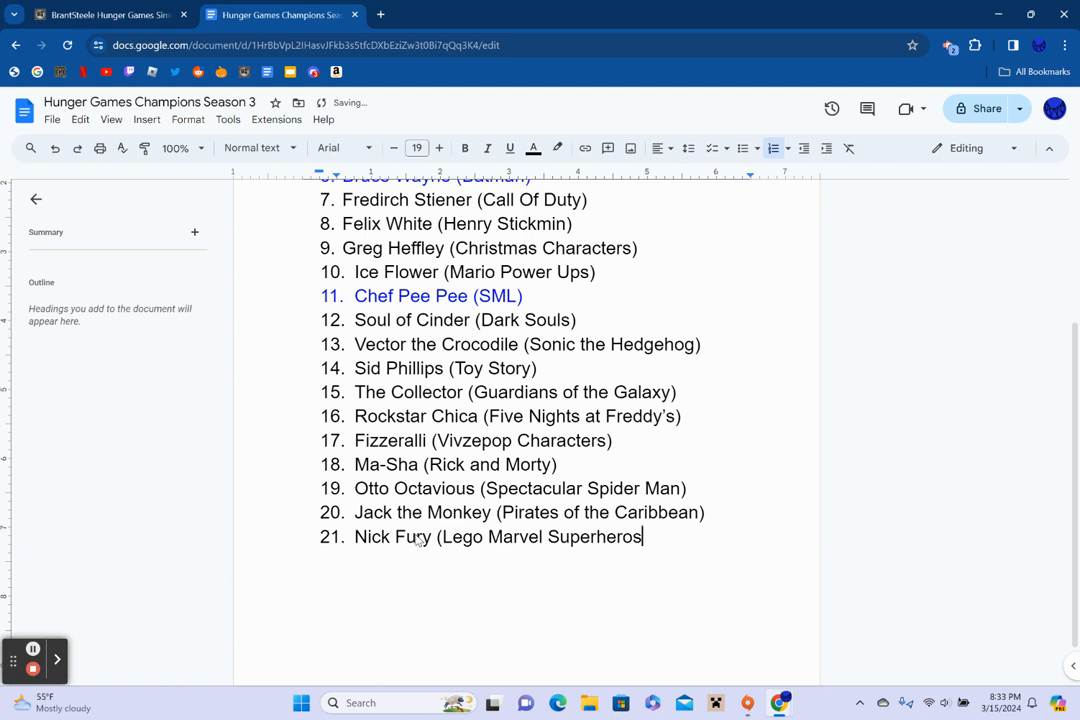
key("enter")
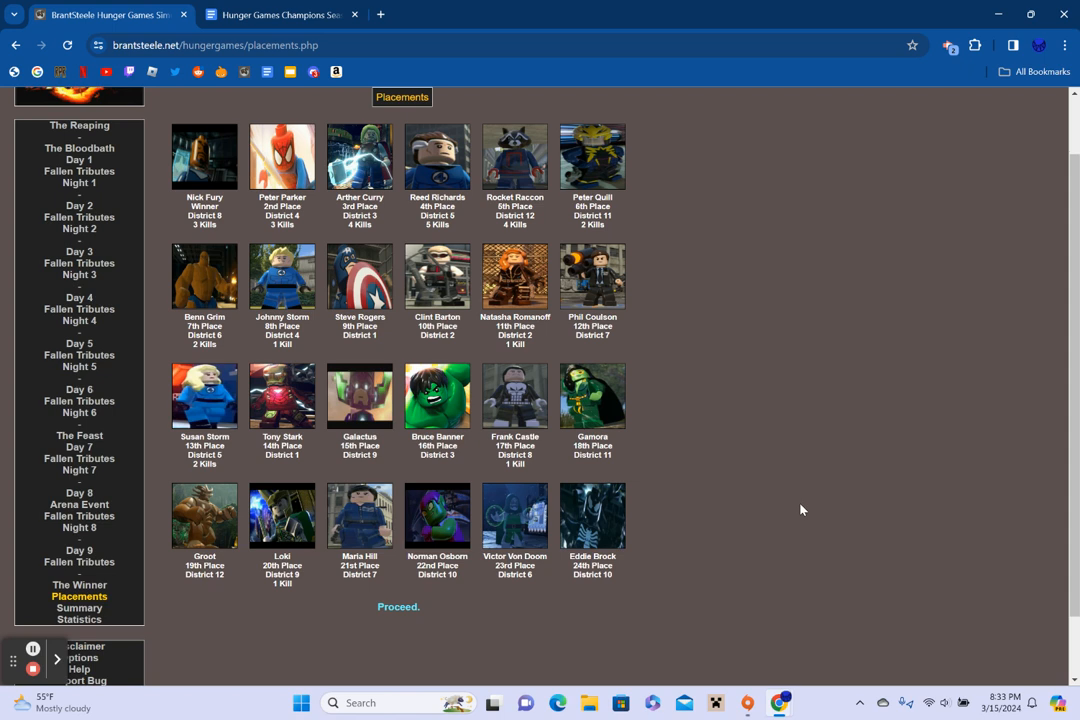
mouse_move(54, 628)
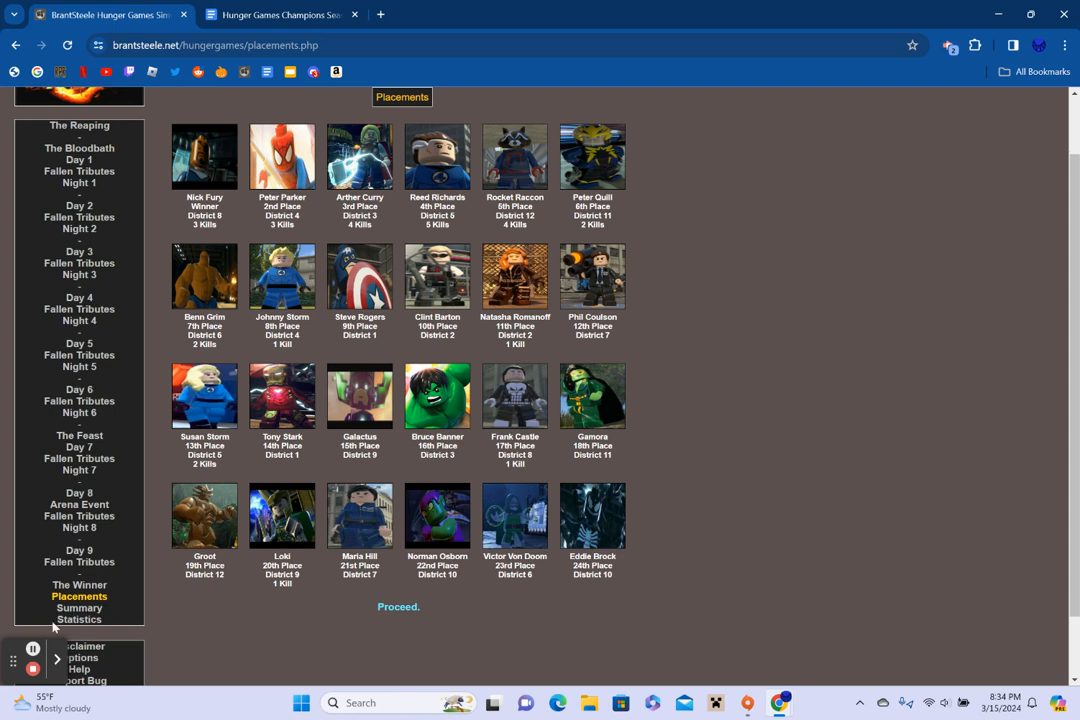
mouse_move(980, 424)
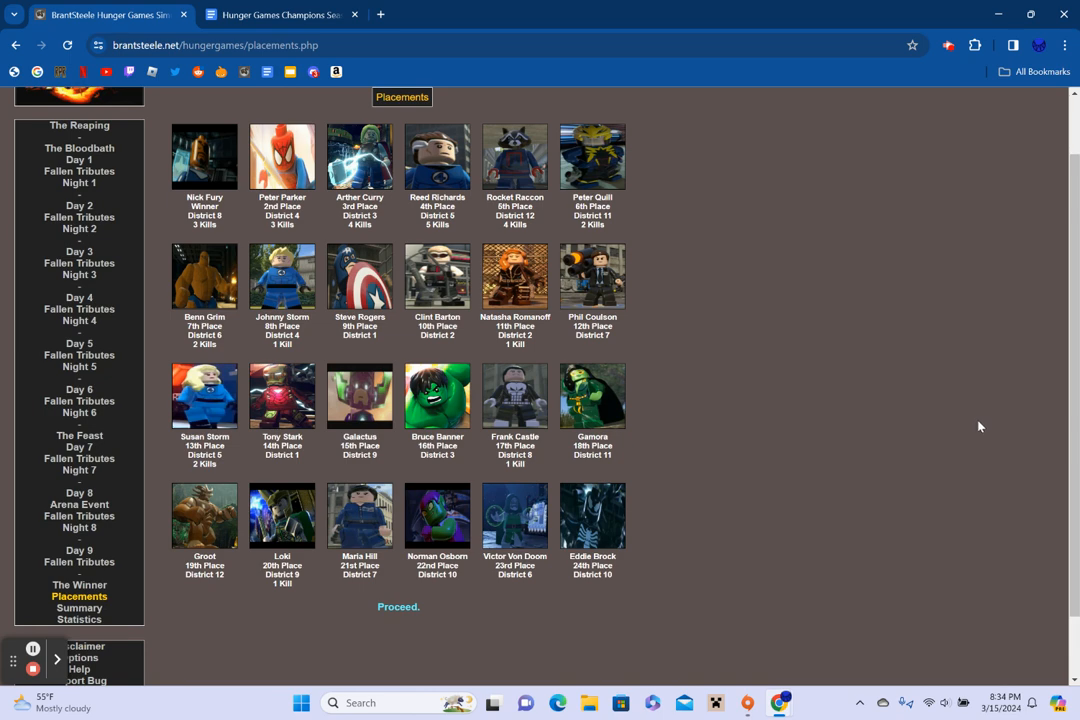
Review the game summary and statistics, then switch back to the champions list document
left_click(80, 608)
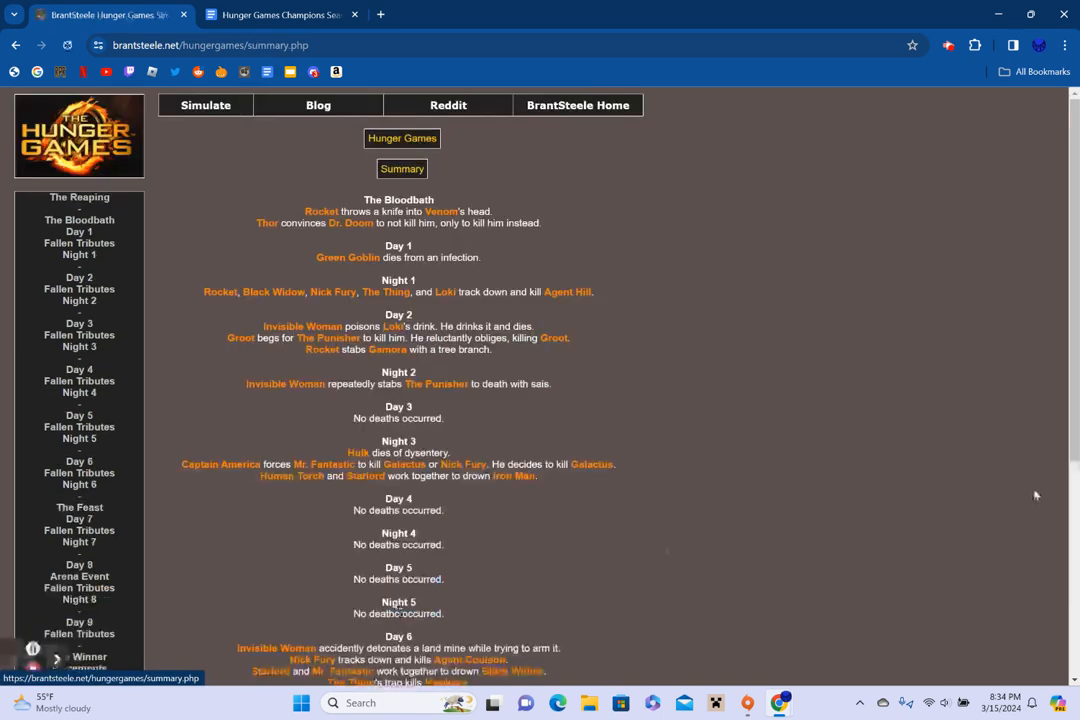
scroll("down", 3)
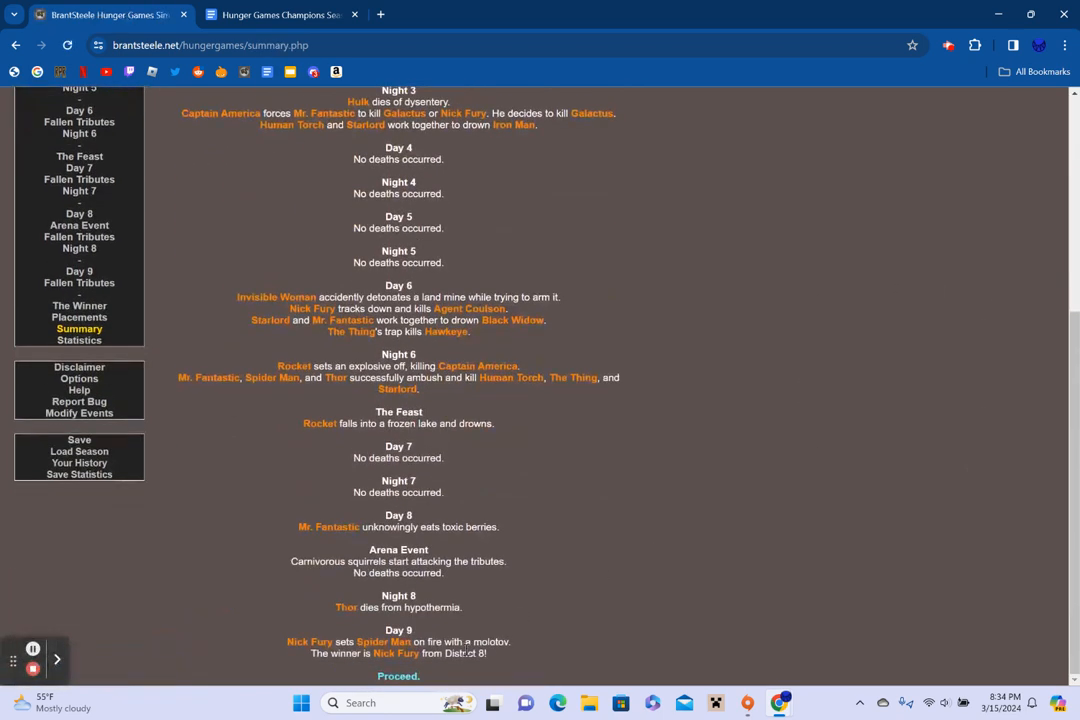
left_click(78, 340)
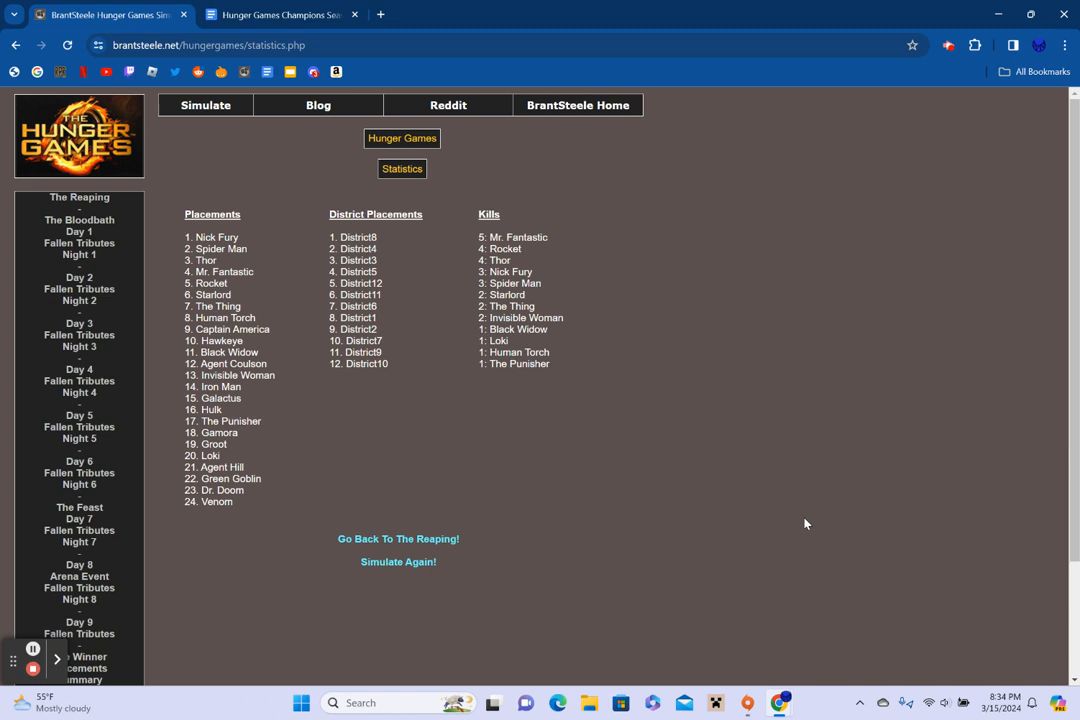
mouse_move(844, 474)
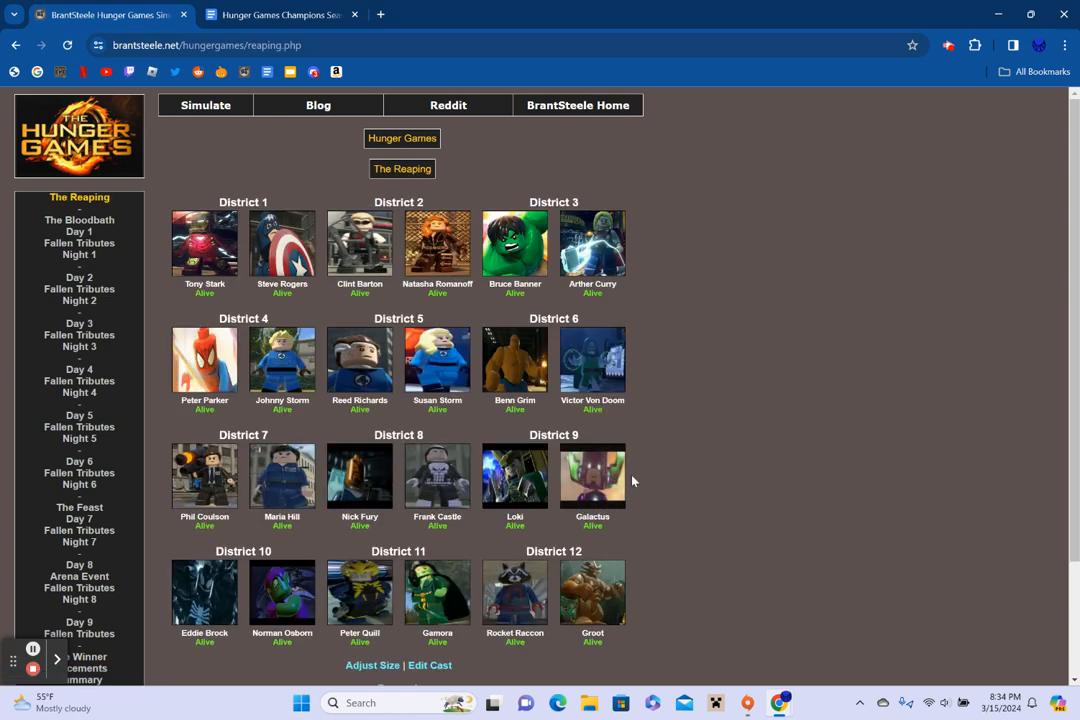
left_click(280, 14)
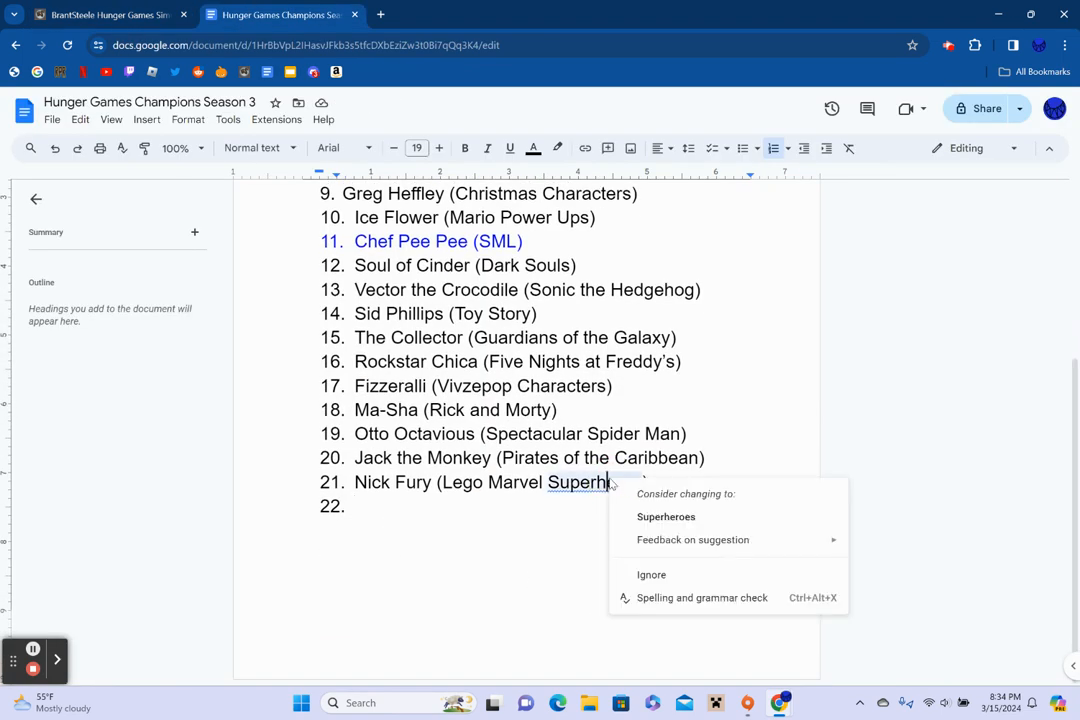
Accept the 'Superheroes' spelling fix in entry 21 and return to the simulator's reaping page
left_click(666, 516)
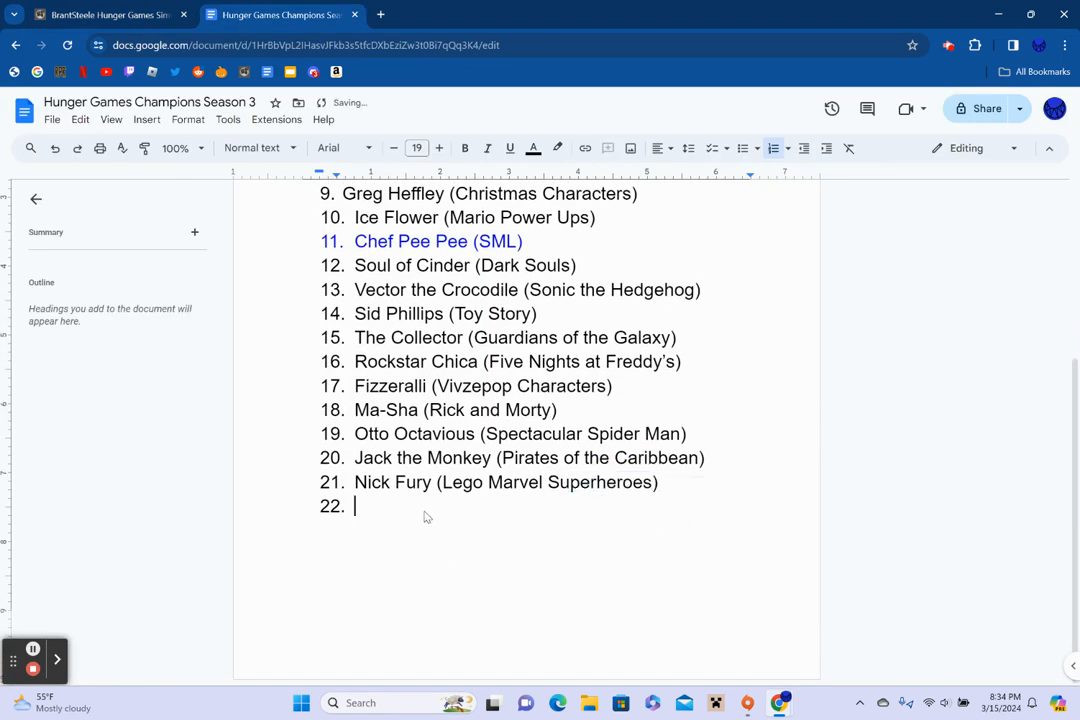
mouse_move(528, 580)
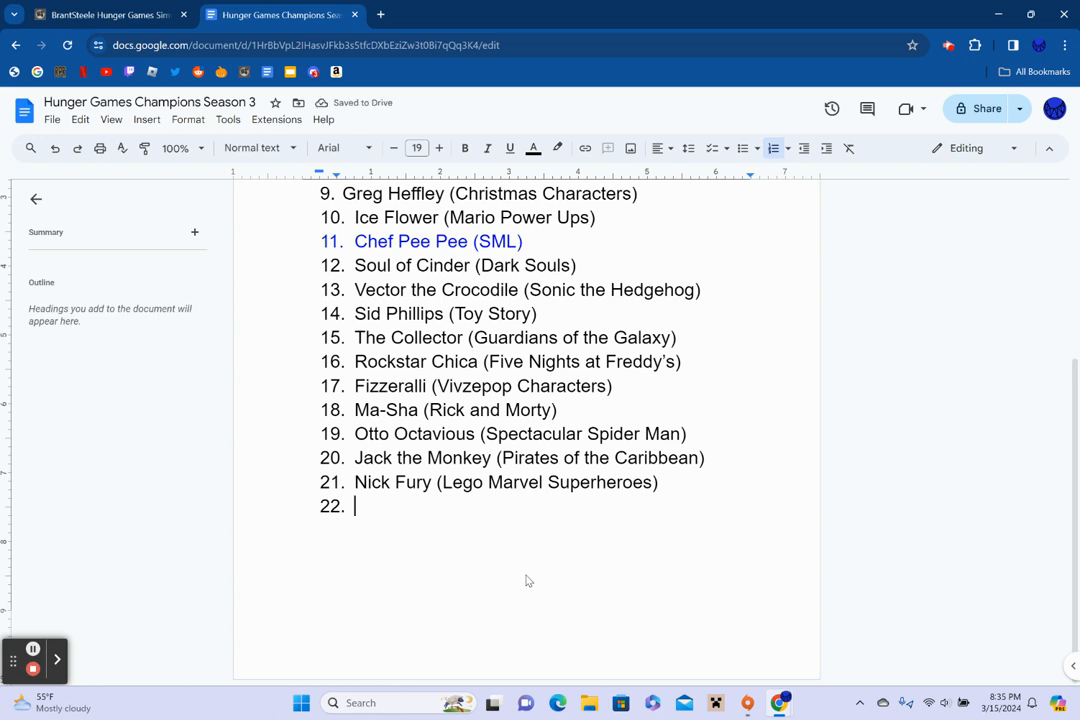
mouse_move(532, 568)
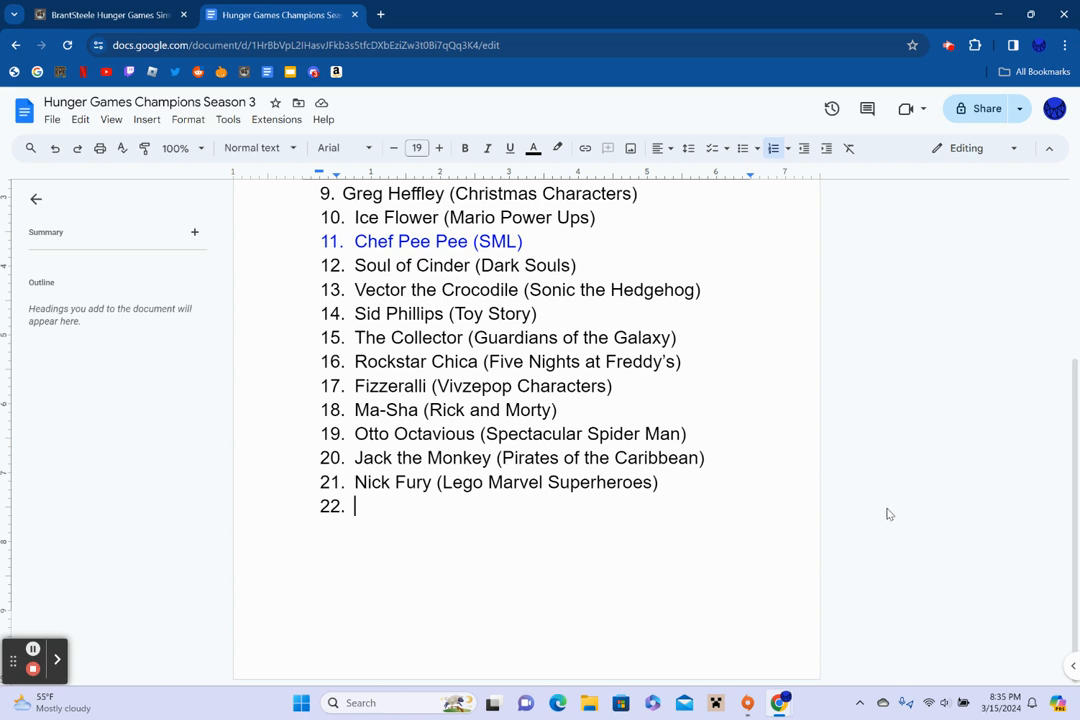
mouse_move(704, 504)
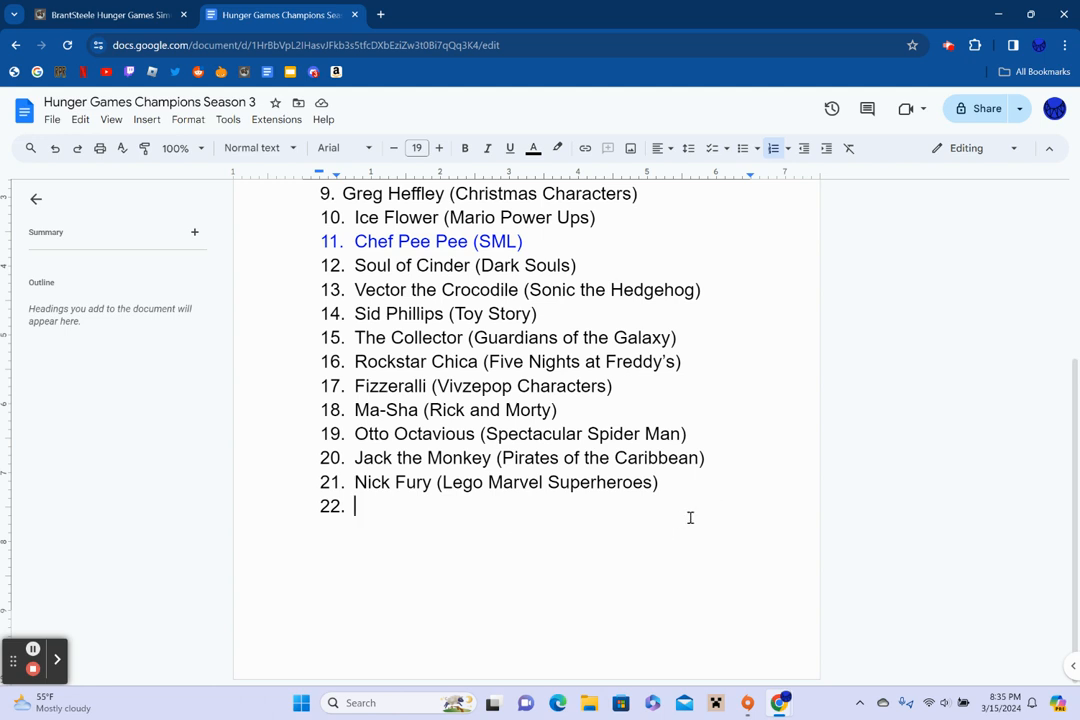
mouse_move(616, 612)
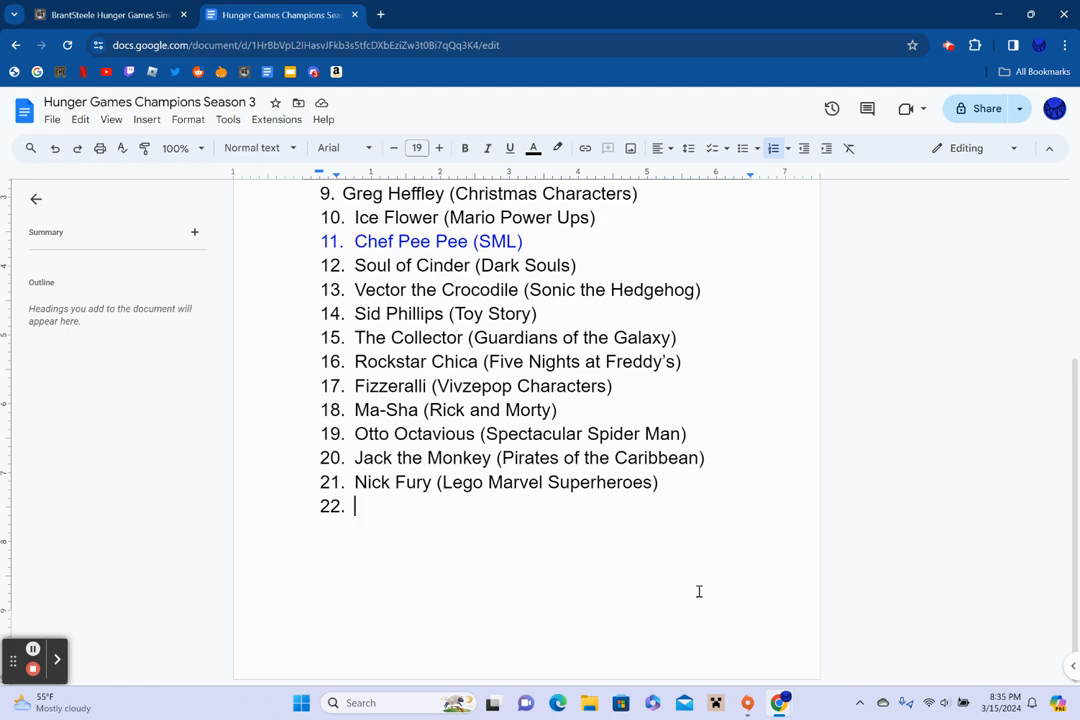
left_click(100, 14)
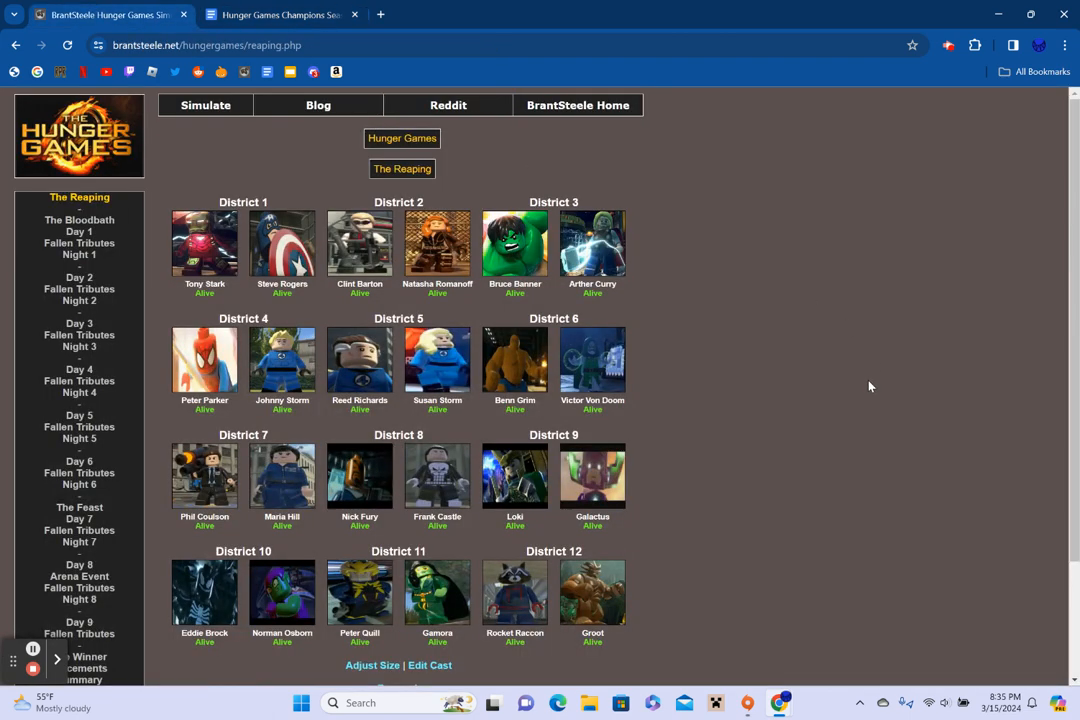
mouse_move(864, 396)
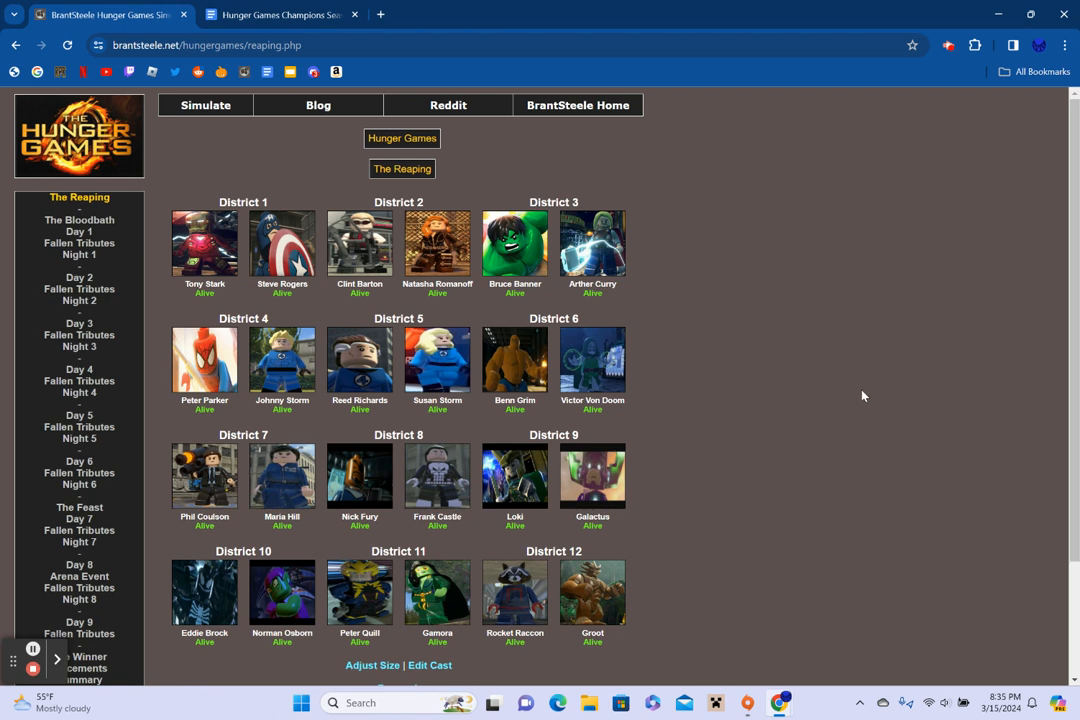